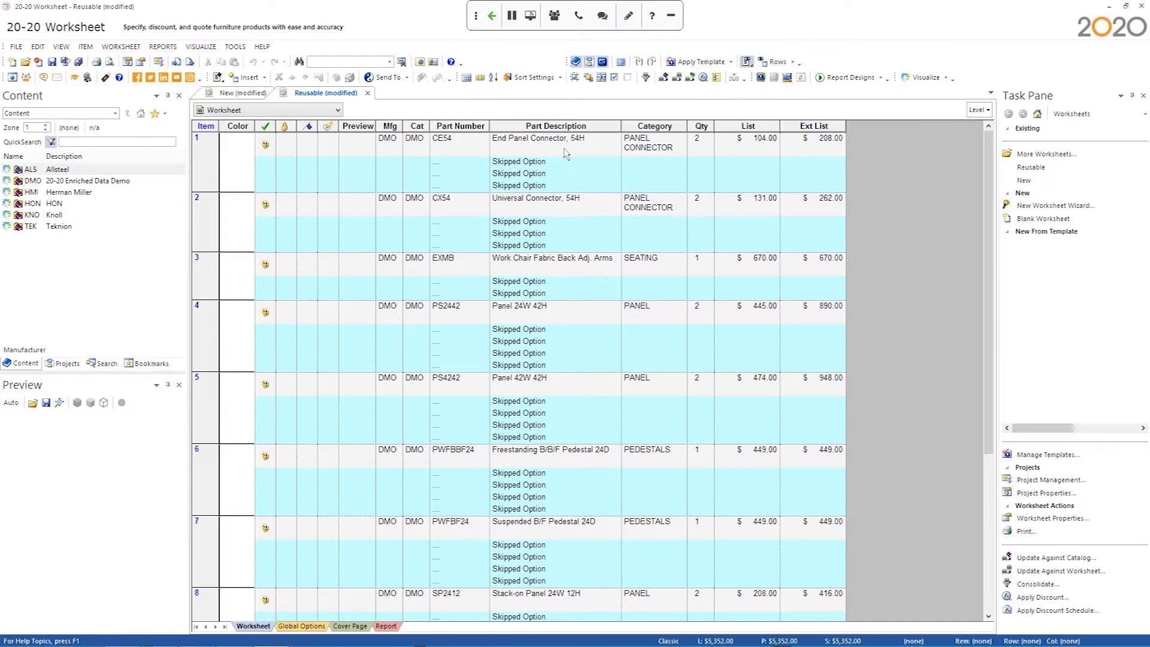
# - Choose Standard Quote from the Report Designs list and bring up the Reports menu
pyautogui.click(848, 77)
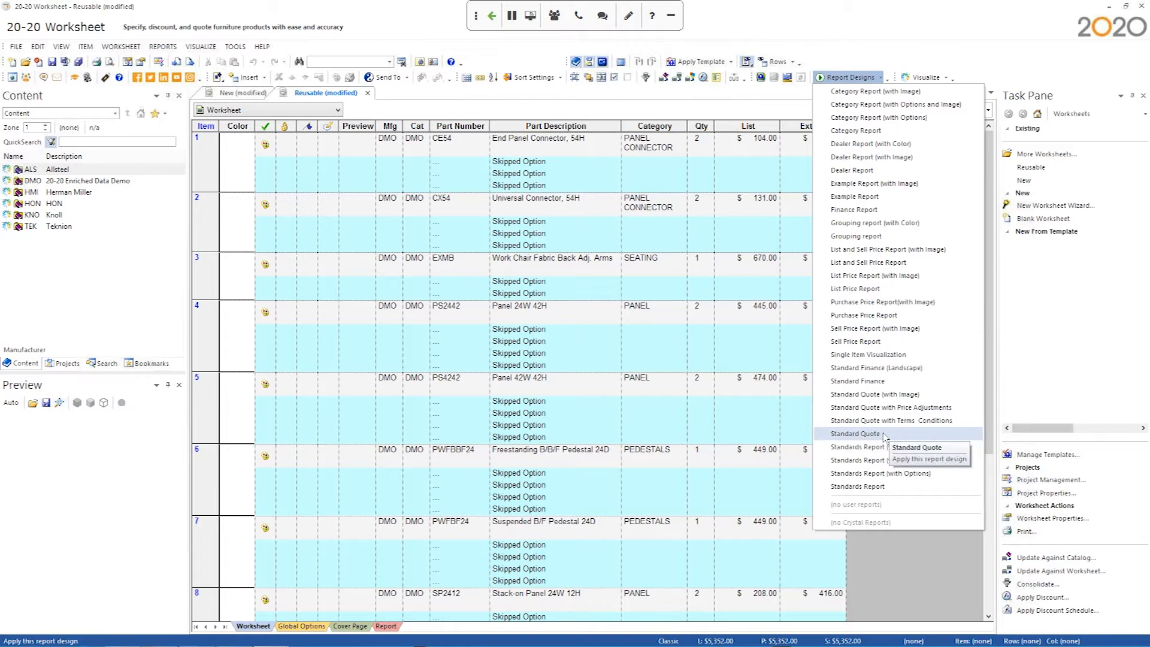
pyautogui.moveTo(874, 439)
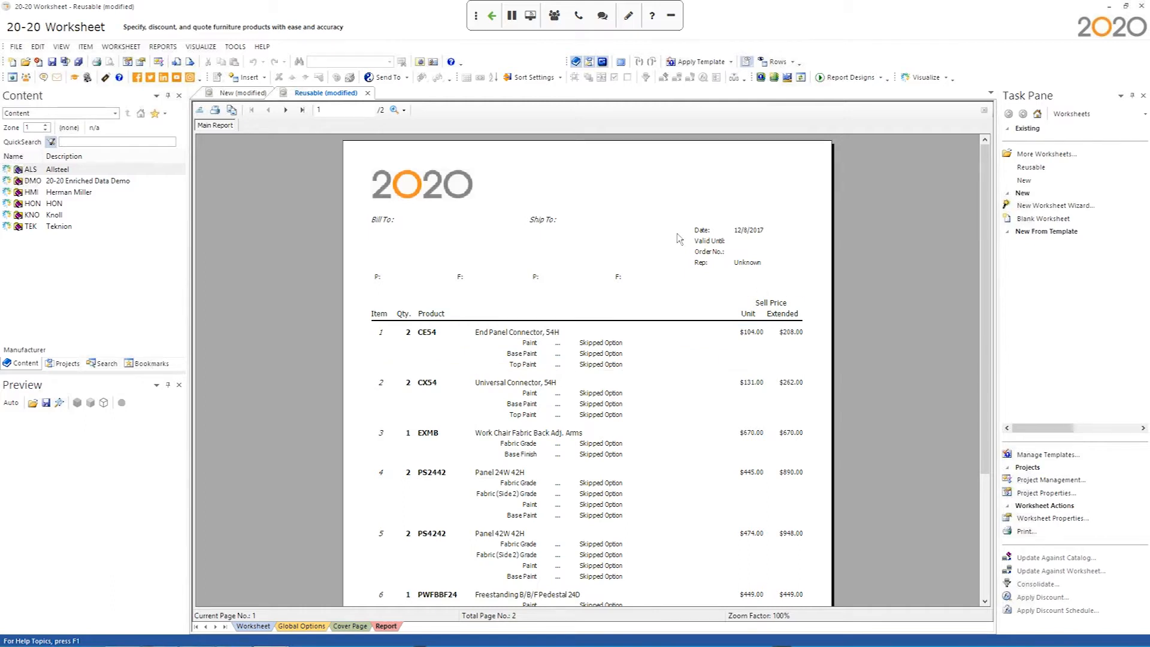
pyautogui.moveTo(750, 172)
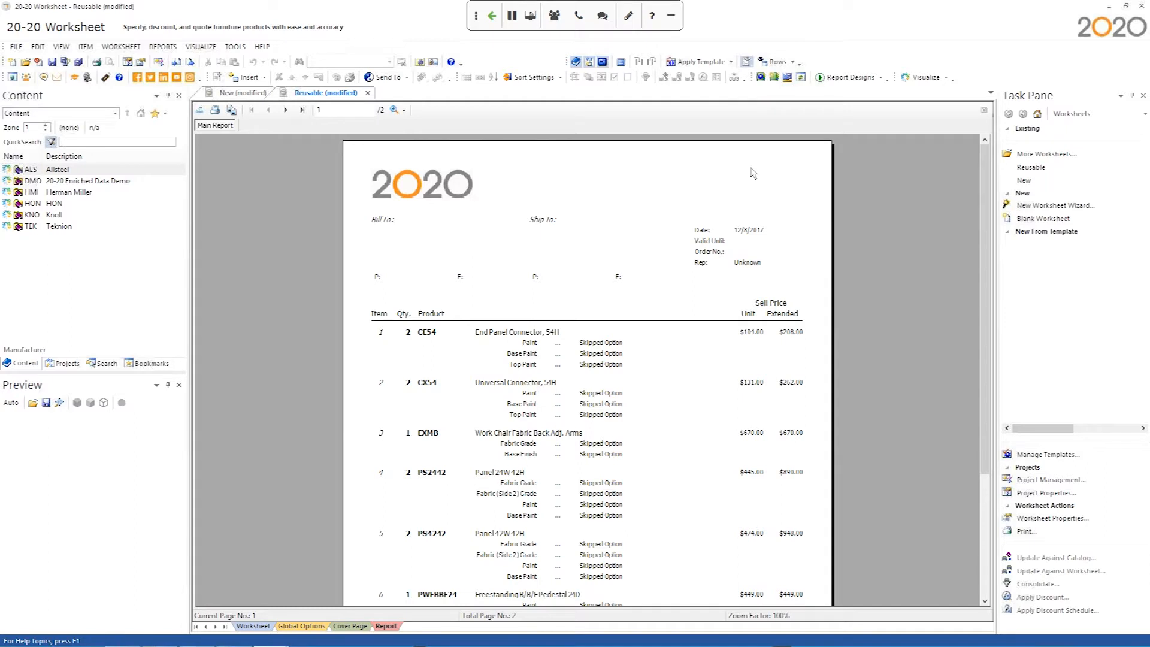
pyautogui.moveTo(773, 78)
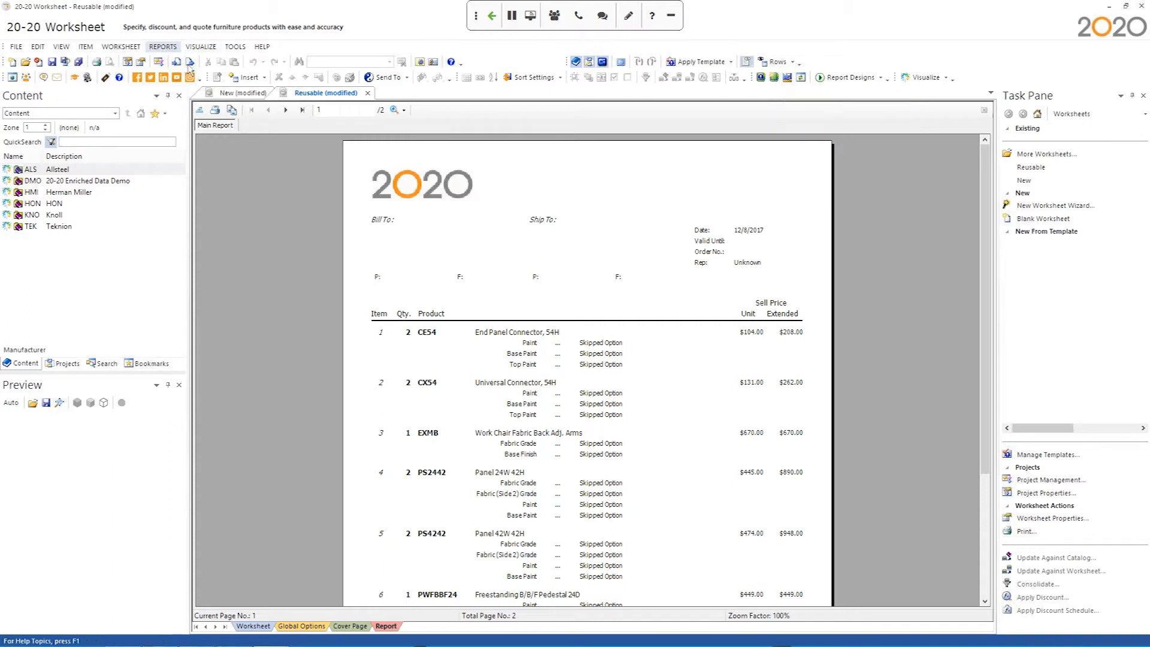
pyautogui.click(163, 47)
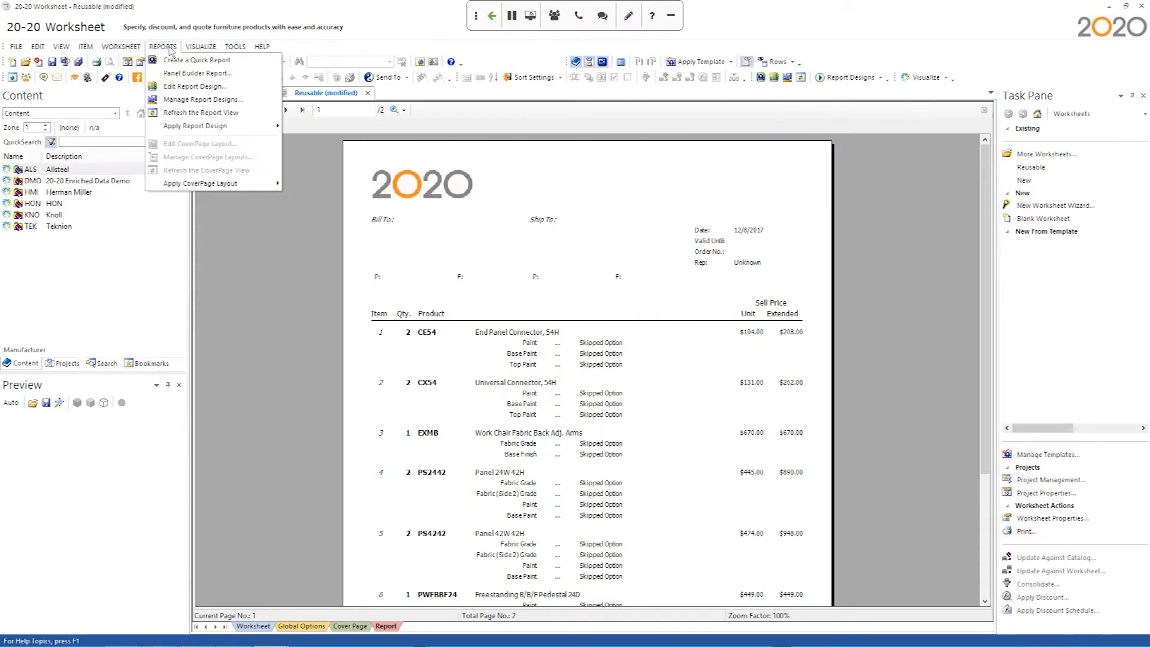
pyautogui.moveTo(194, 86)
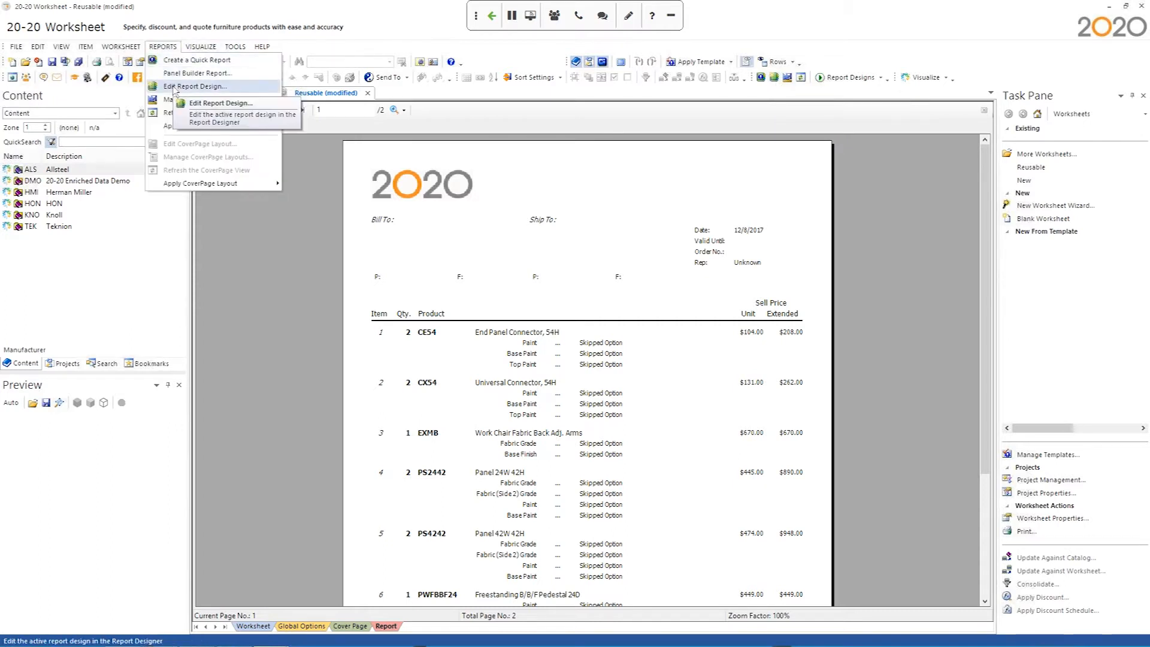
# - Edit the active Standard Quote design and maximize the Report Designer window
pyautogui.click(211, 87)
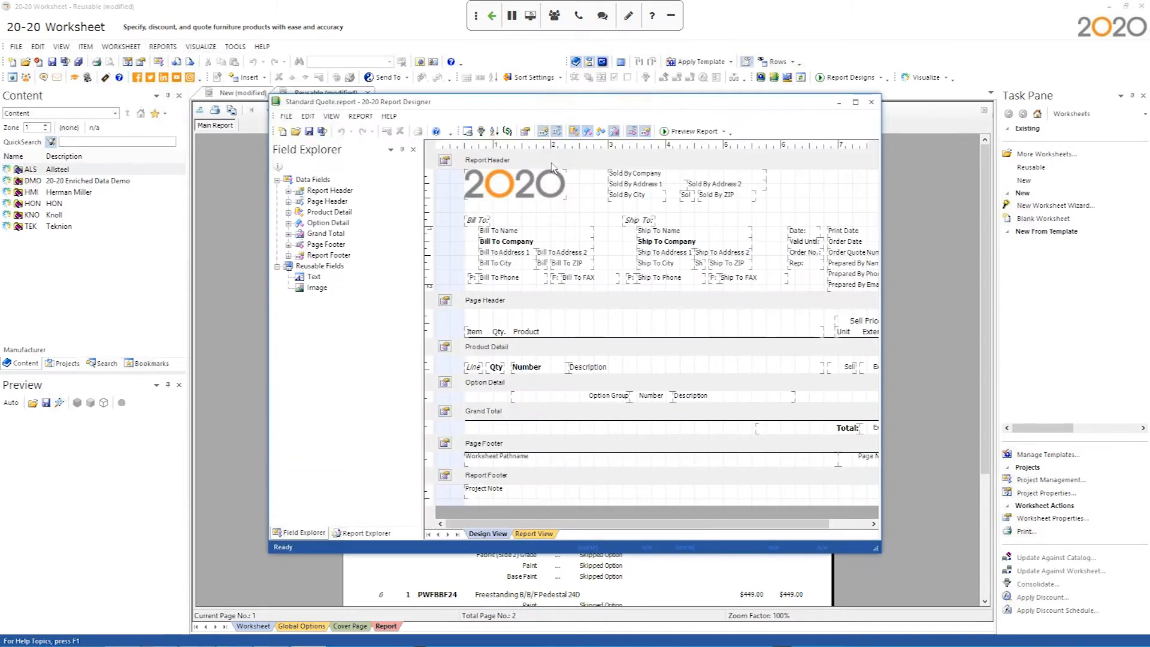
pyautogui.moveTo(687, 130)
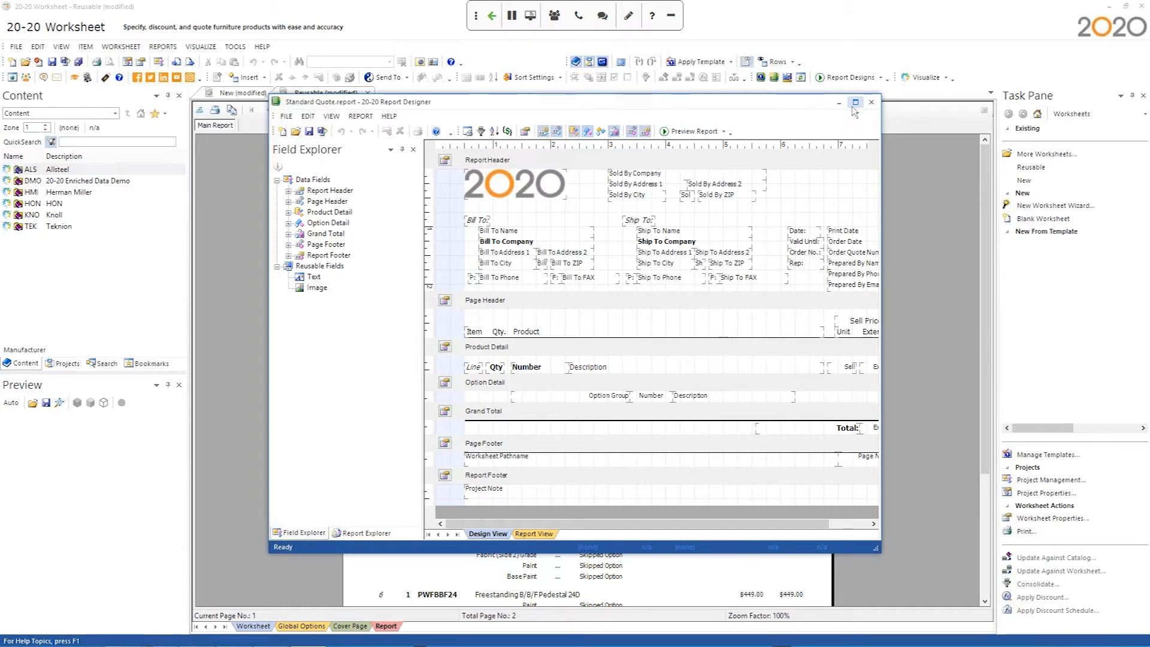
pyautogui.click(854, 103)
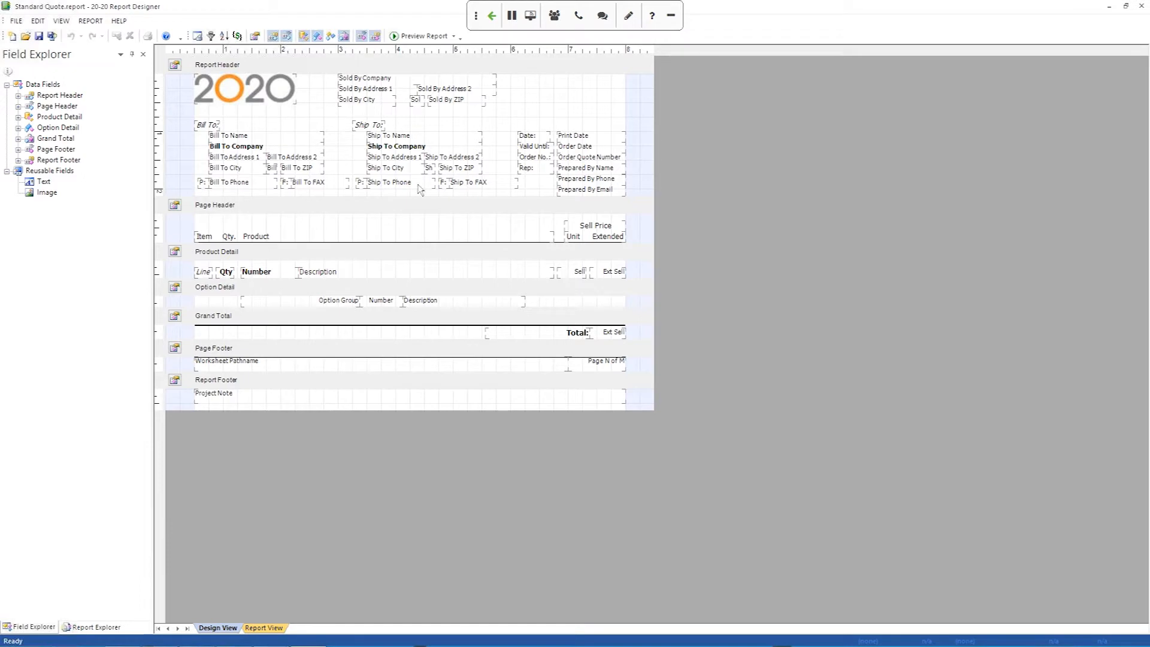
pyautogui.moveTo(404, 200)
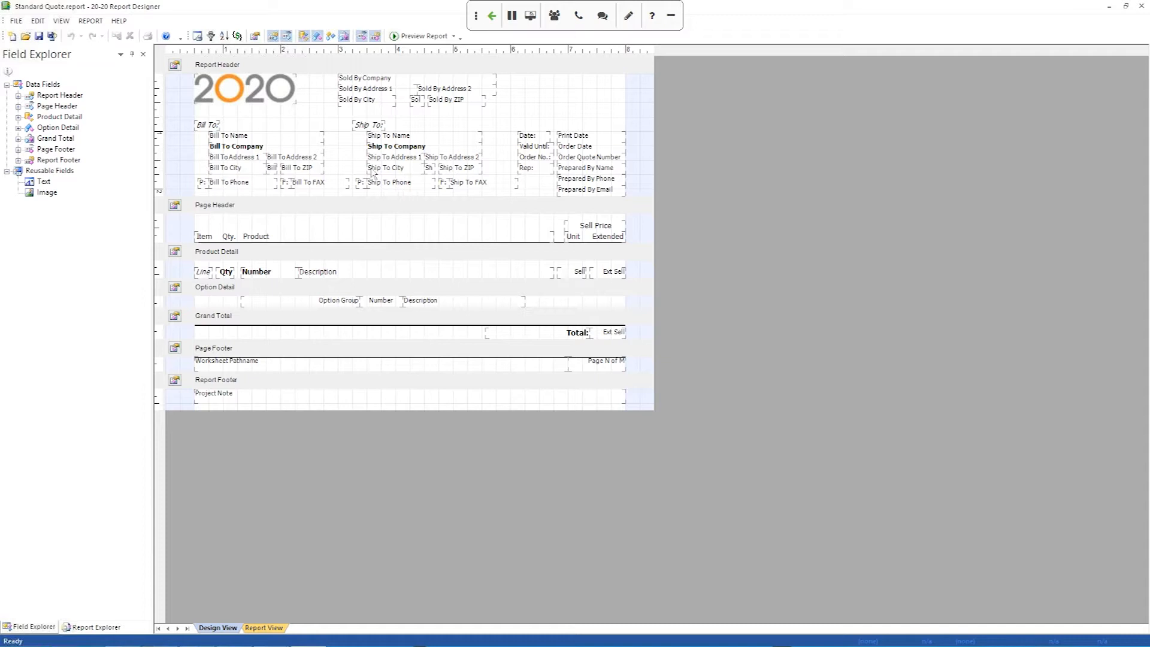
pyautogui.moveTo(374, 175)
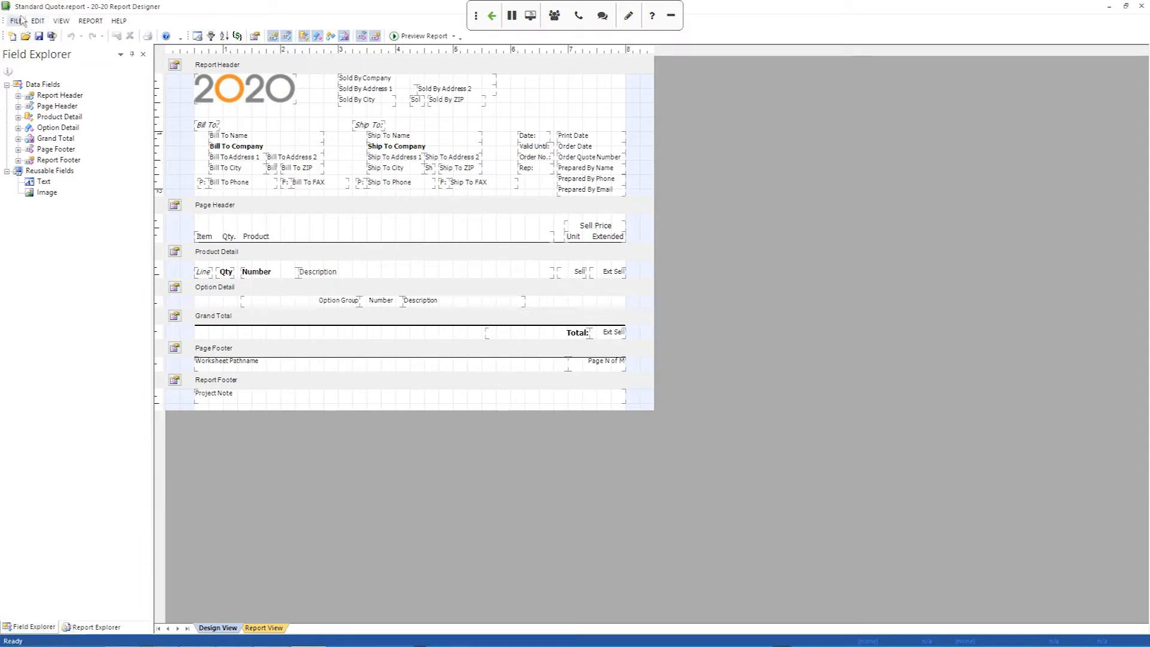
# - Save the design as MY Standard Quote.report in the standard reports folder
pyautogui.click(15, 20)
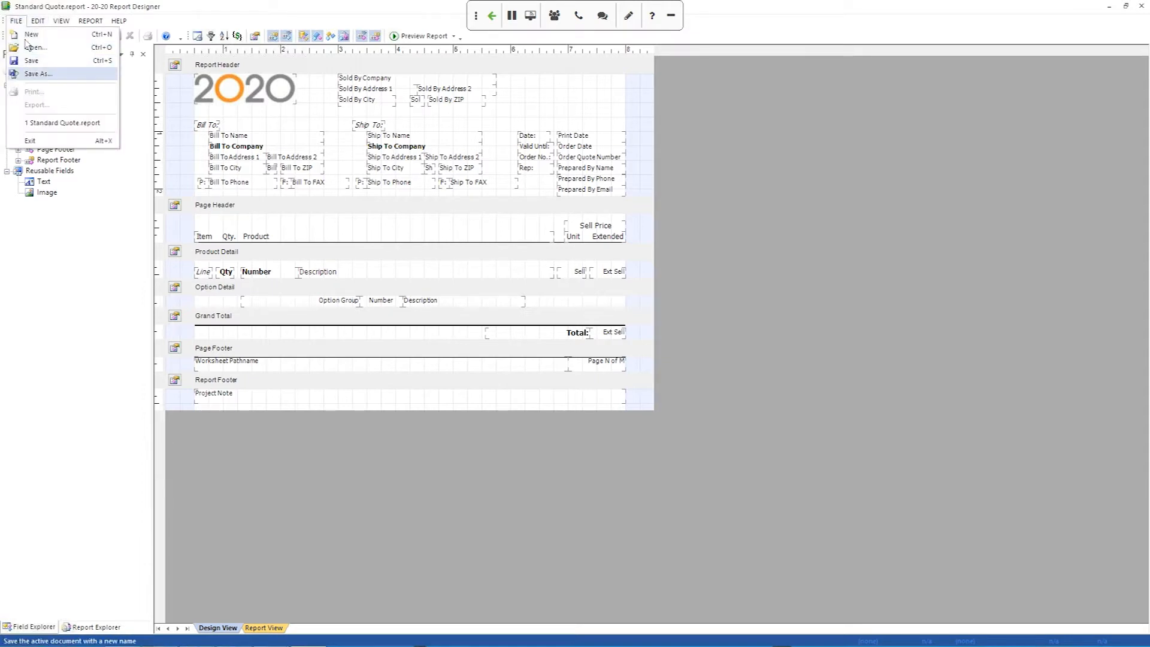
pyautogui.click(38, 73)
pyautogui.write('MY Standard Quote.report')
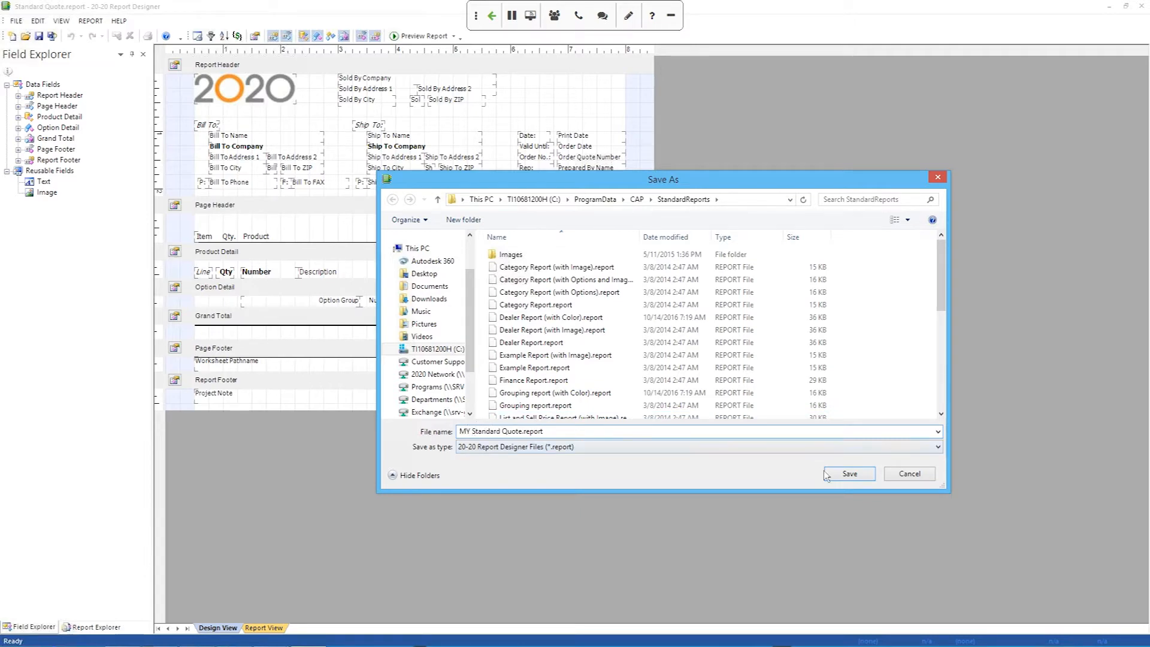
pyautogui.click(847, 473)
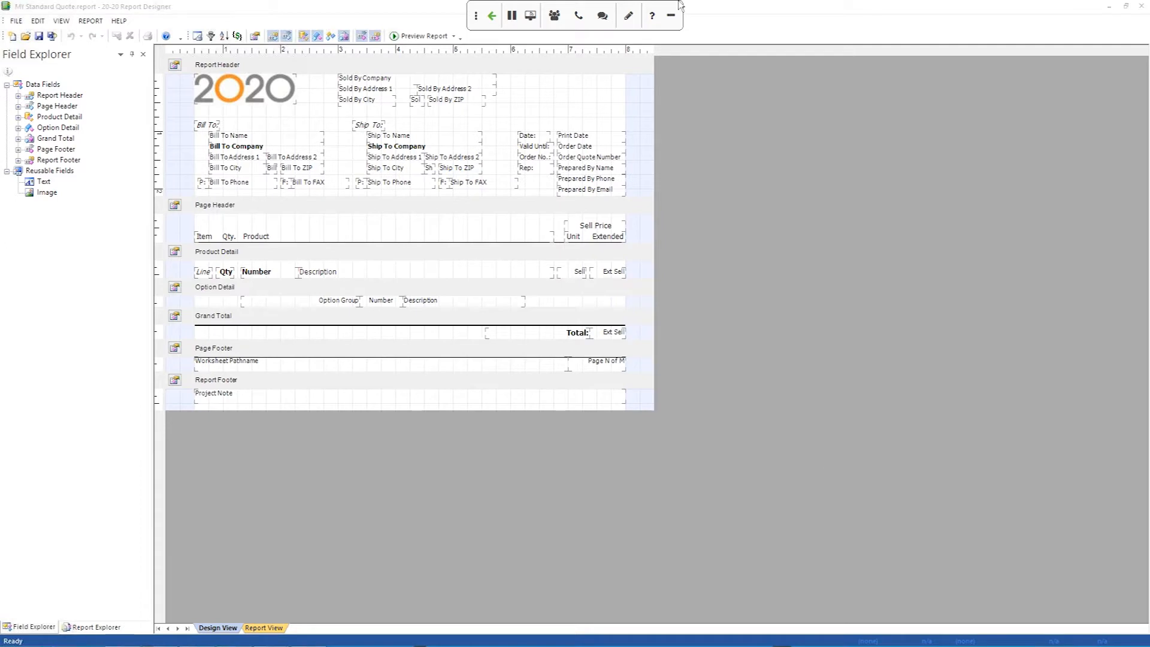
pyautogui.moveTo(458, 117)
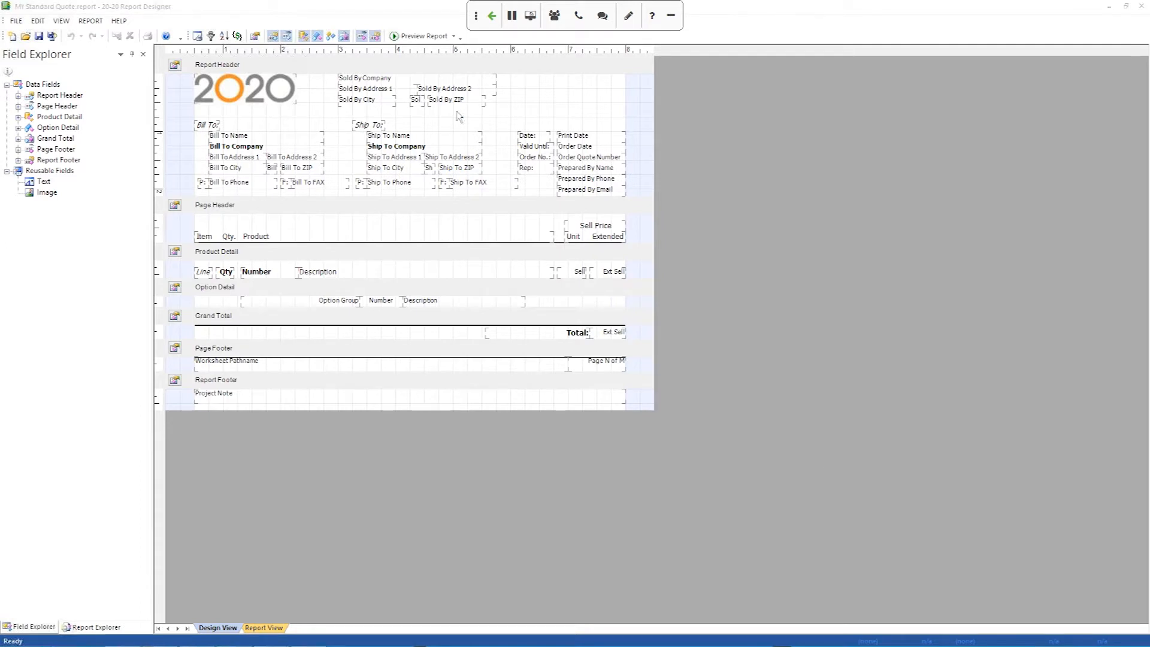
pyautogui.moveTo(400, 169)
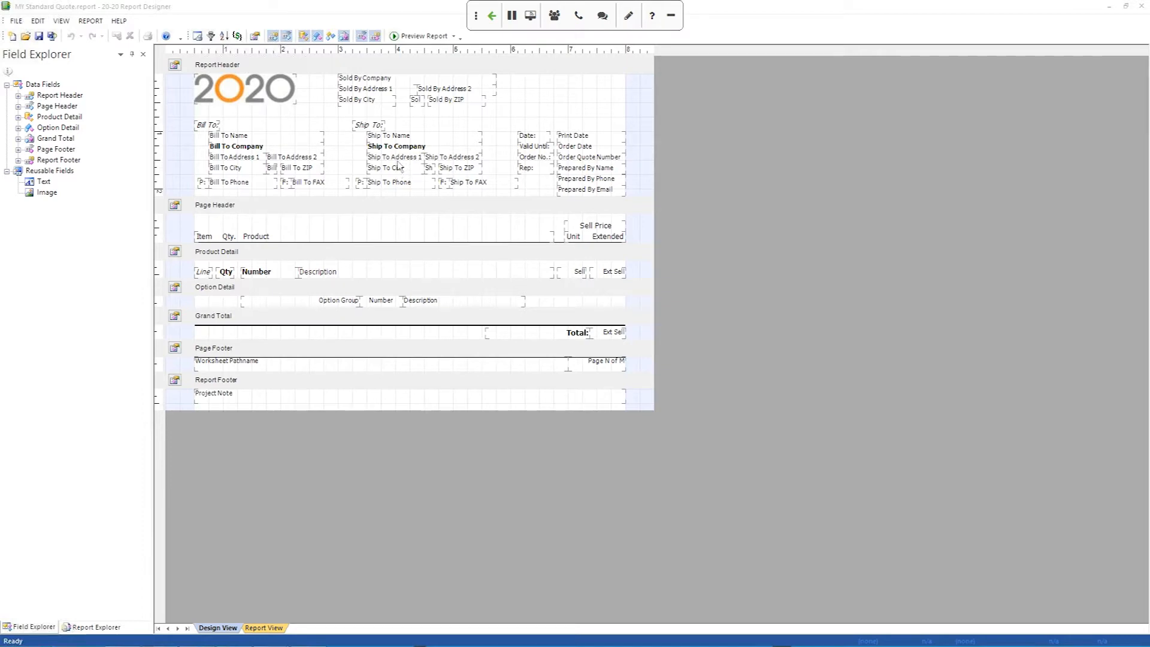
pyautogui.moveTo(272, 106)
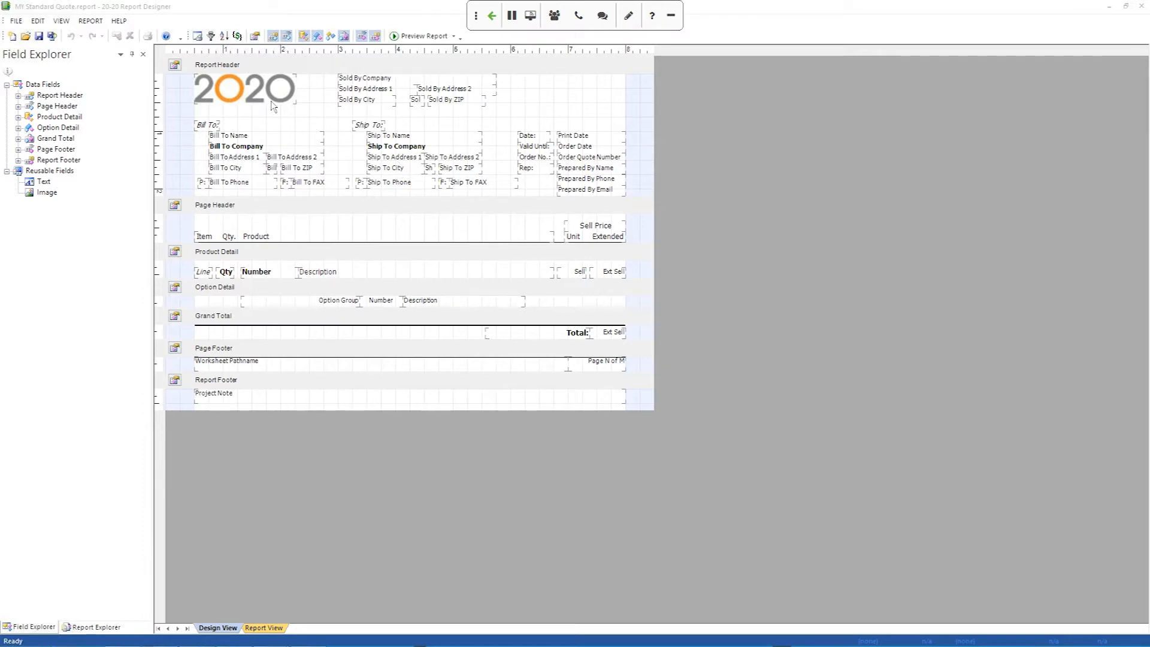
pyautogui.moveTo(245, 93)
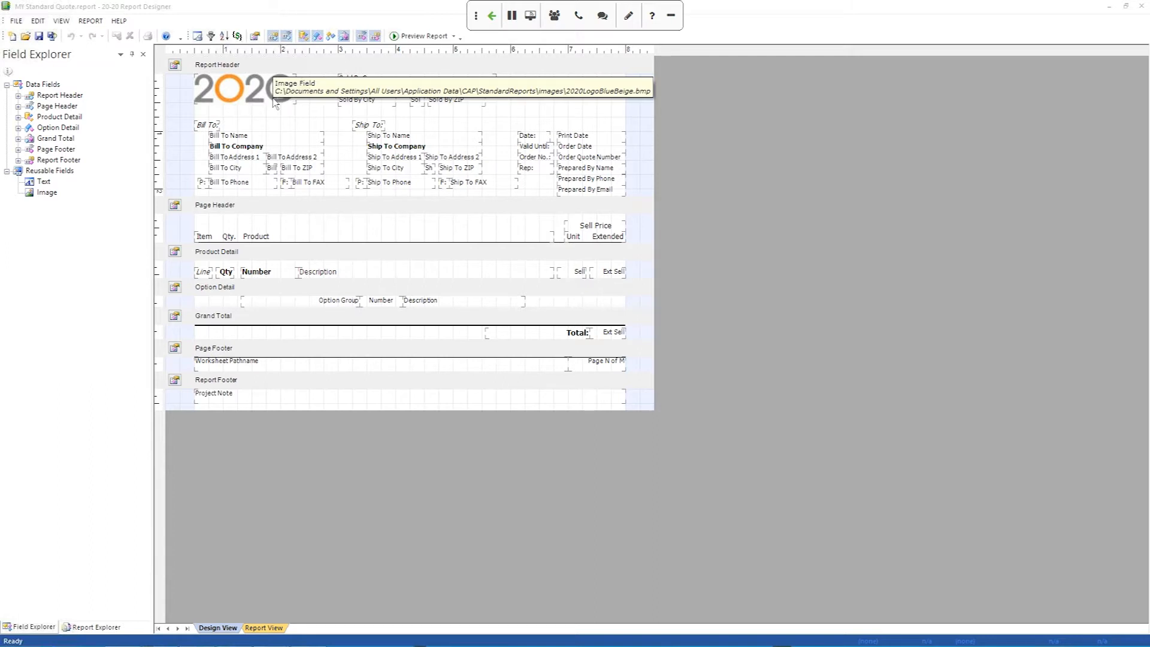
pyautogui.moveTo(285, 110)
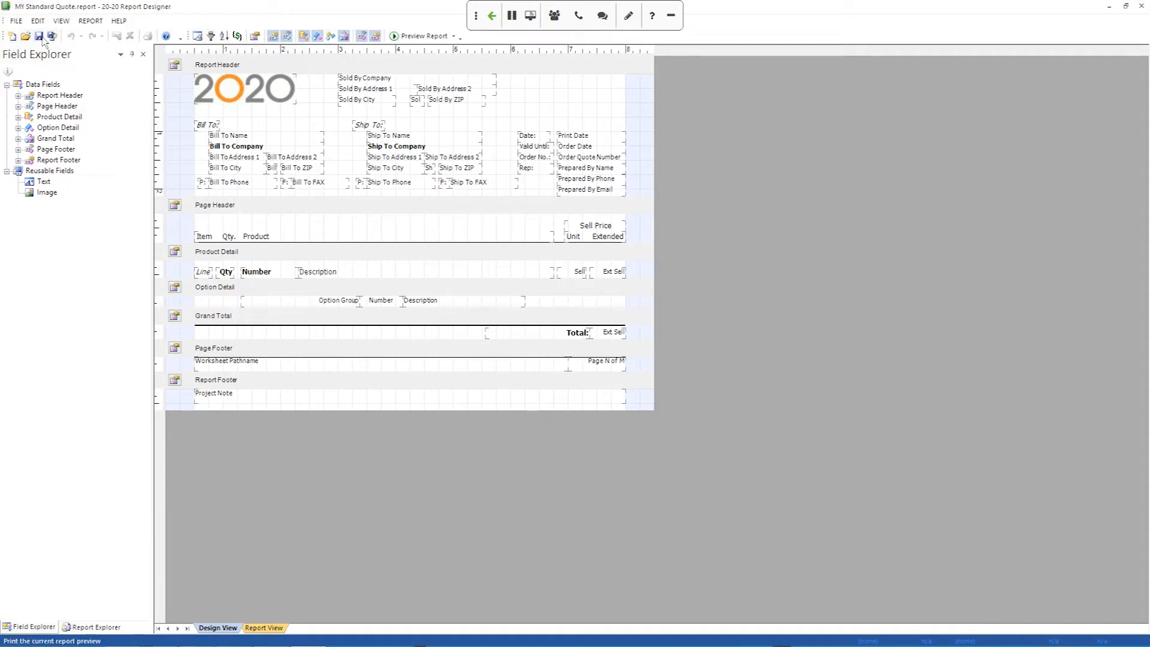
pyautogui.moveTo(316, 35)
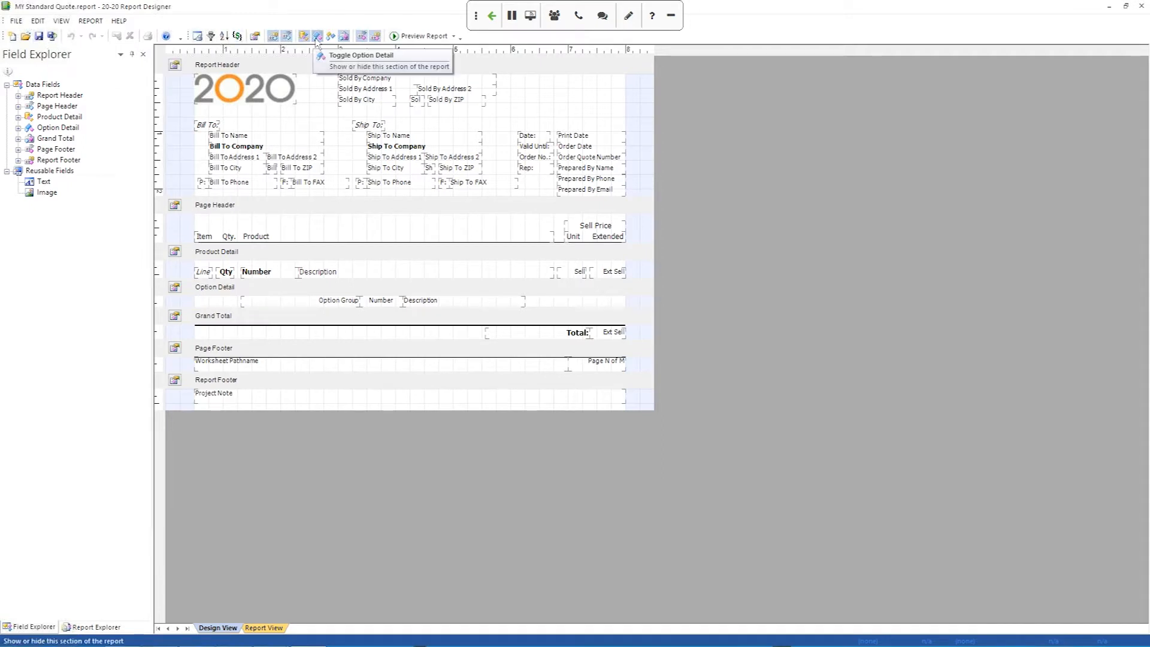
pyautogui.moveTo(230, 41)
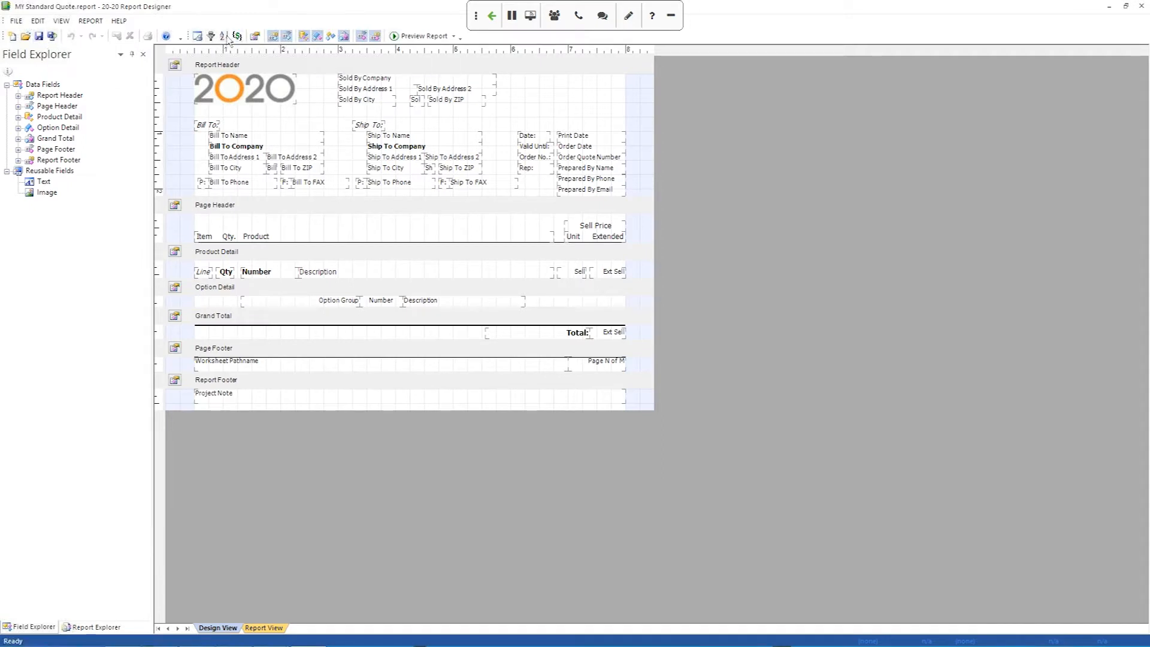
pyautogui.moveTo(236, 36)
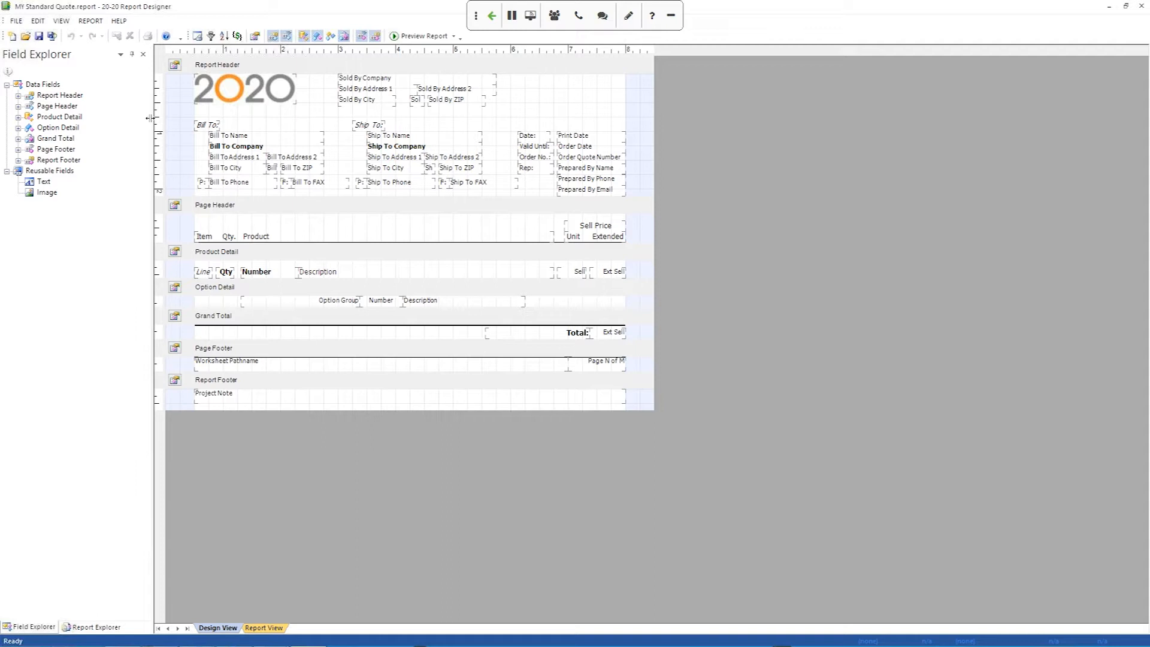
pyautogui.moveTo(2, 370)
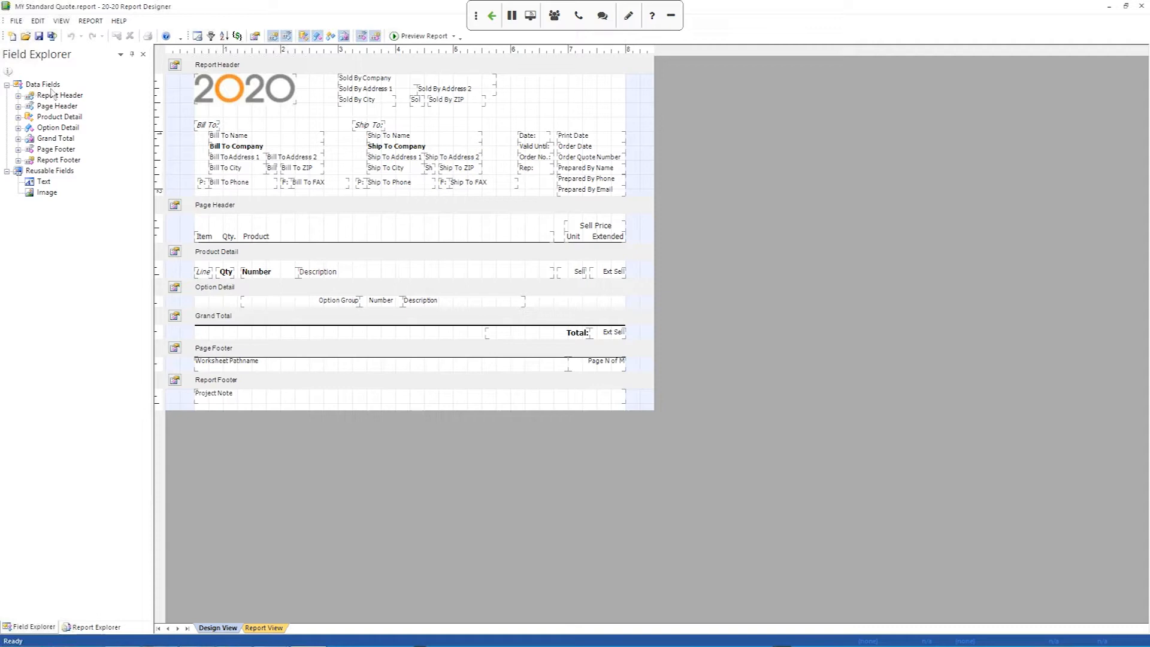
pyautogui.click(43, 84)
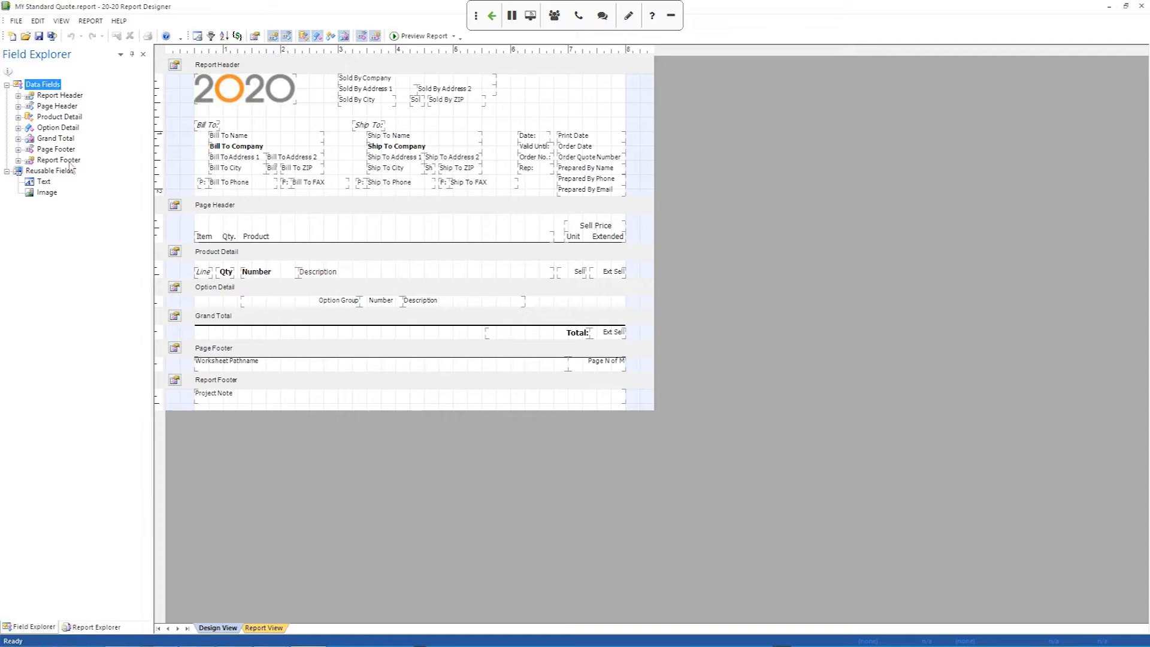
pyautogui.moveTo(472, 156)
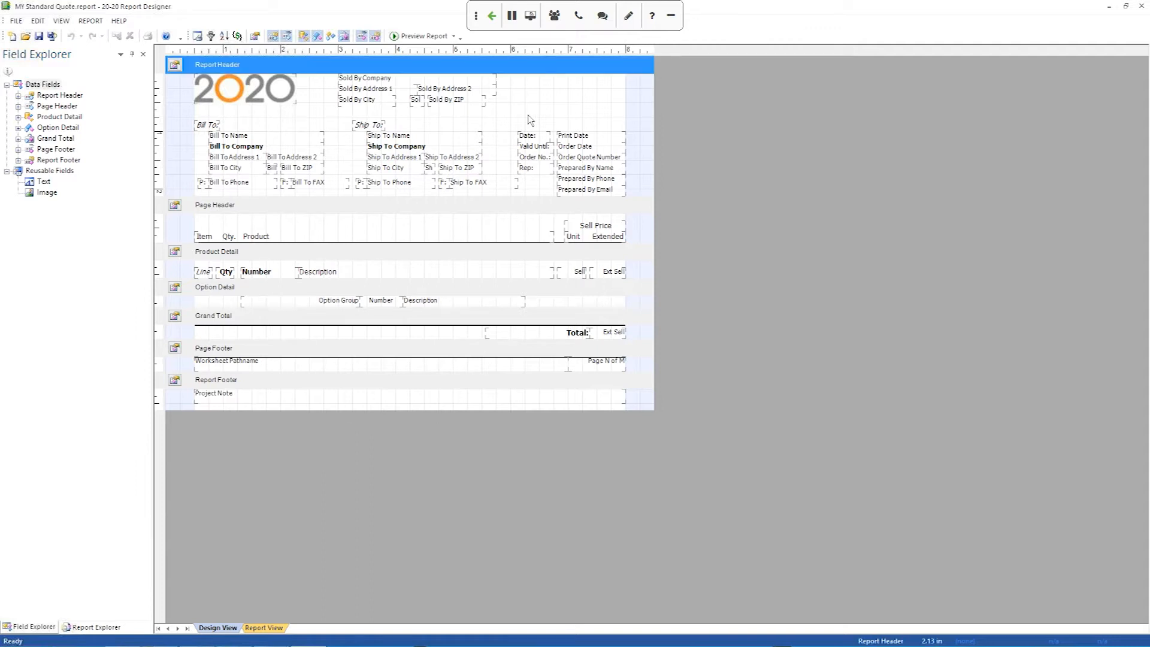
pyautogui.moveTo(433, 447)
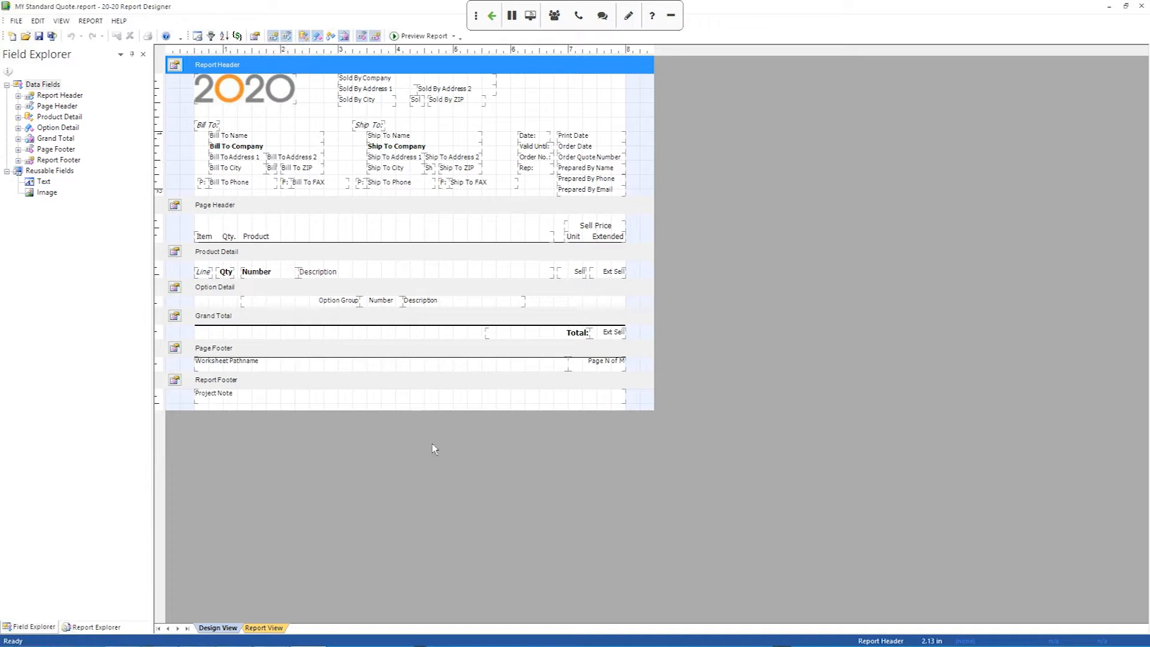
pyautogui.moveTo(410, 128)
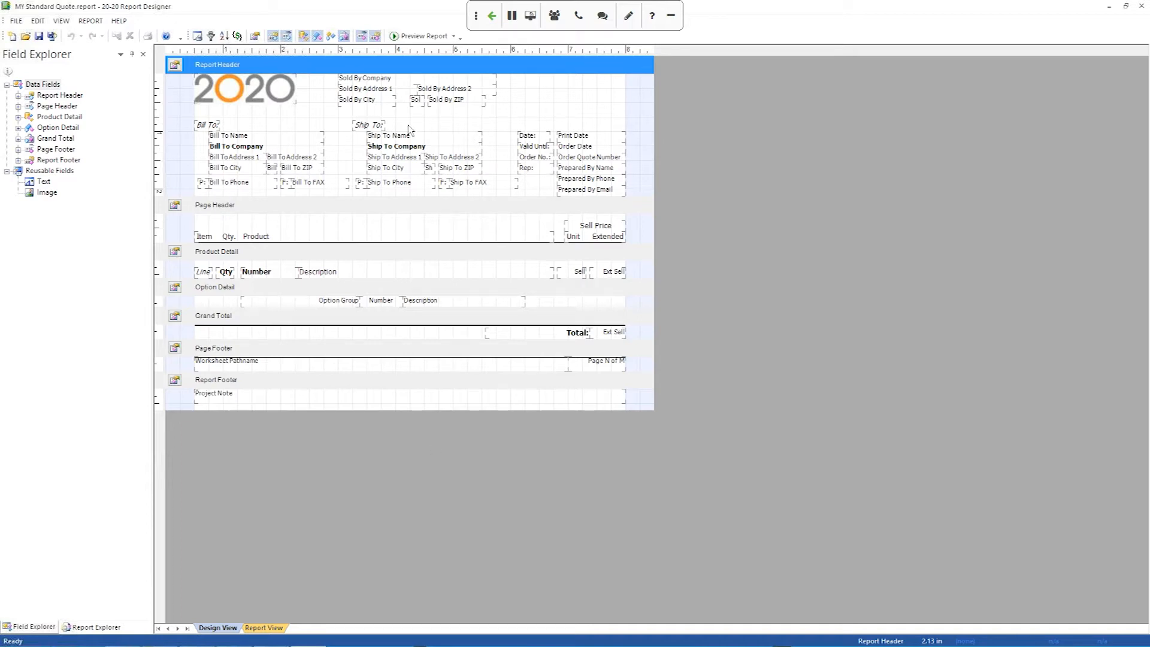
pyautogui.moveTo(326, 142)
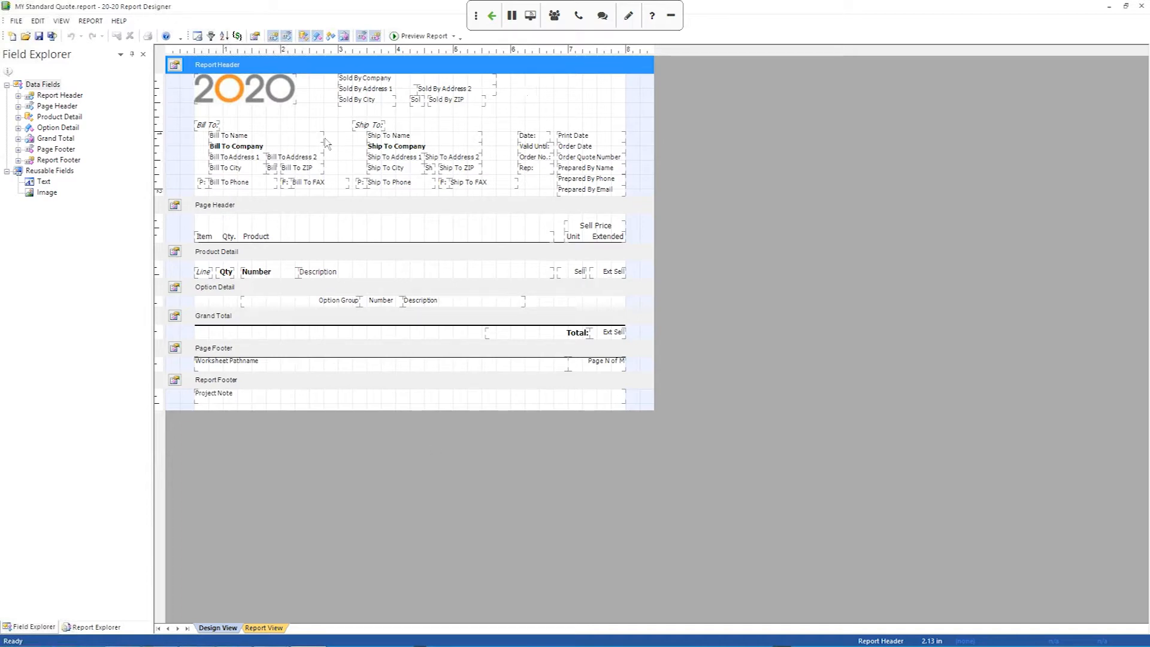
pyautogui.moveTo(266, 139)
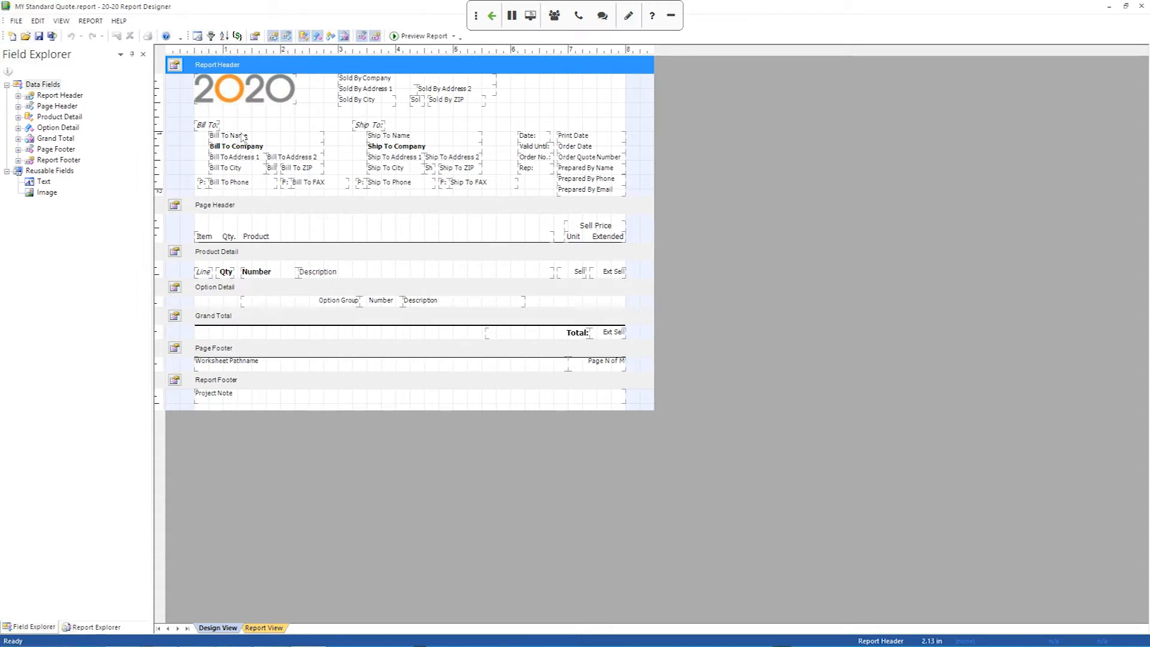
pyautogui.moveTo(297, 132)
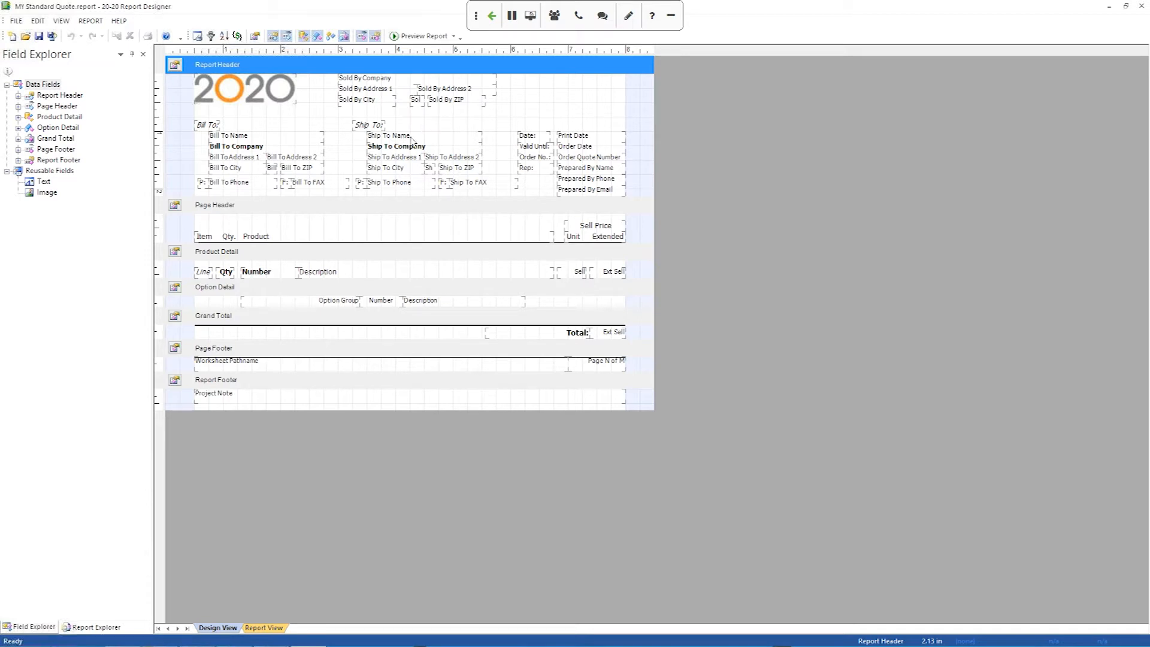
pyautogui.click(388, 135)
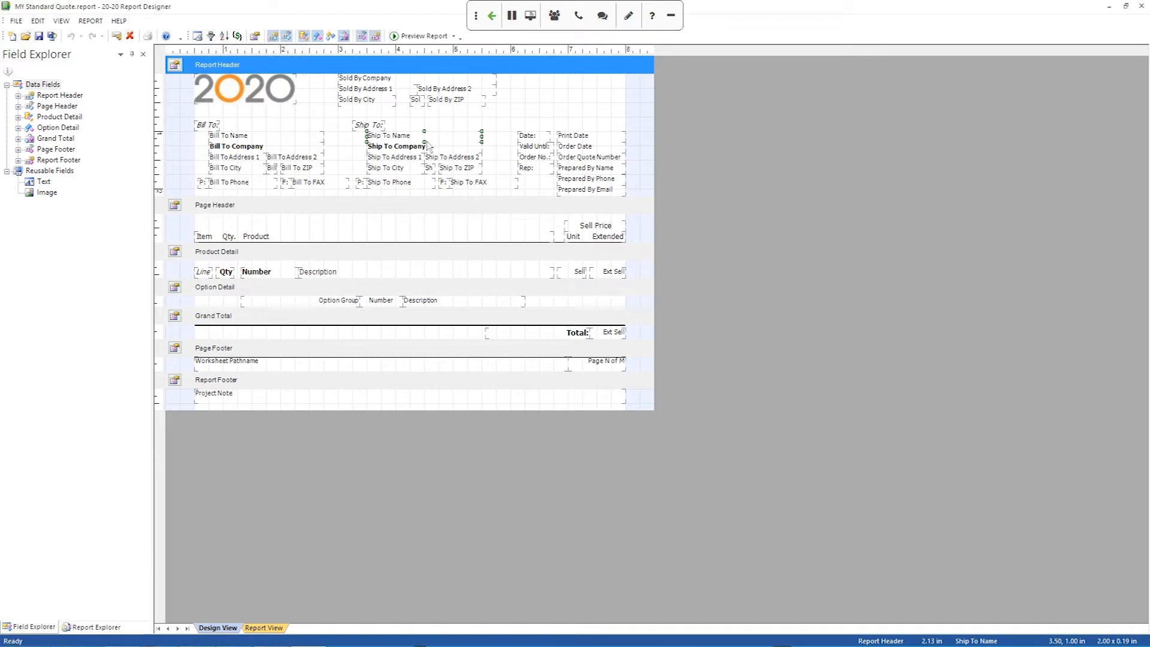
pyautogui.moveTo(429, 146)
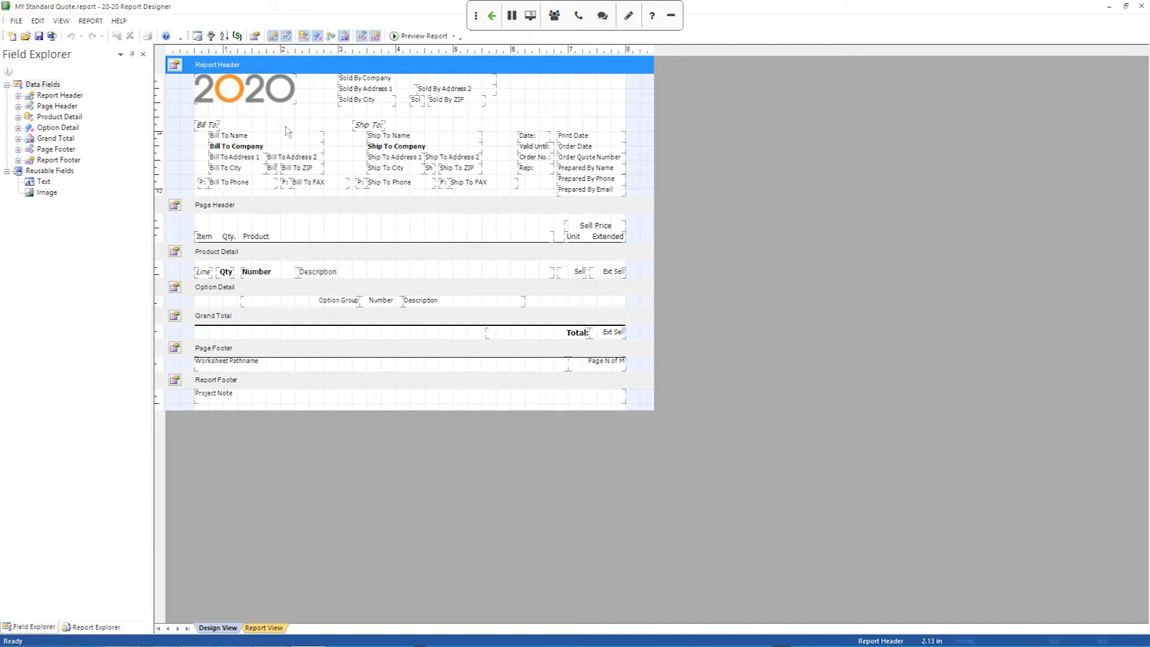
pyautogui.moveTo(222, 167)
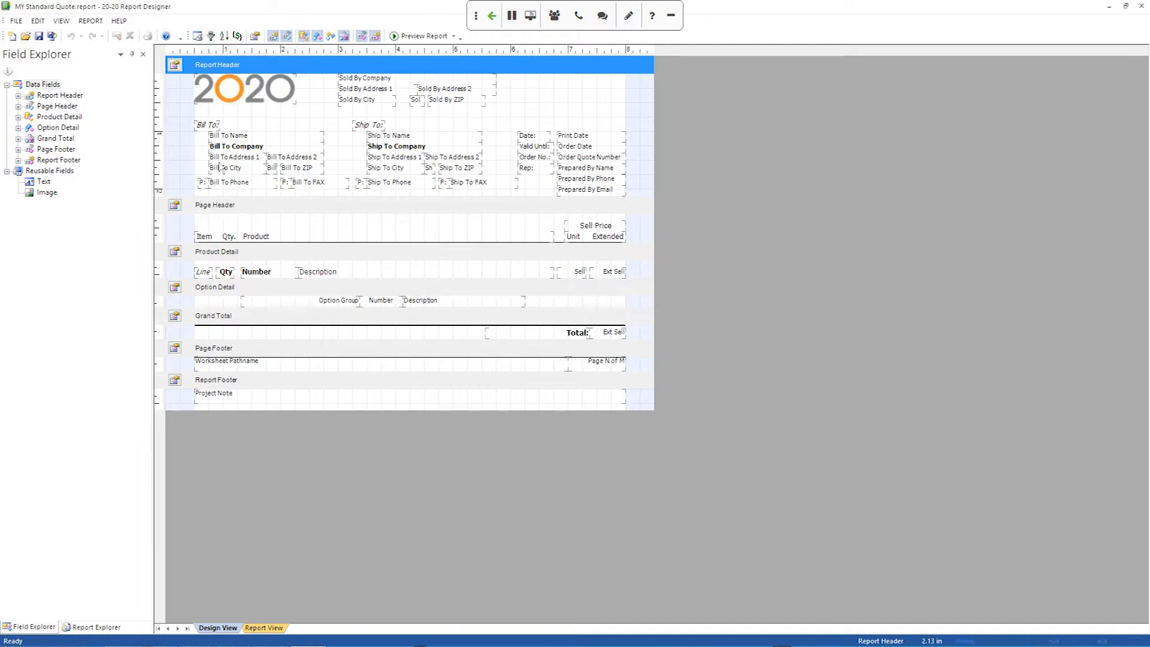
pyautogui.moveTo(527, 126)
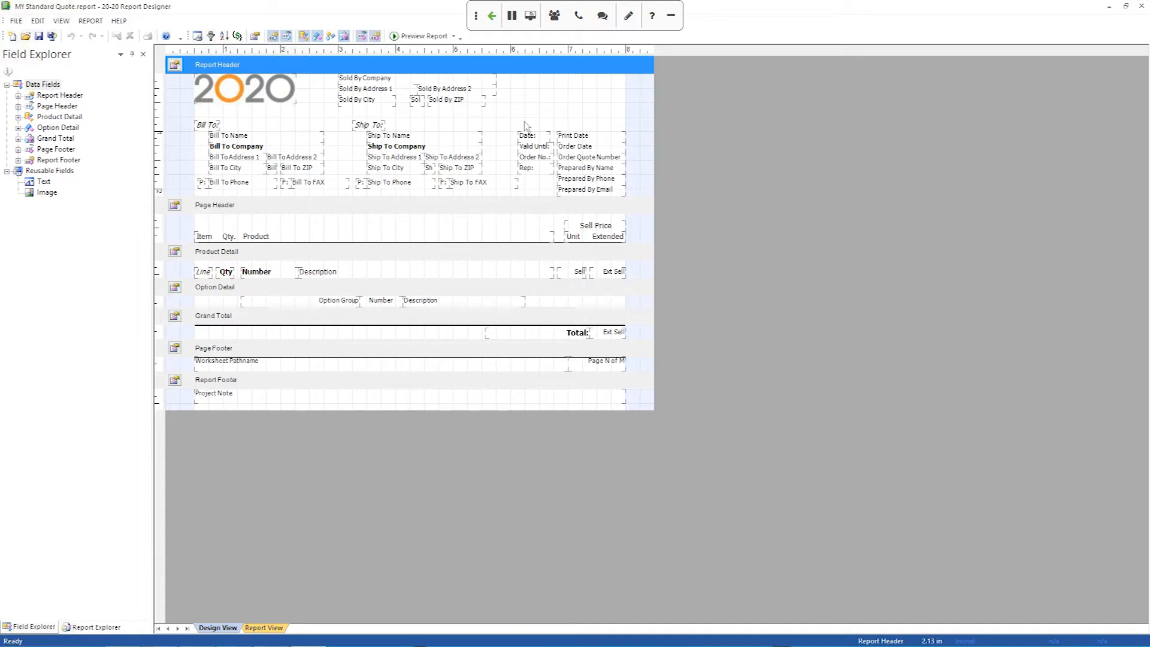
pyautogui.moveTo(406, 124)
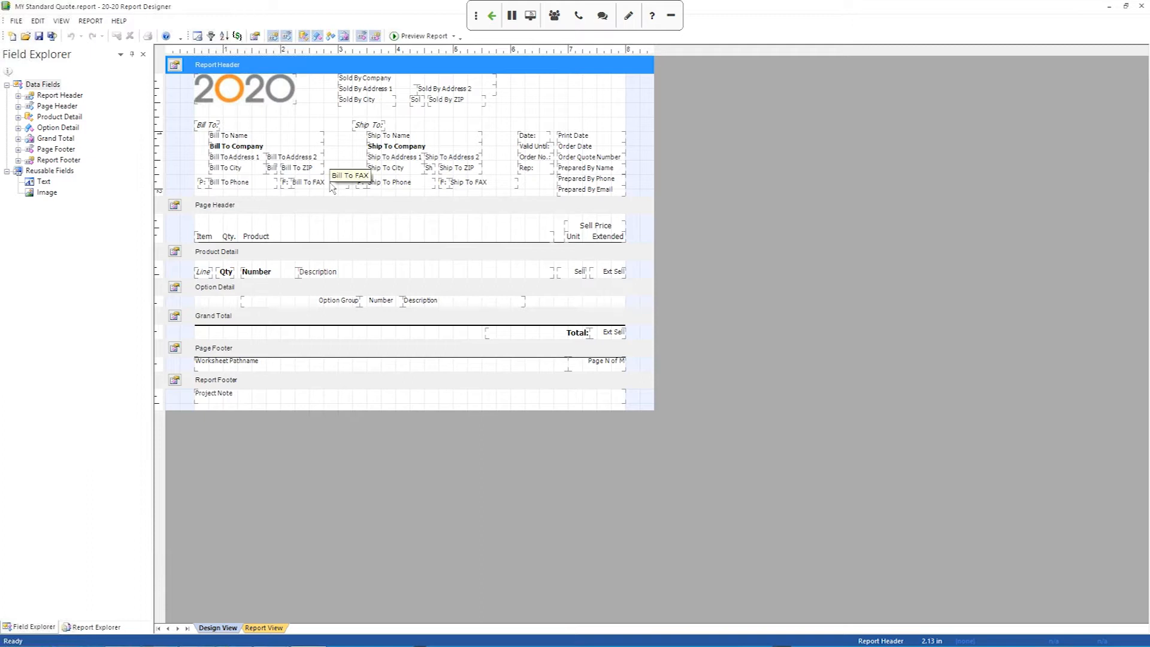
pyautogui.moveTo(285, 117)
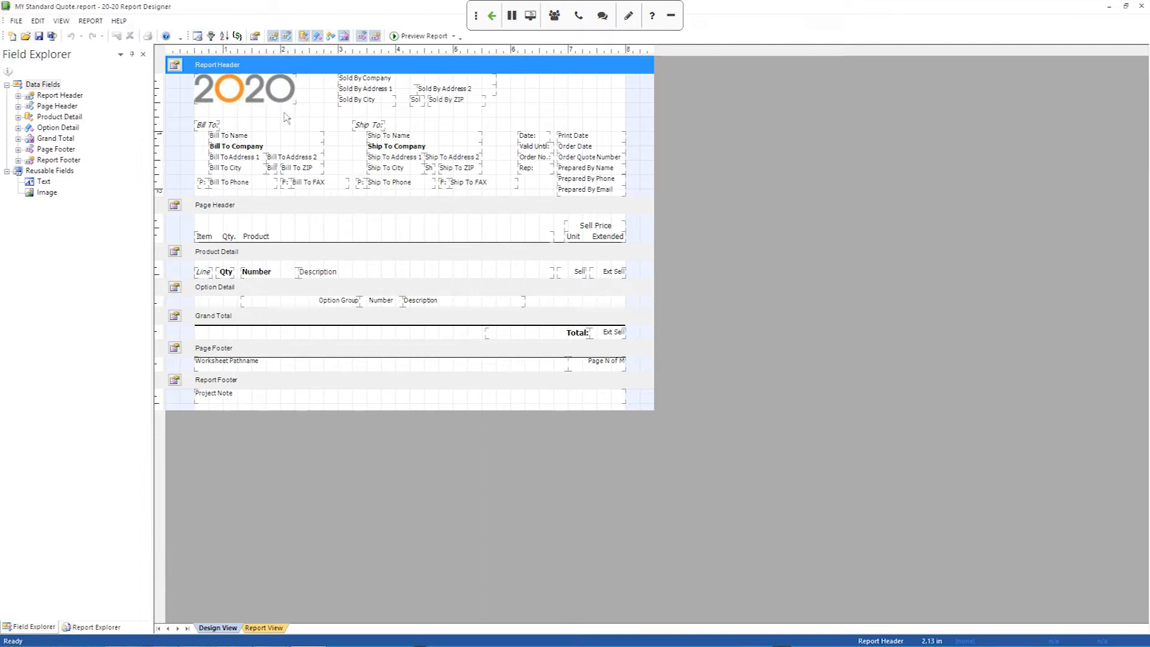
pyautogui.click(245, 90)
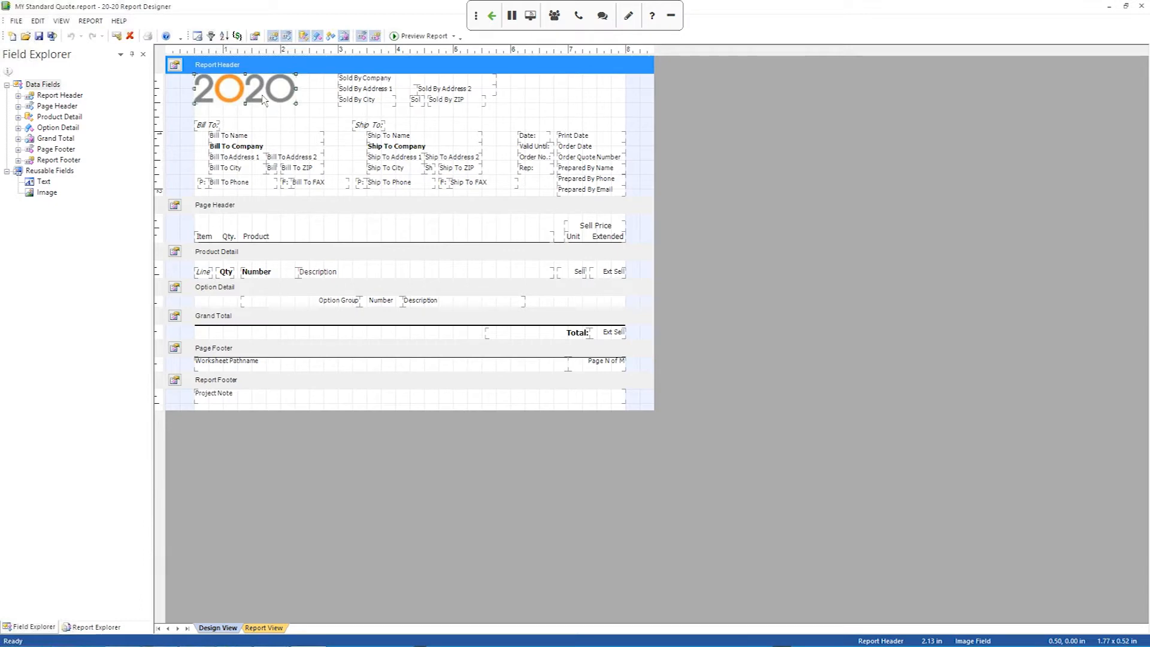
pyautogui.moveTo(306, 104)
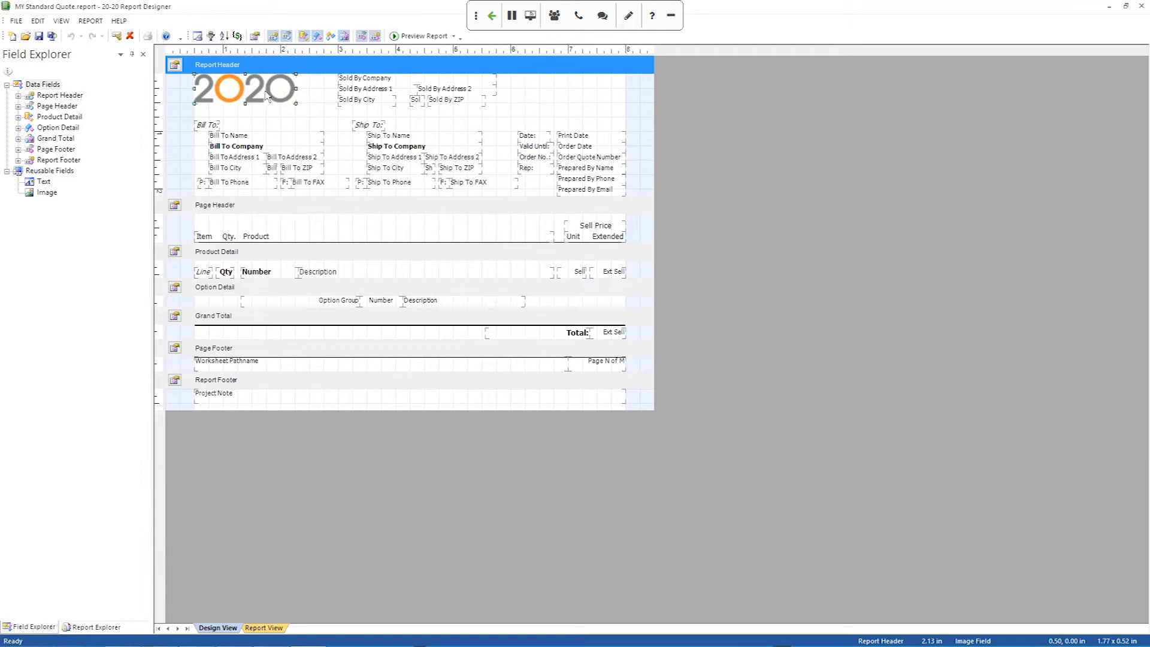
pyautogui.doubleClick(244, 89)
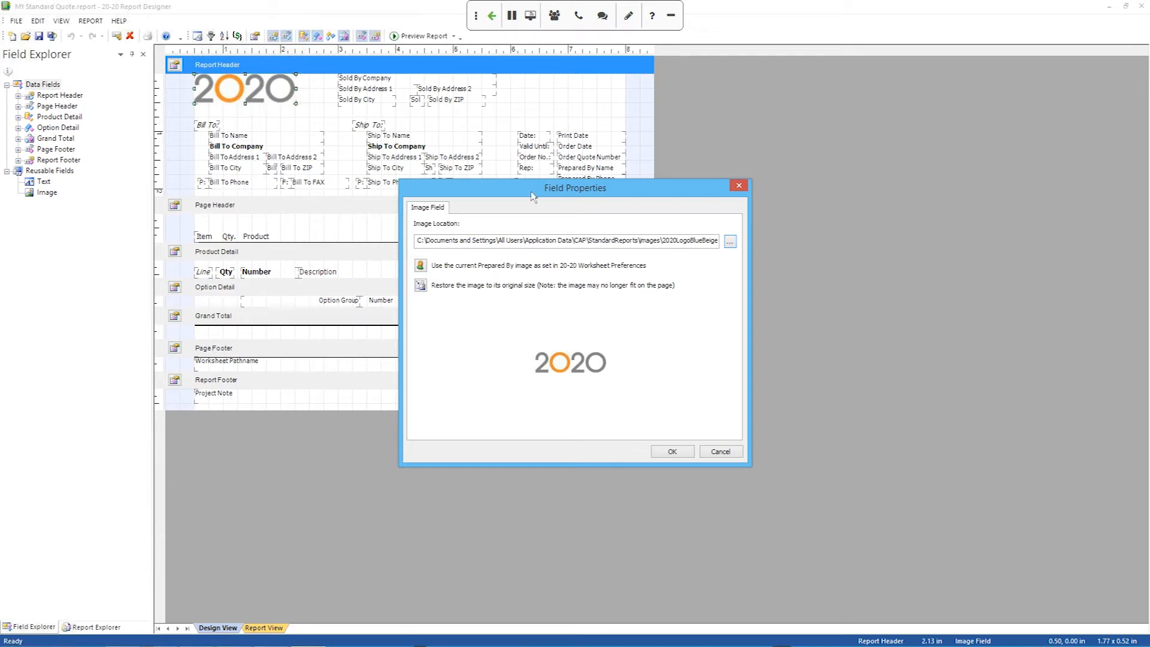
pyautogui.moveTo(575, 188); pyautogui.dragTo(568, 138)
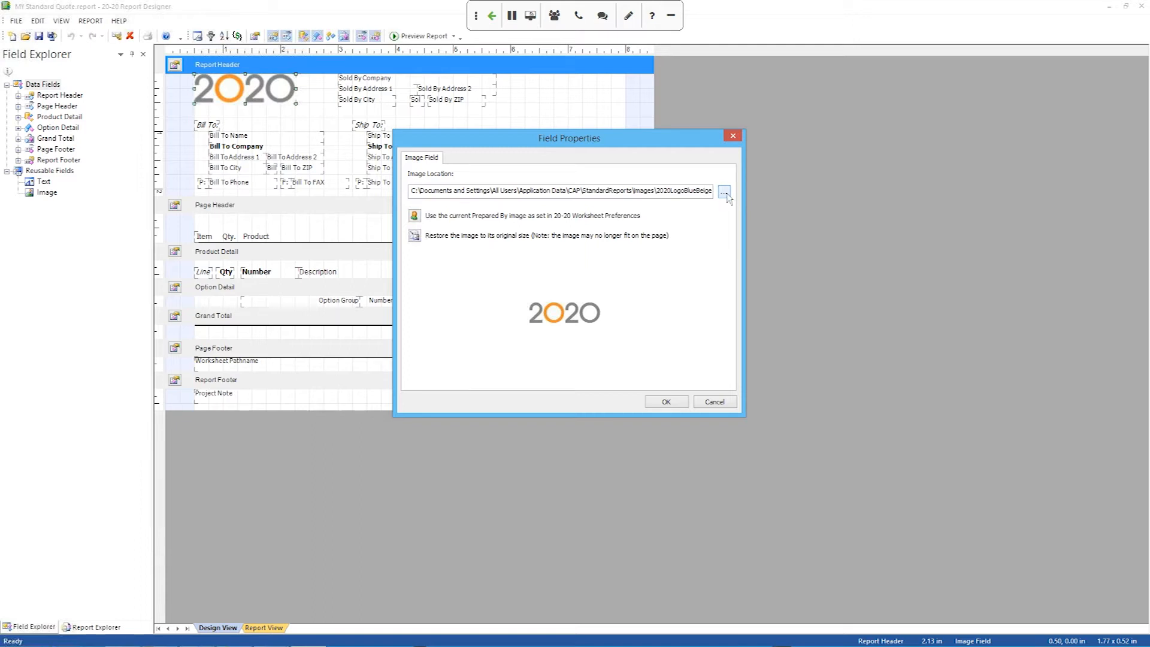
pyautogui.click(723, 192)
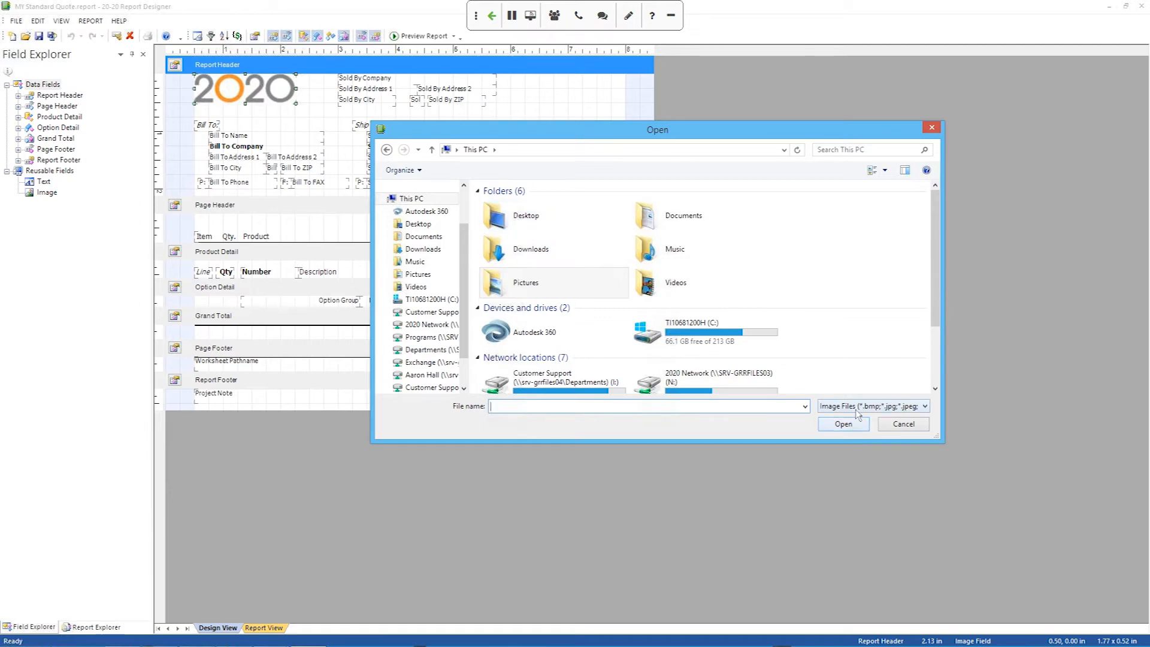
pyautogui.click(923, 406)
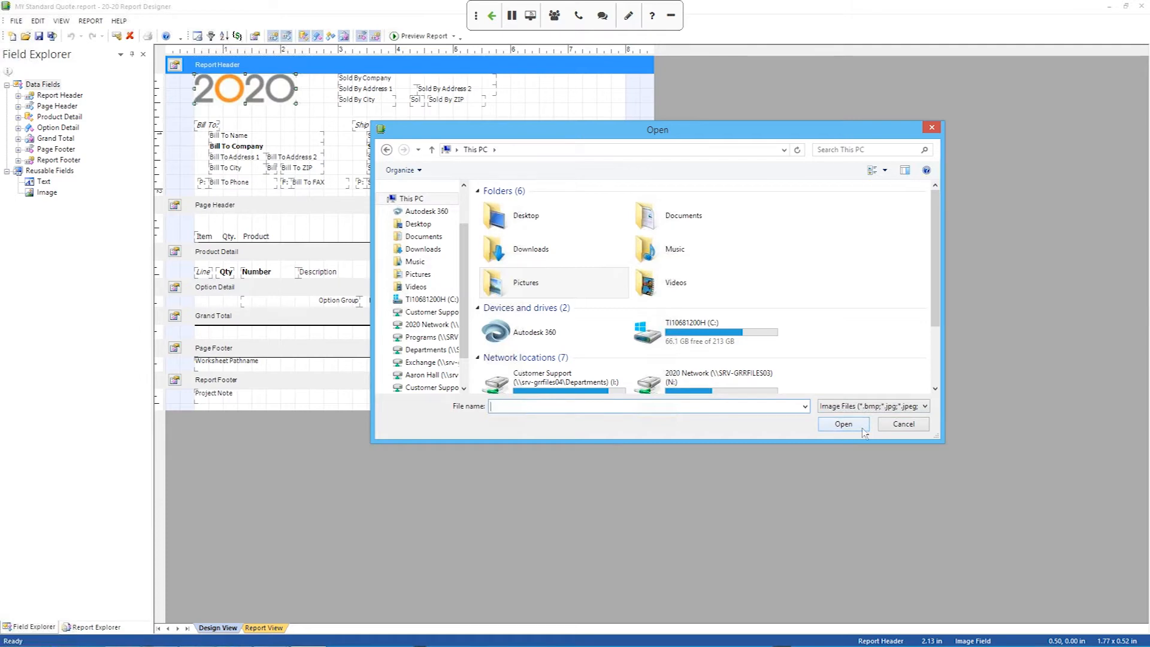
pyautogui.click(903, 422)
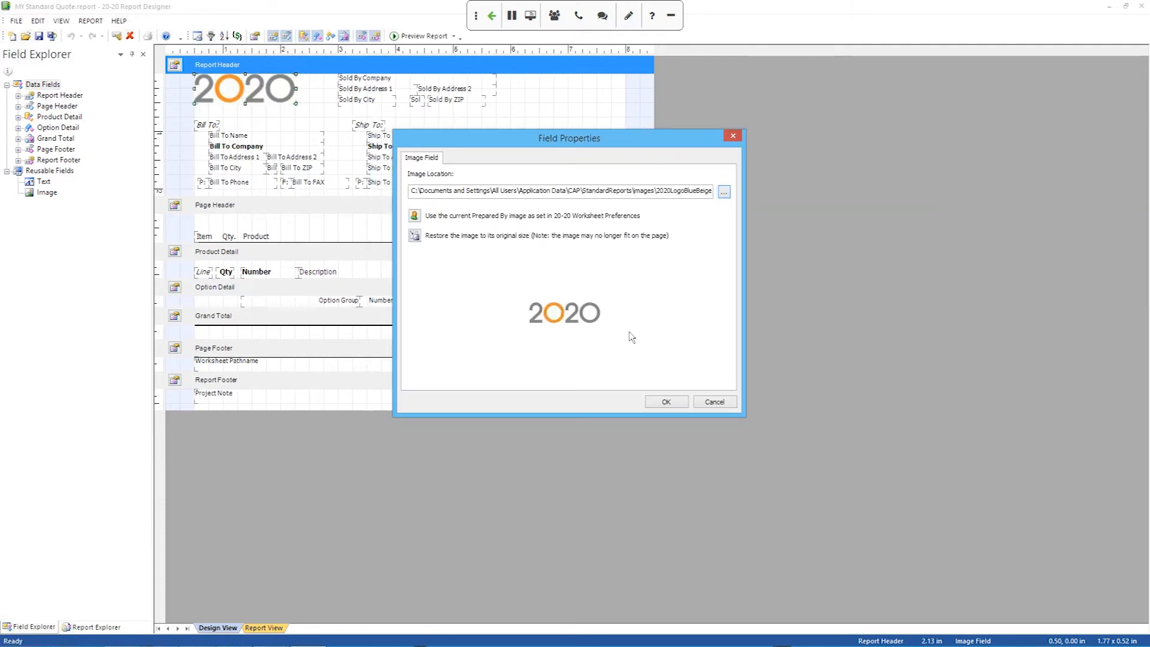
pyautogui.click(712, 401)
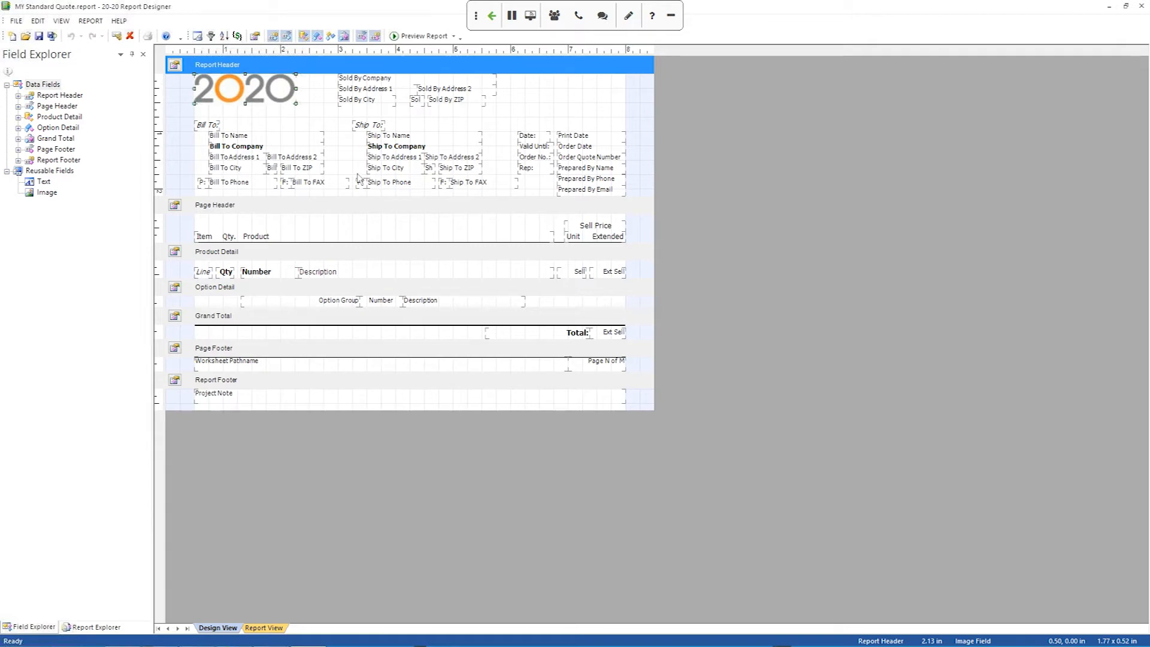
pyautogui.moveTo(390, 200)
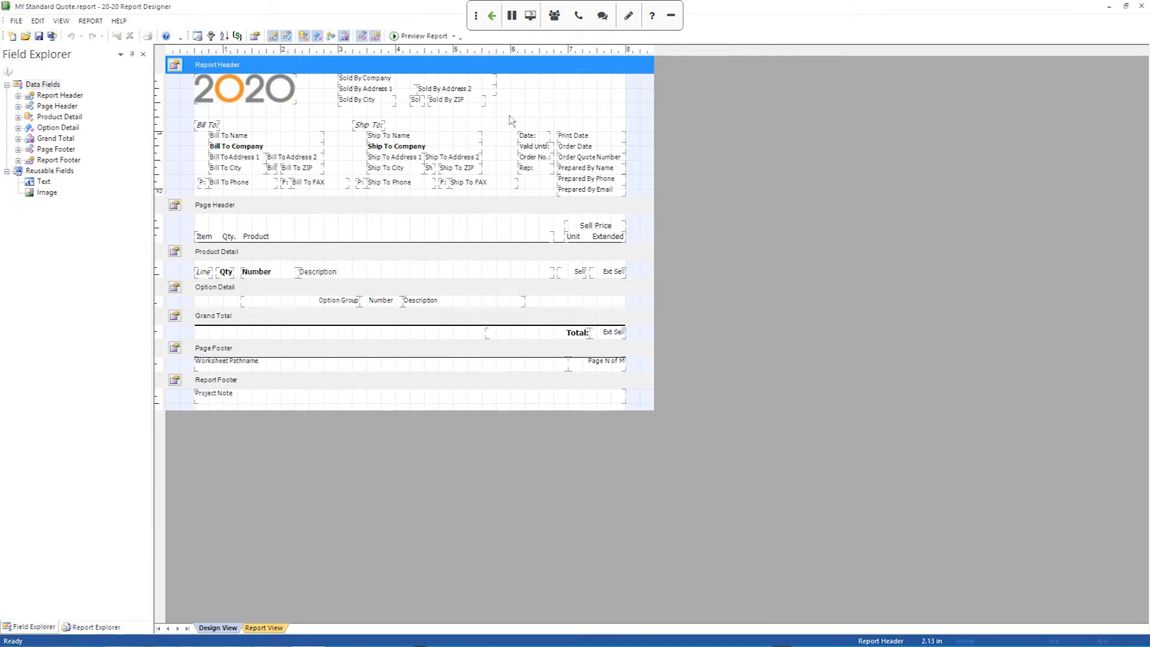
pyautogui.moveTo(560, 103)
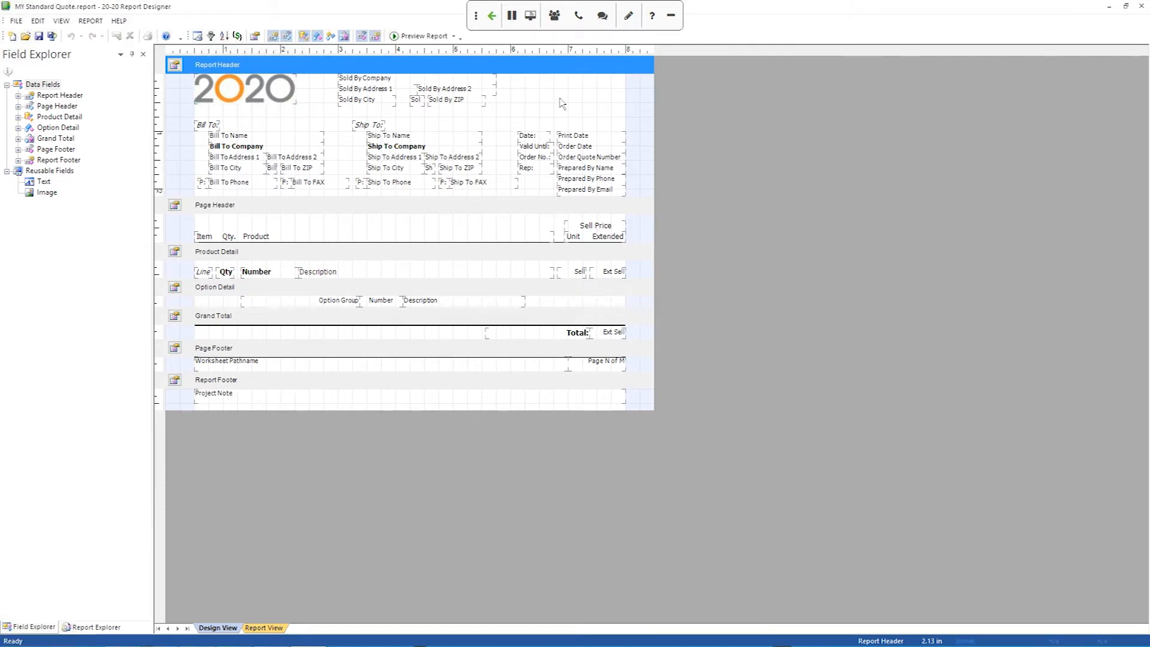
pyautogui.moveTo(548, 99)
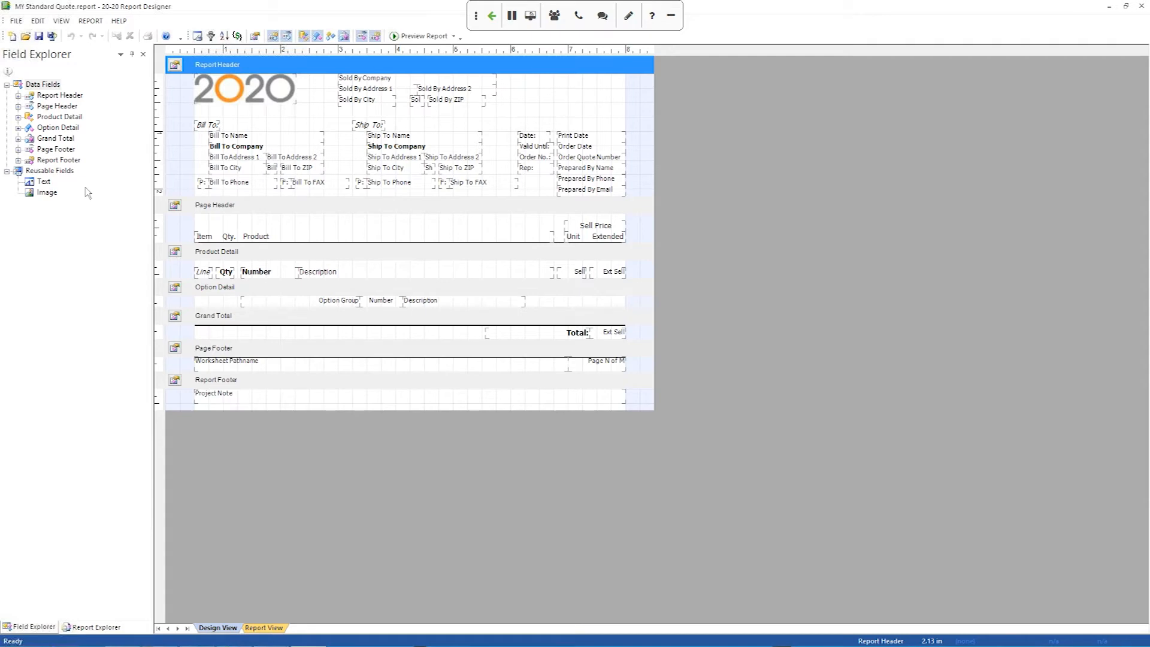
# - Drag a reusable Text field toward the Report Header, triggering the 10-text-field limit warning
pyautogui.click(44, 84)
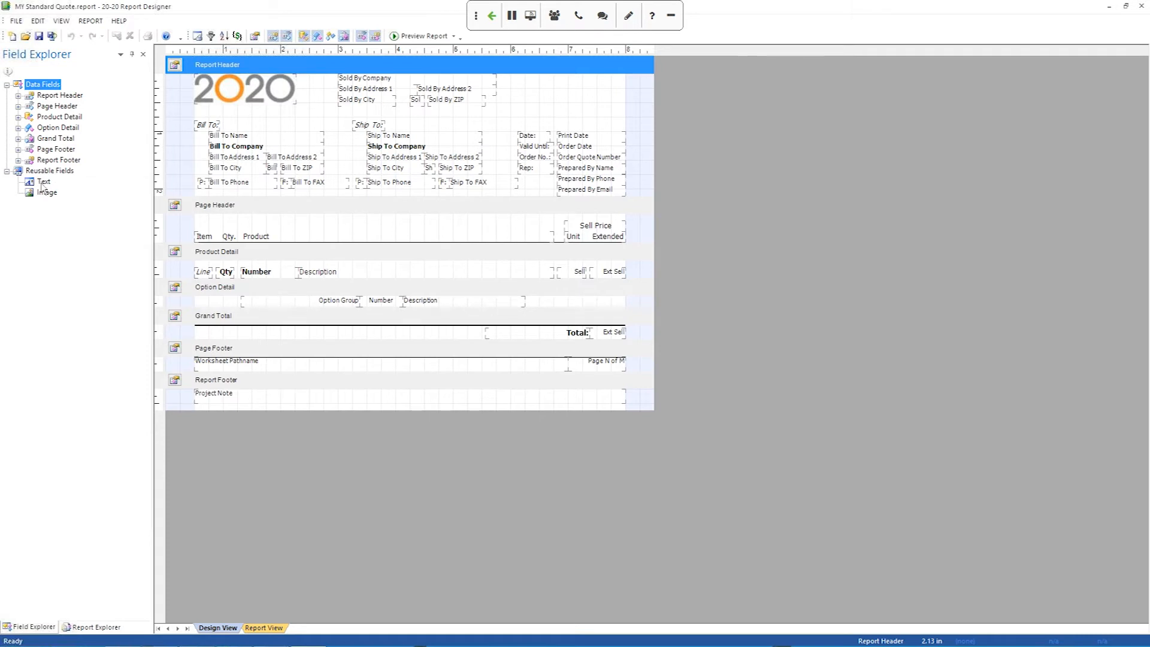
pyautogui.click(45, 181)
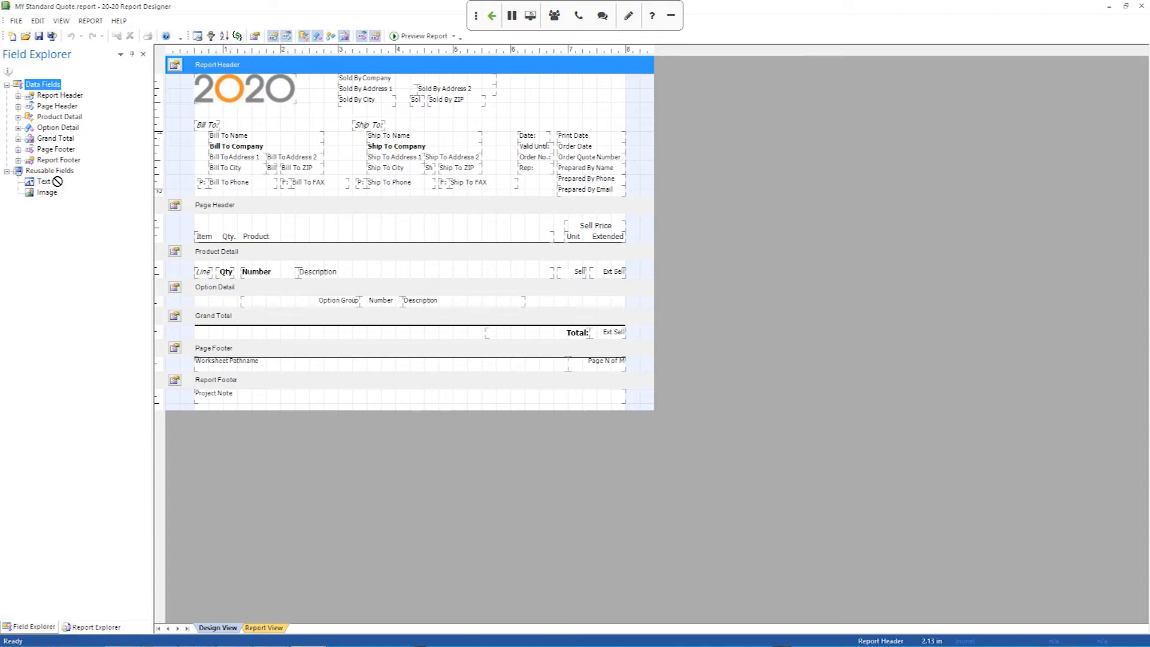
pyautogui.moveTo(110, 179)
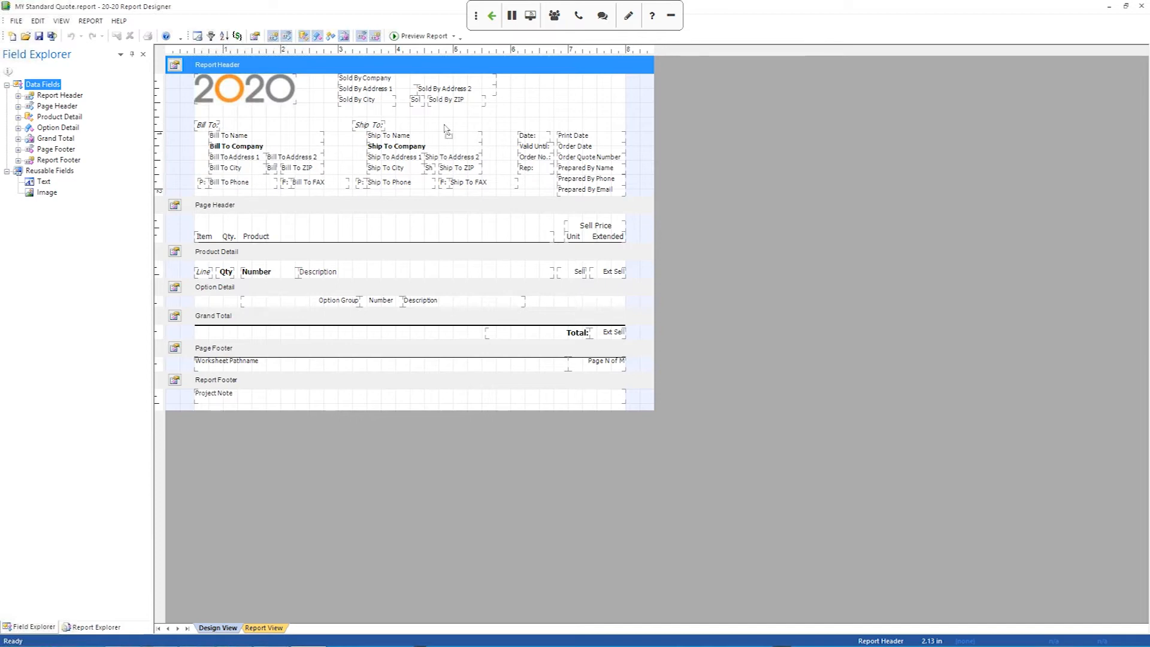
pyautogui.moveTo(545, 99)
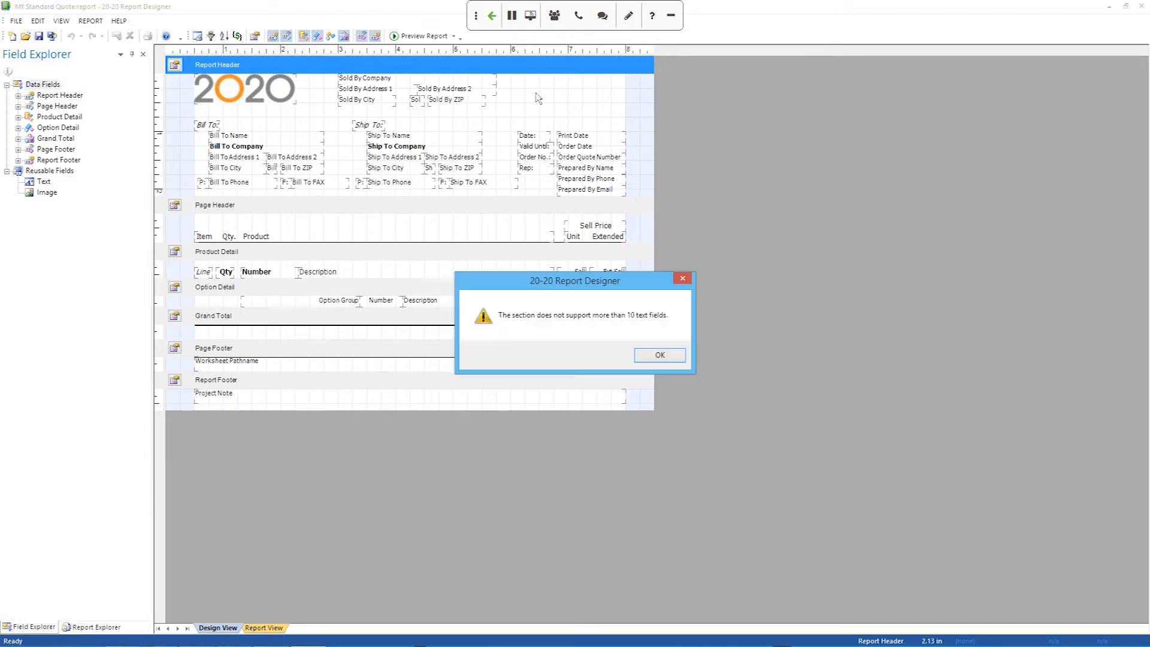
pyautogui.moveTo(563, 322)
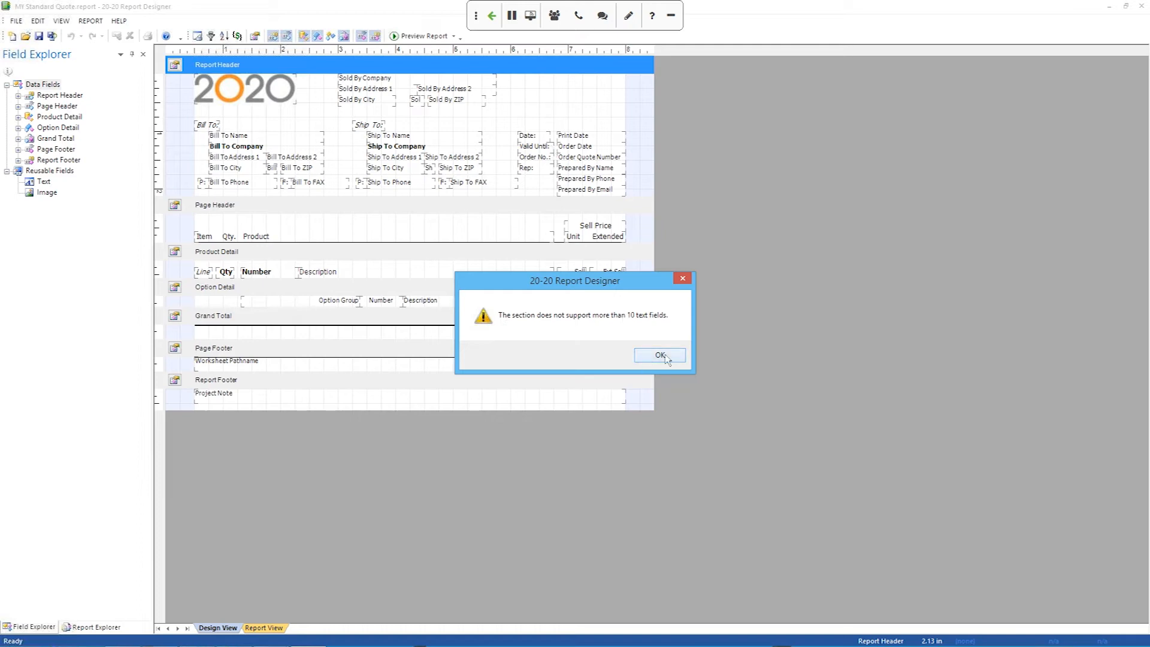
# - Dismiss the limit warning and place a Rich Text Field in the header's top-right area
pyautogui.click(658, 354)
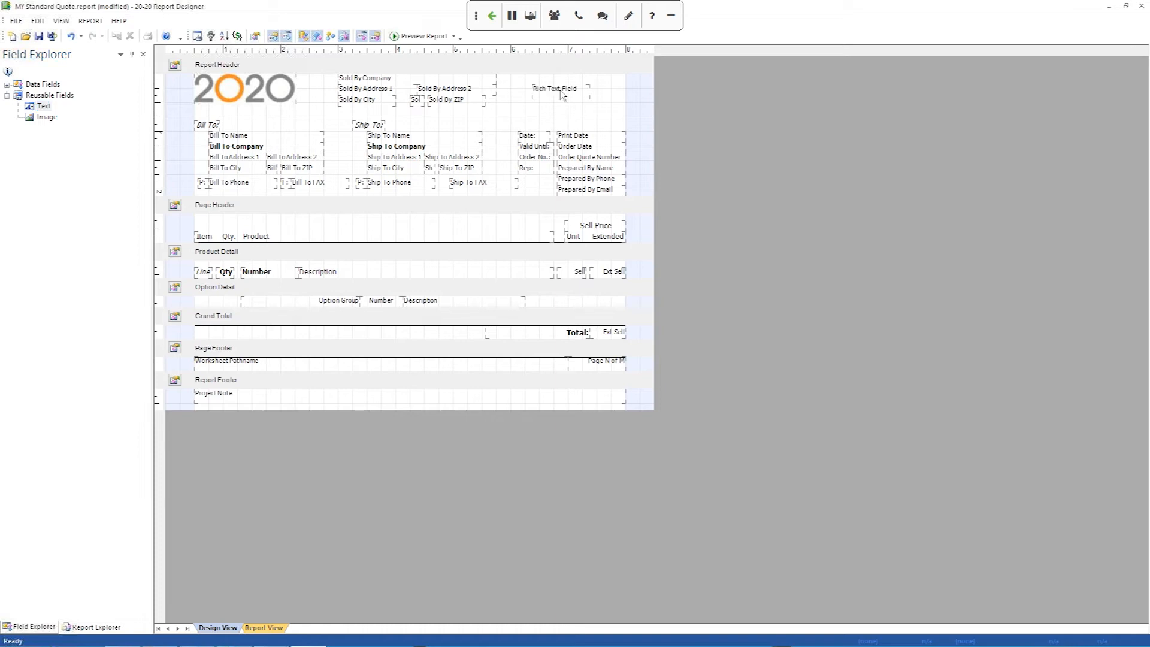
pyautogui.click(555, 88)
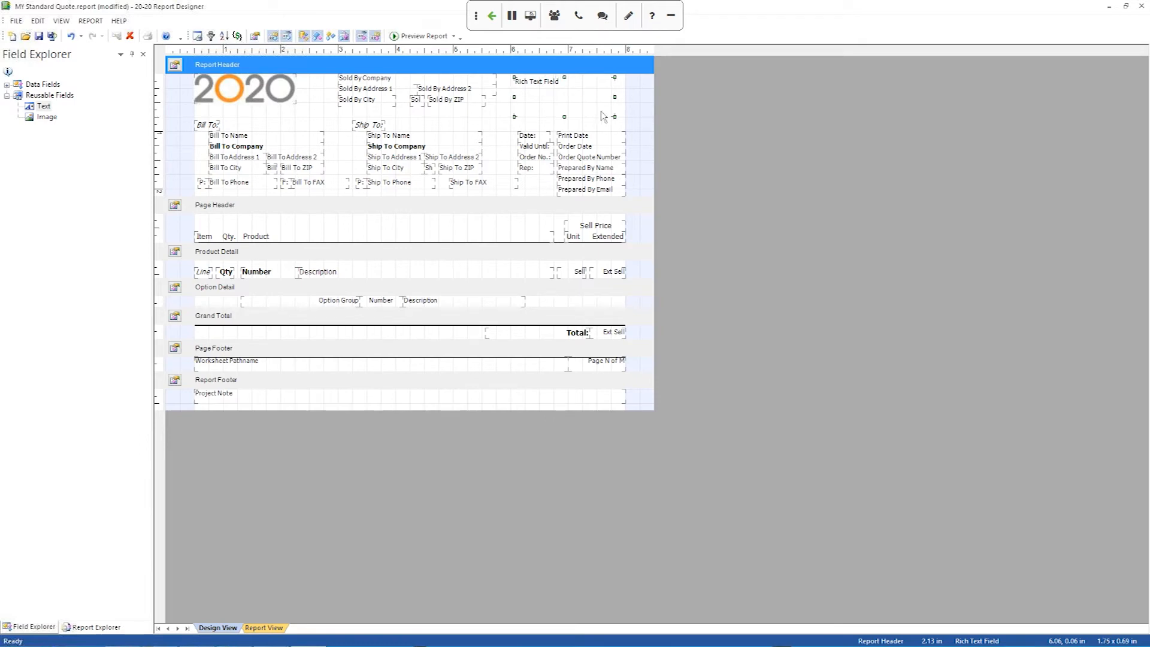
pyautogui.moveTo(537, 93)
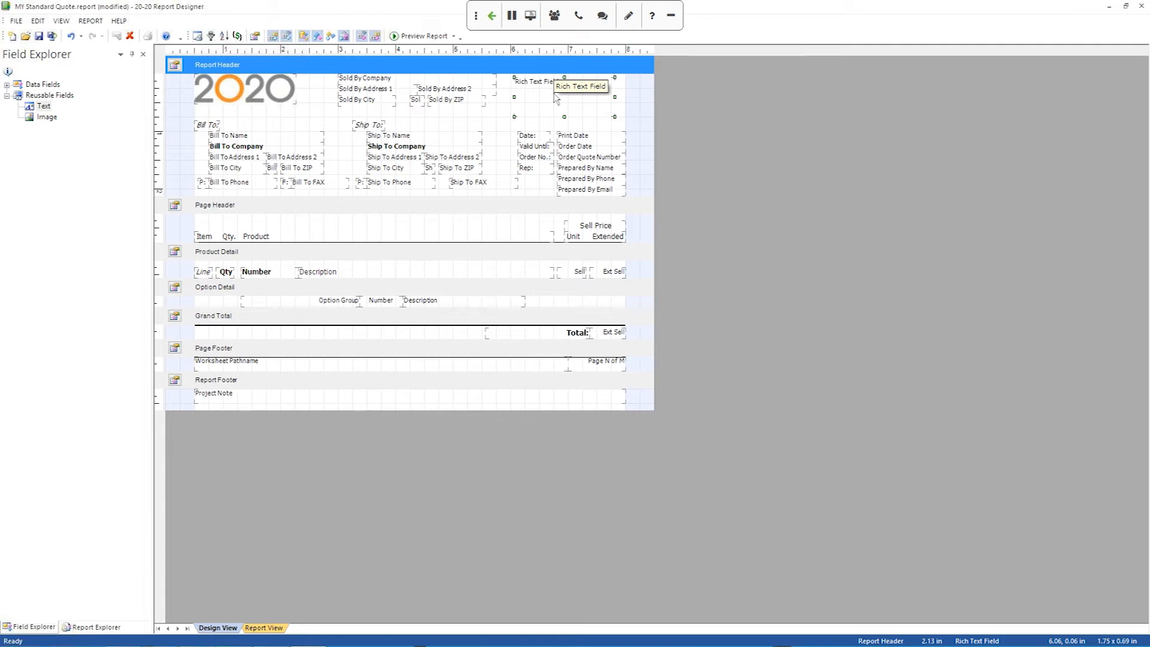
pyautogui.moveTo(564, 100)
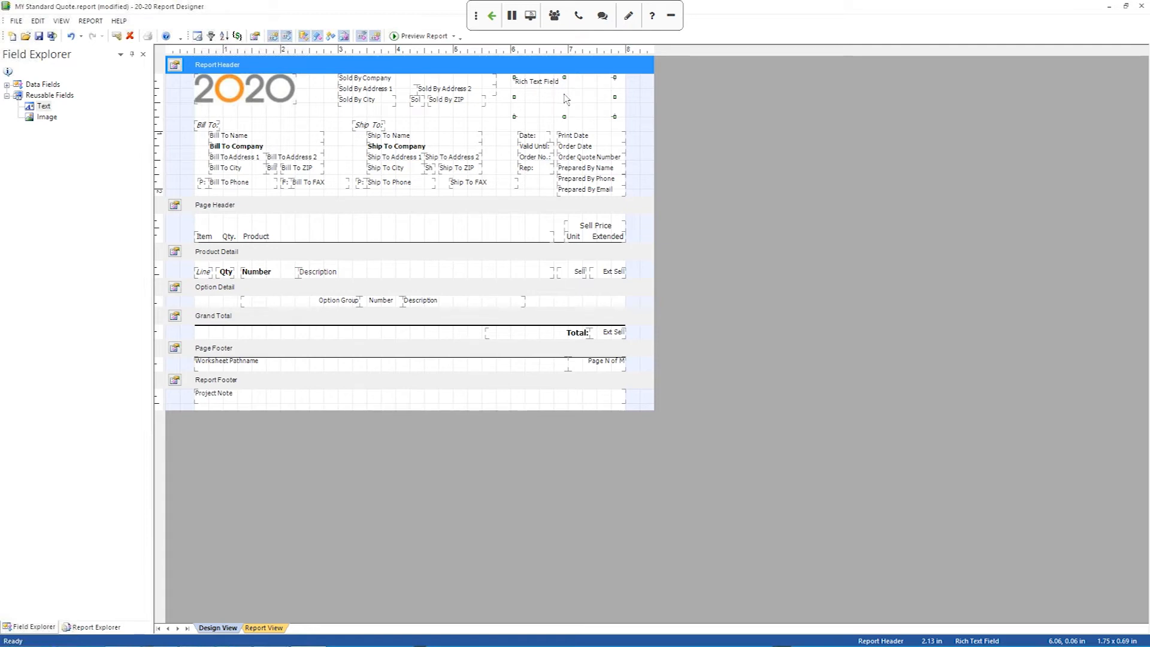
# - Set the header rich text field's content to "I can type whatever I want."
pyautogui.doubleClick(536, 81)
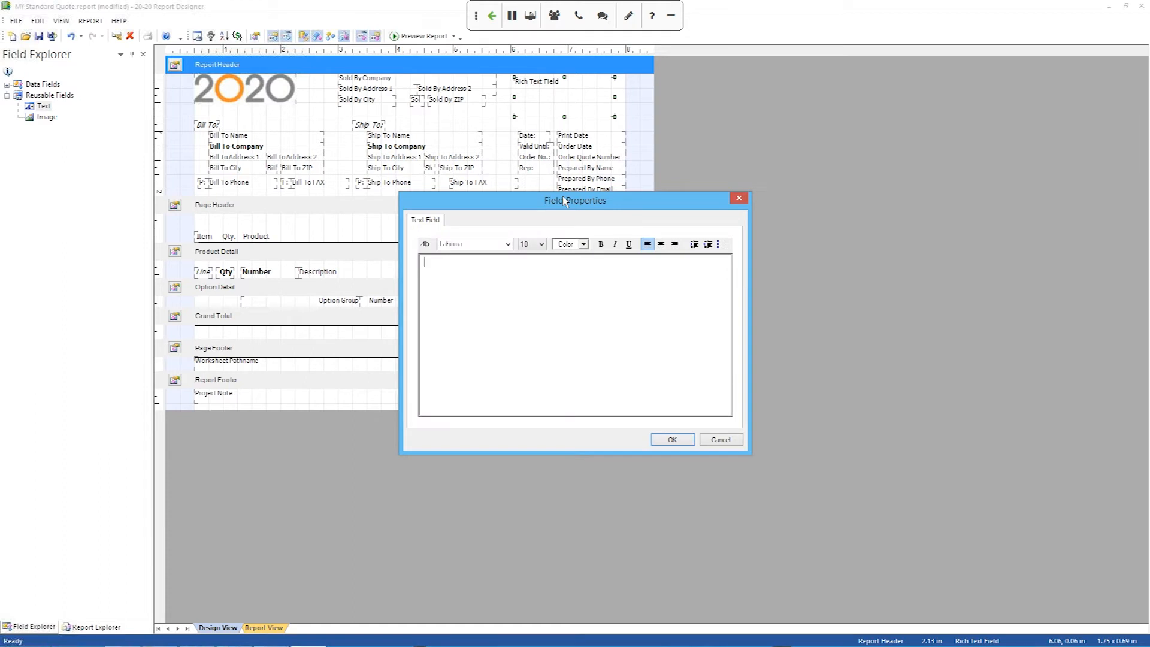
pyautogui.moveTo(496, 290)
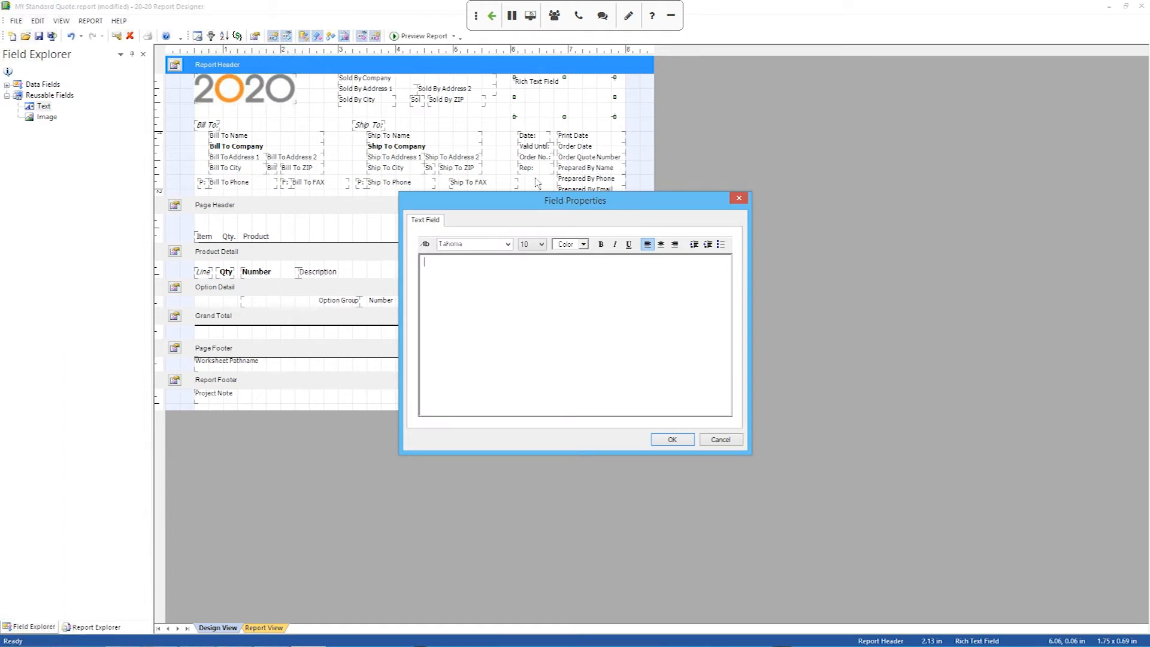
pyautogui.moveTo(538, 97)
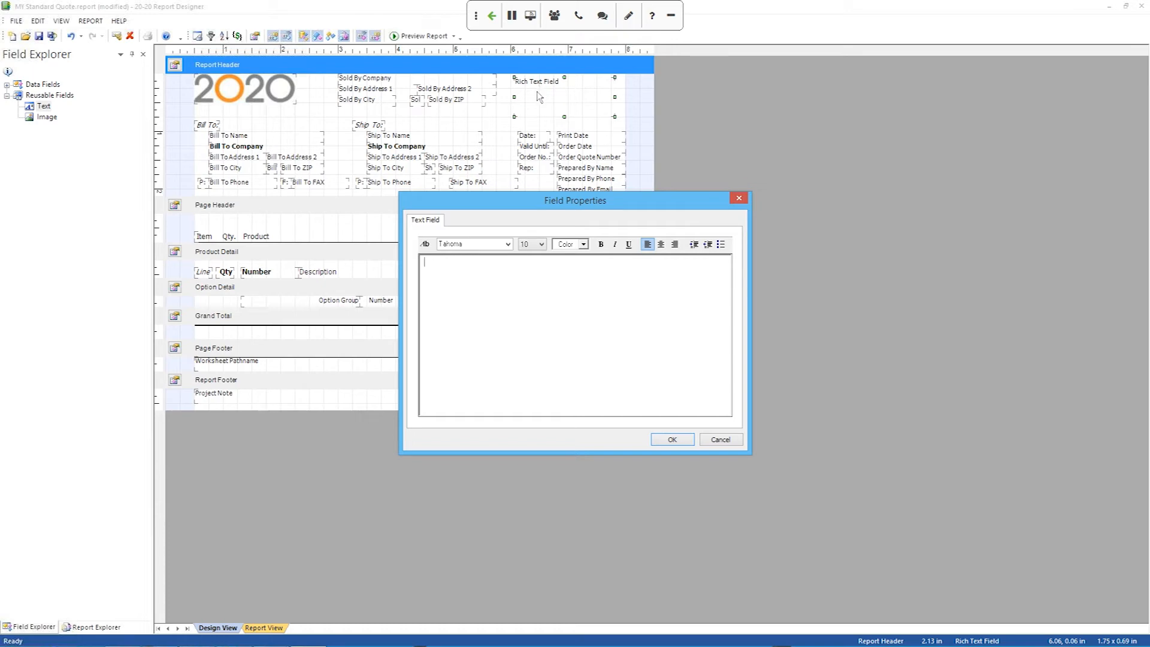
pyautogui.moveTo(472, 285)
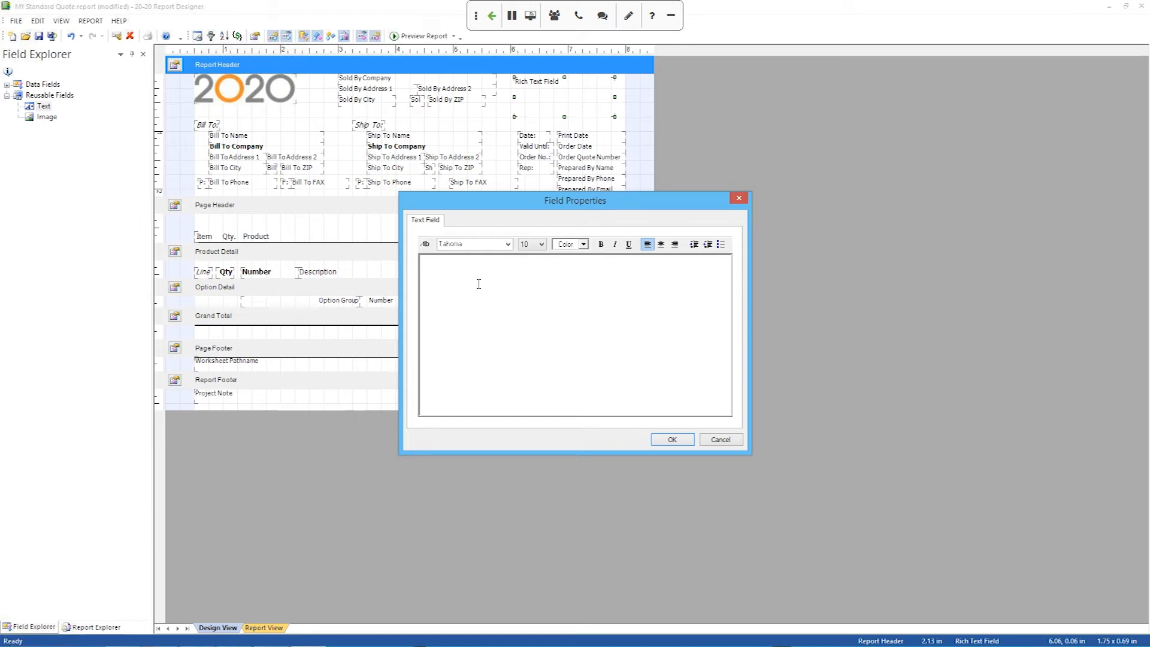
pyautogui.write('I can')
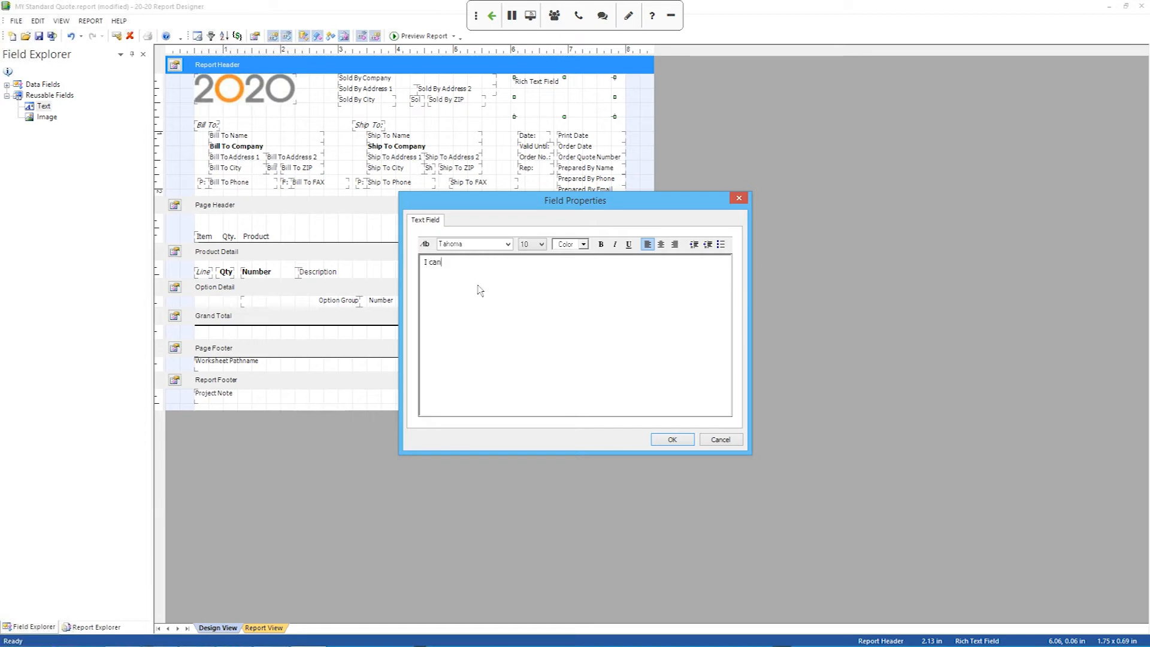
pyautogui.write('type')
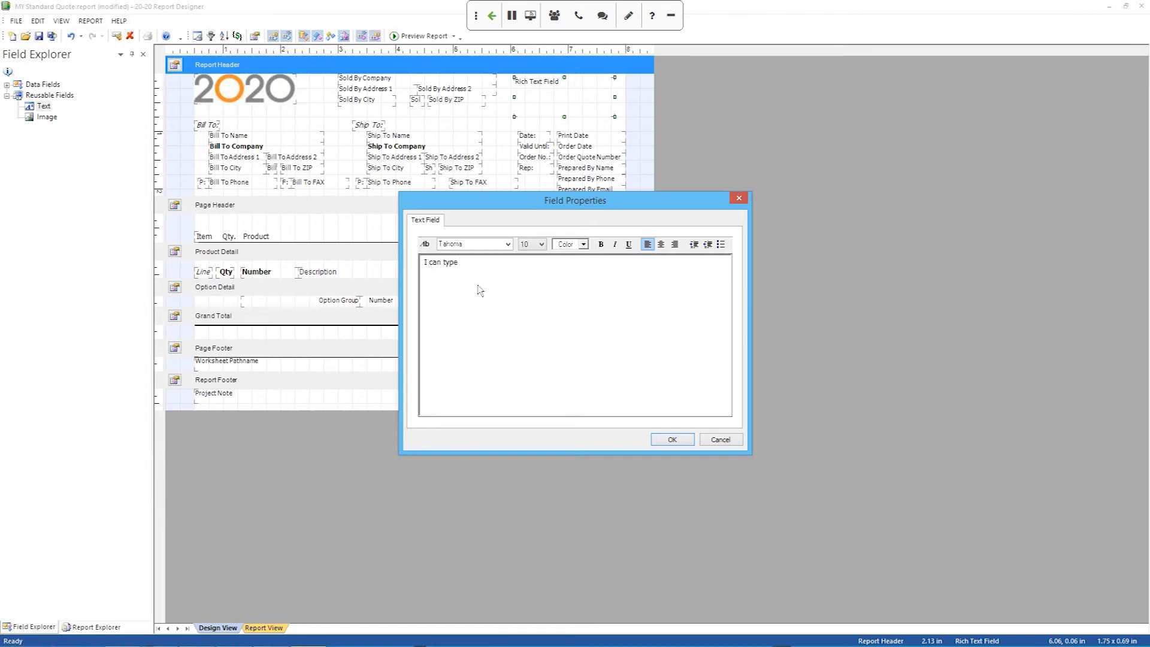
pyautogui.write('w')
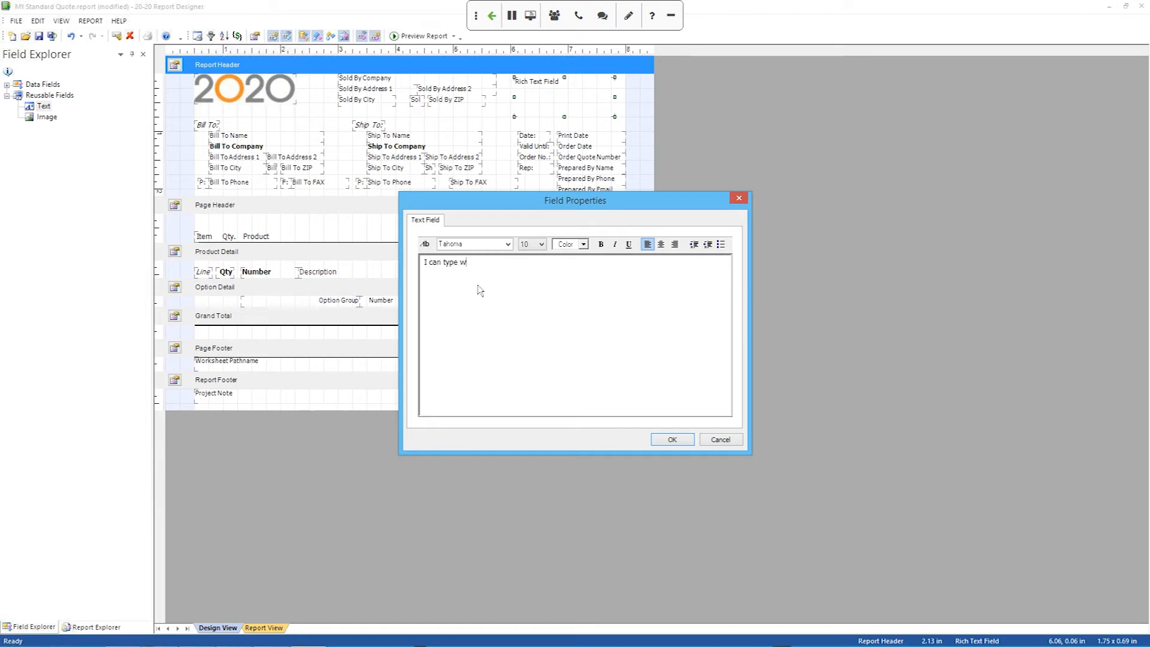
pyautogui.write('hatever')
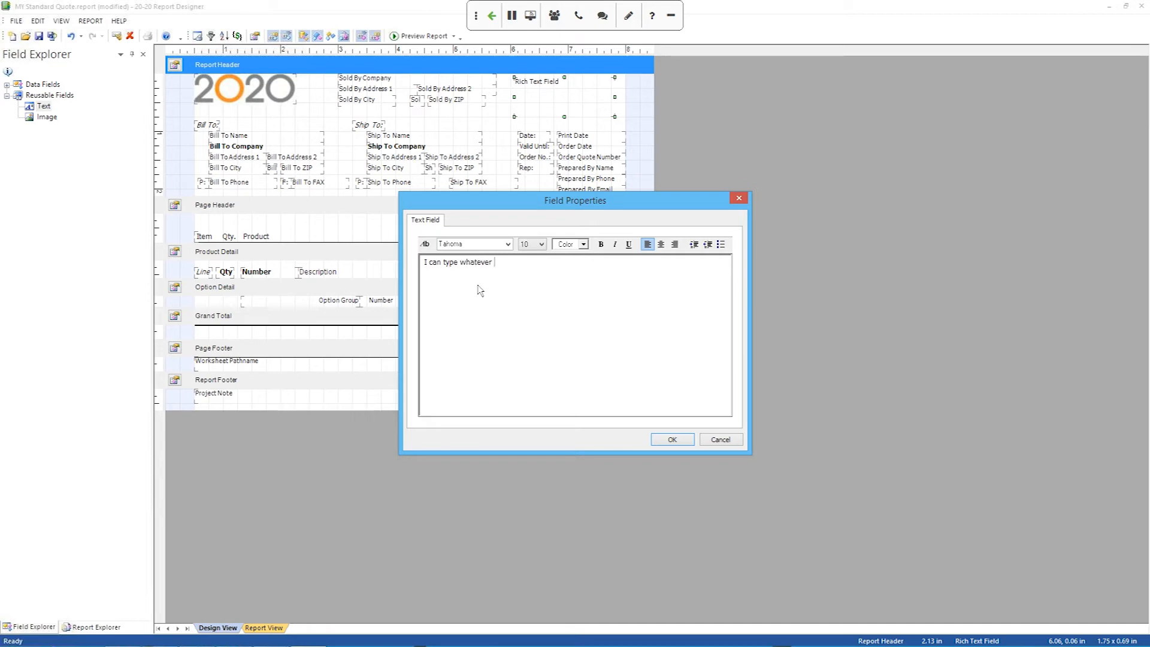
pyautogui.write('I want.')
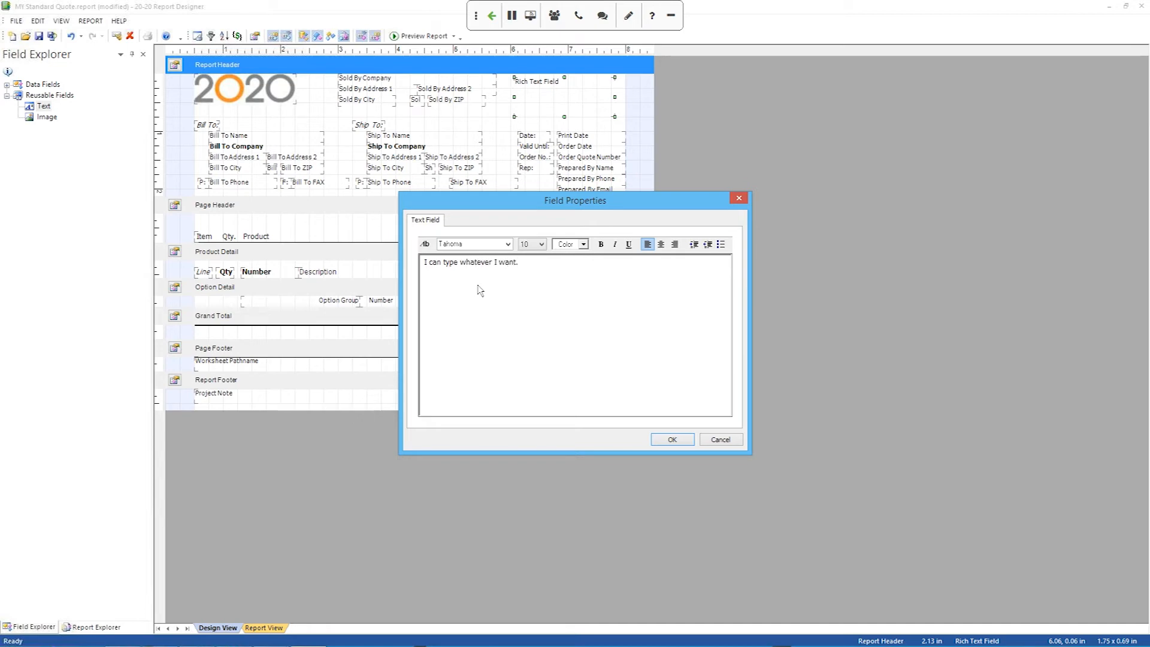
pyautogui.click(671, 440)
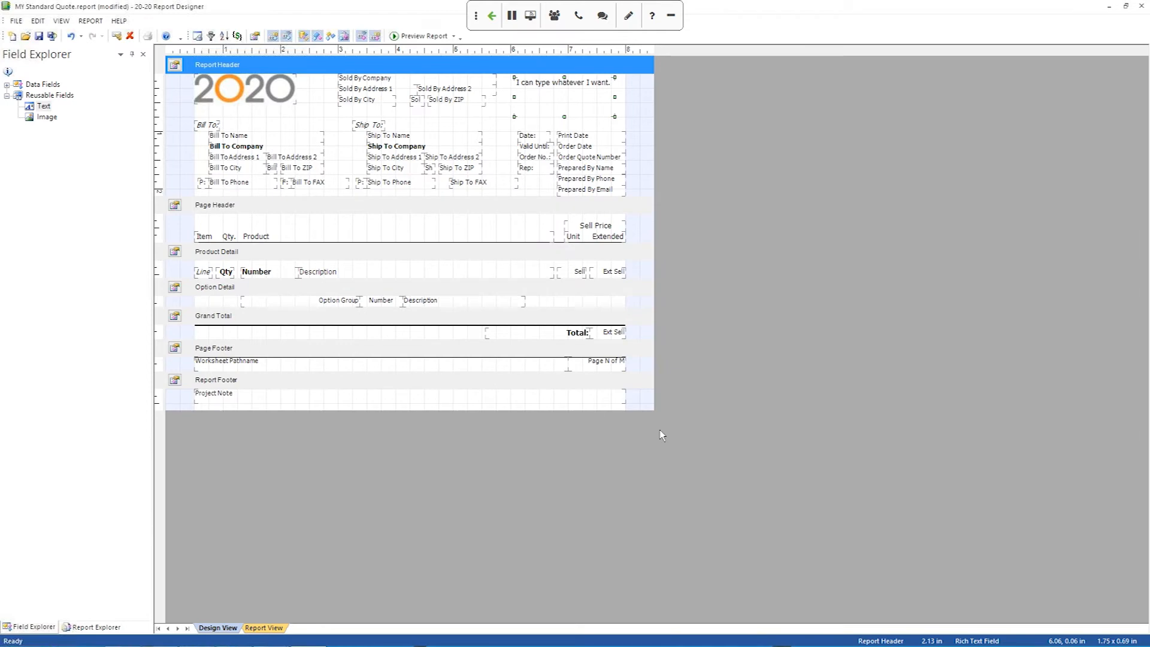
pyautogui.moveTo(543, 146)
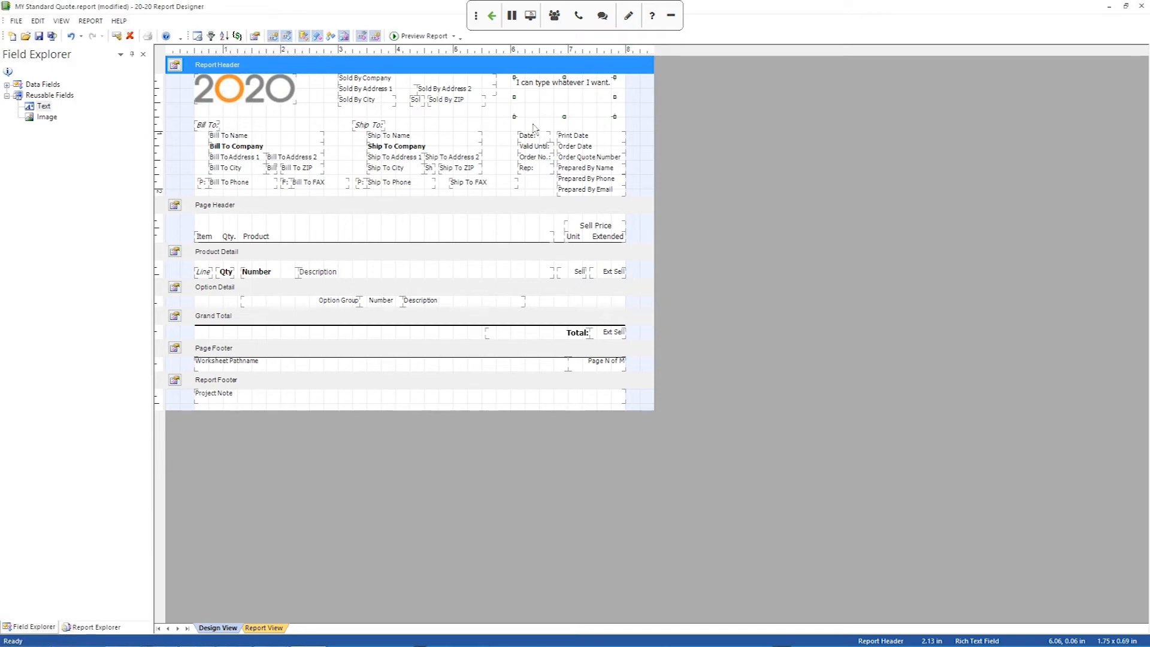
pyautogui.moveTo(539, 104)
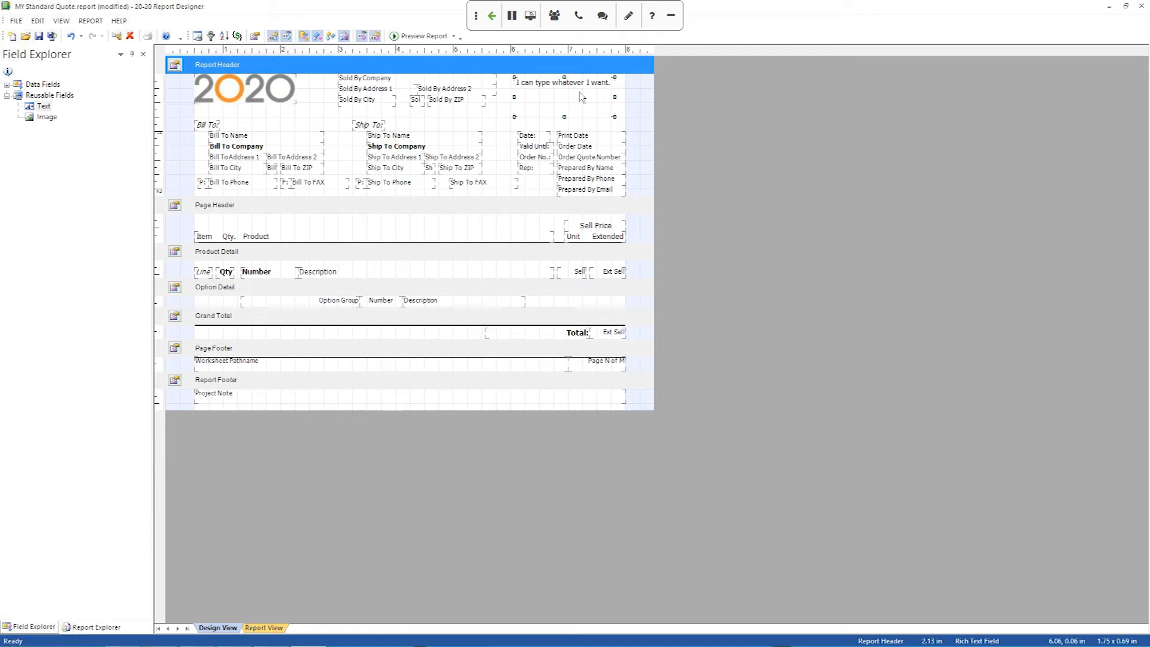
pyautogui.moveTo(347, 277)
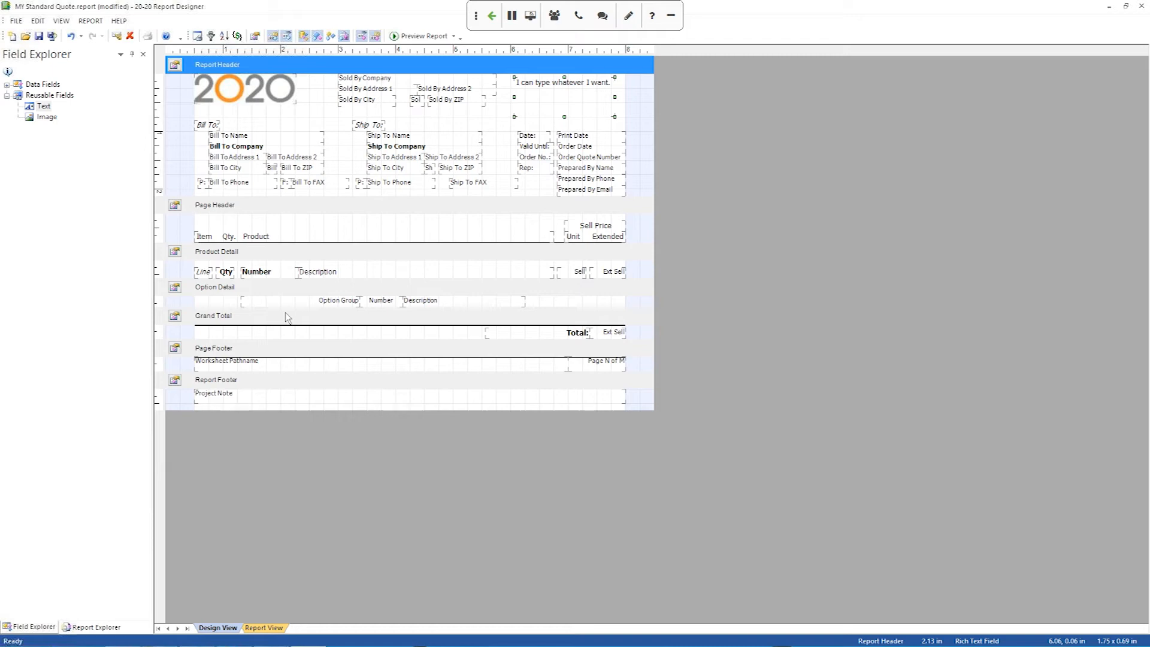
pyautogui.moveTo(289, 269)
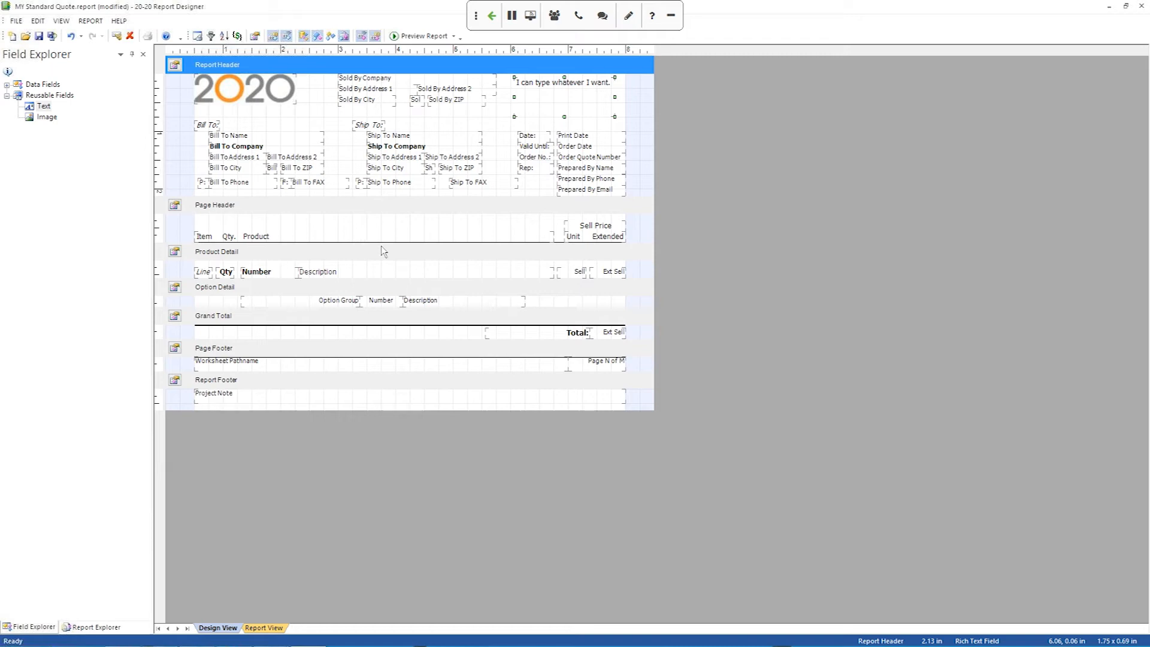
pyautogui.moveTo(277, 305)
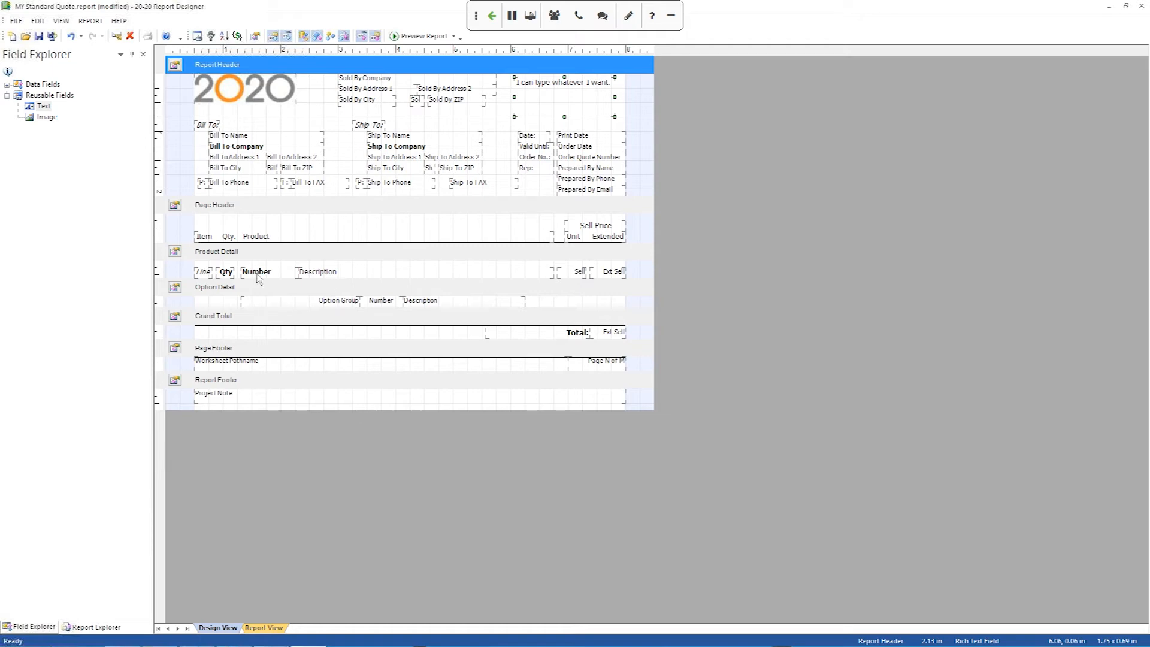
pyautogui.moveTo(292, 283)
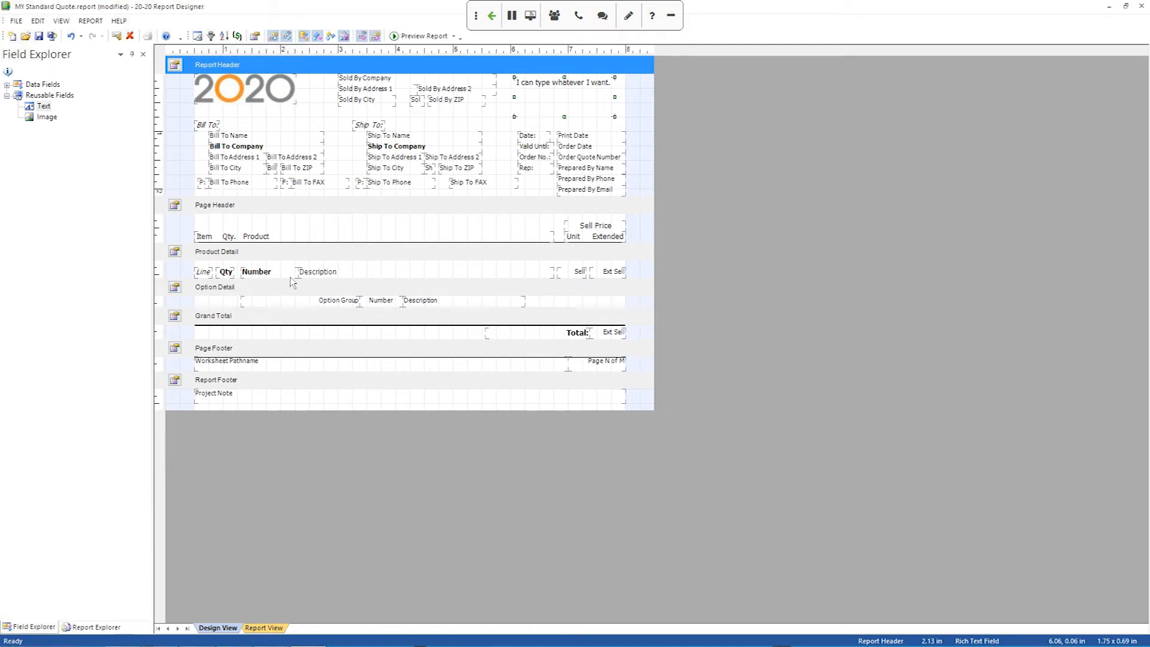
pyautogui.moveTo(435, 281)
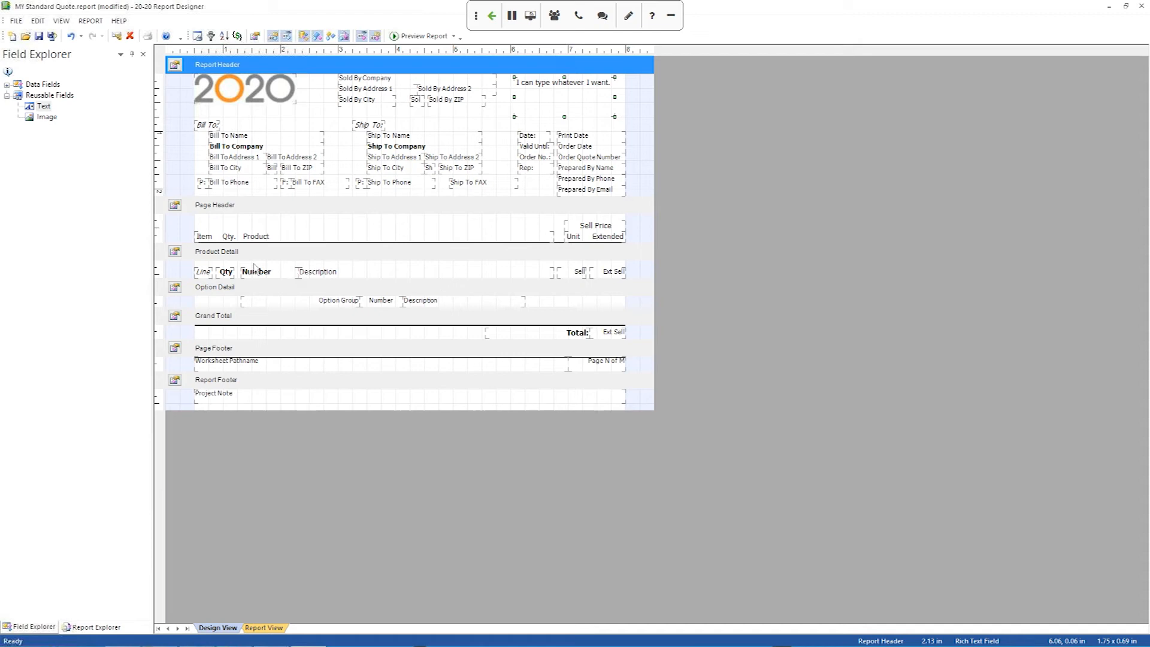
pyautogui.moveTo(292, 272)
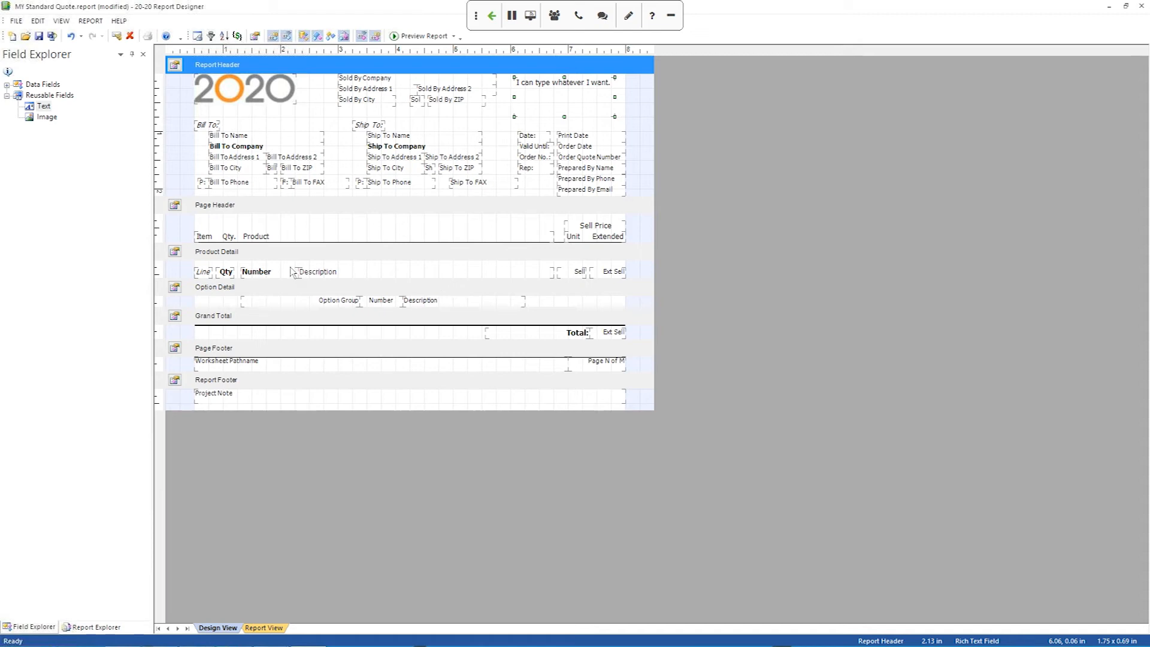
# - Select the Product Detail band and drag its bottom edge down to increase its height
pyautogui.click(215, 250)
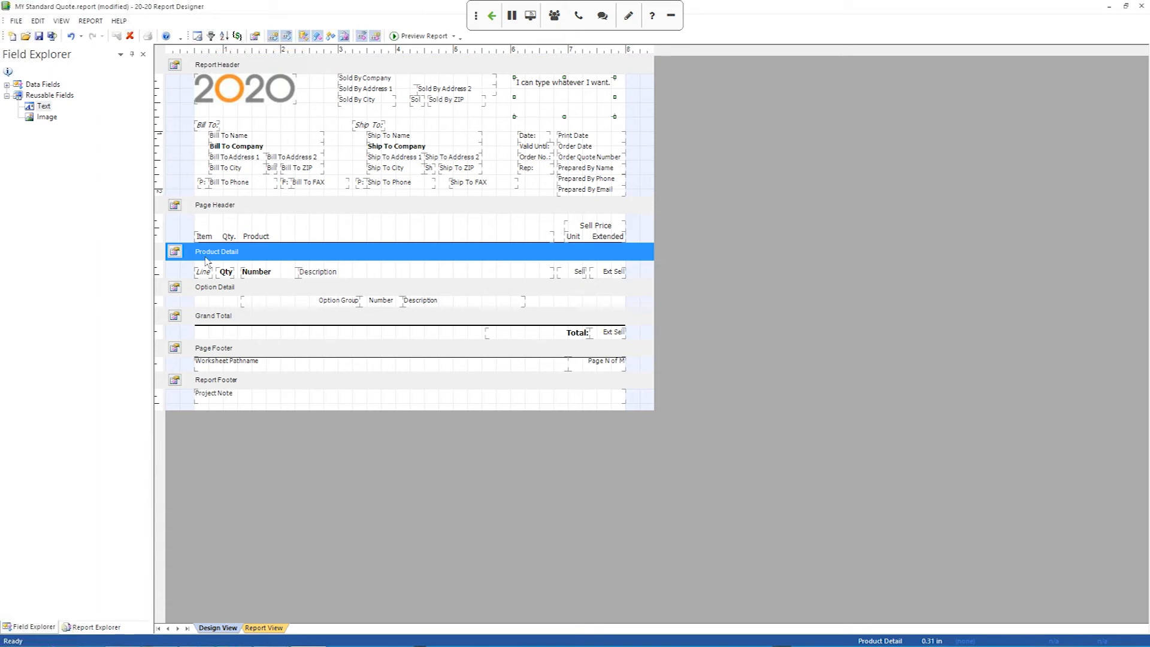
pyautogui.moveTo(456, 284)
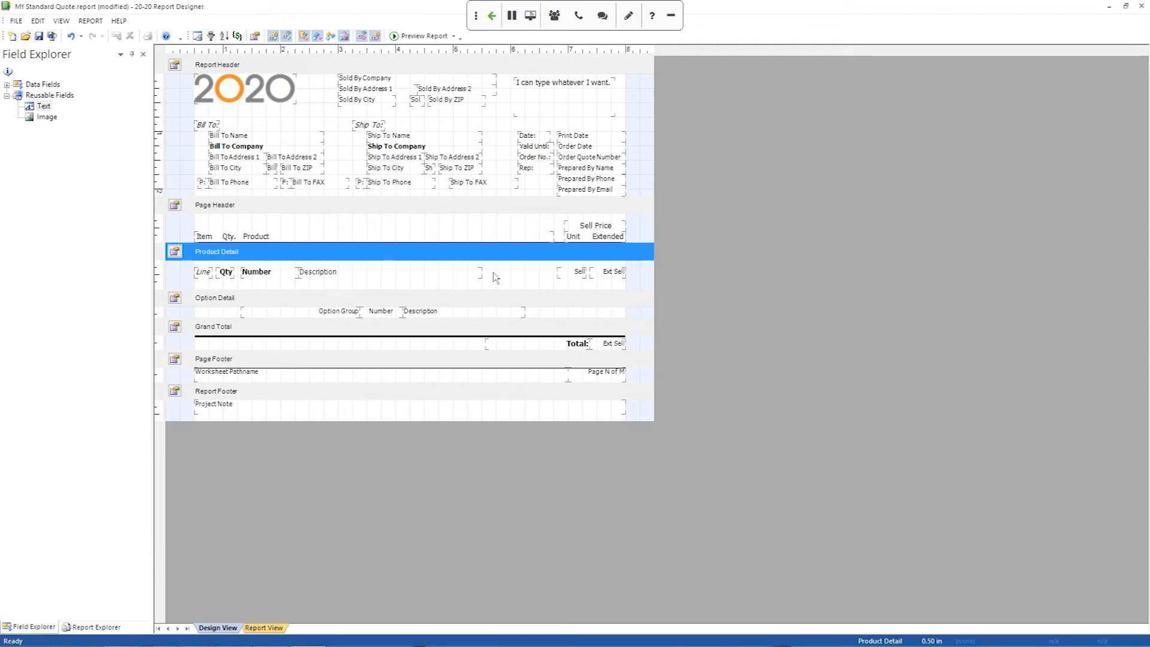
pyautogui.moveTo(256, 204)
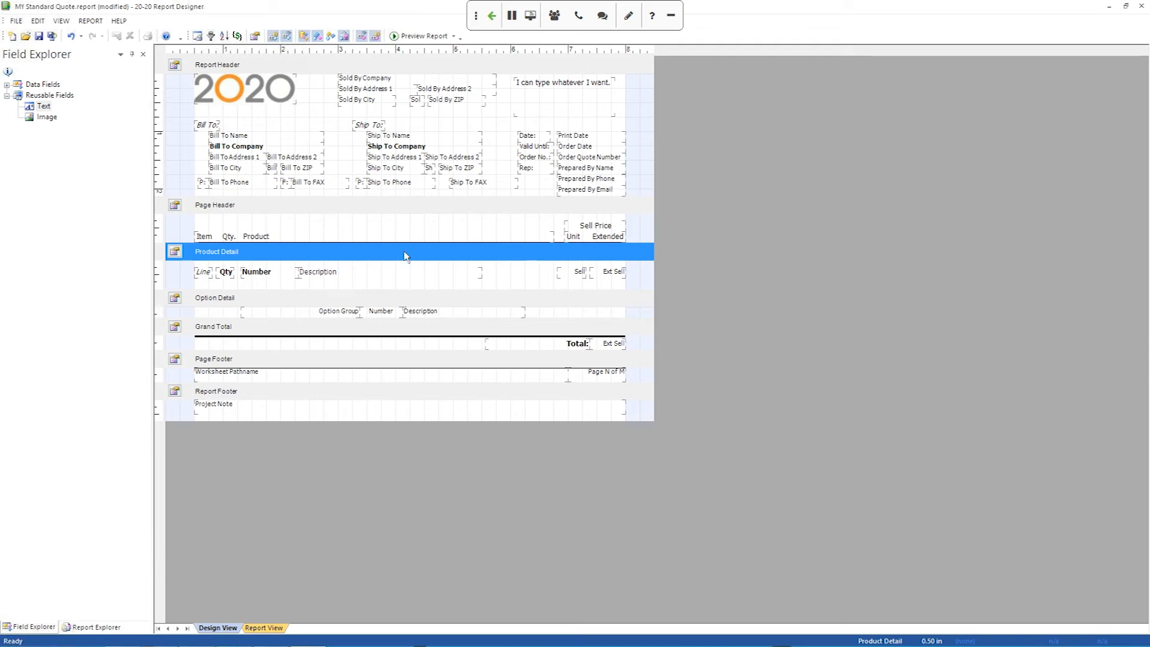
pyautogui.moveTo(93, 150)
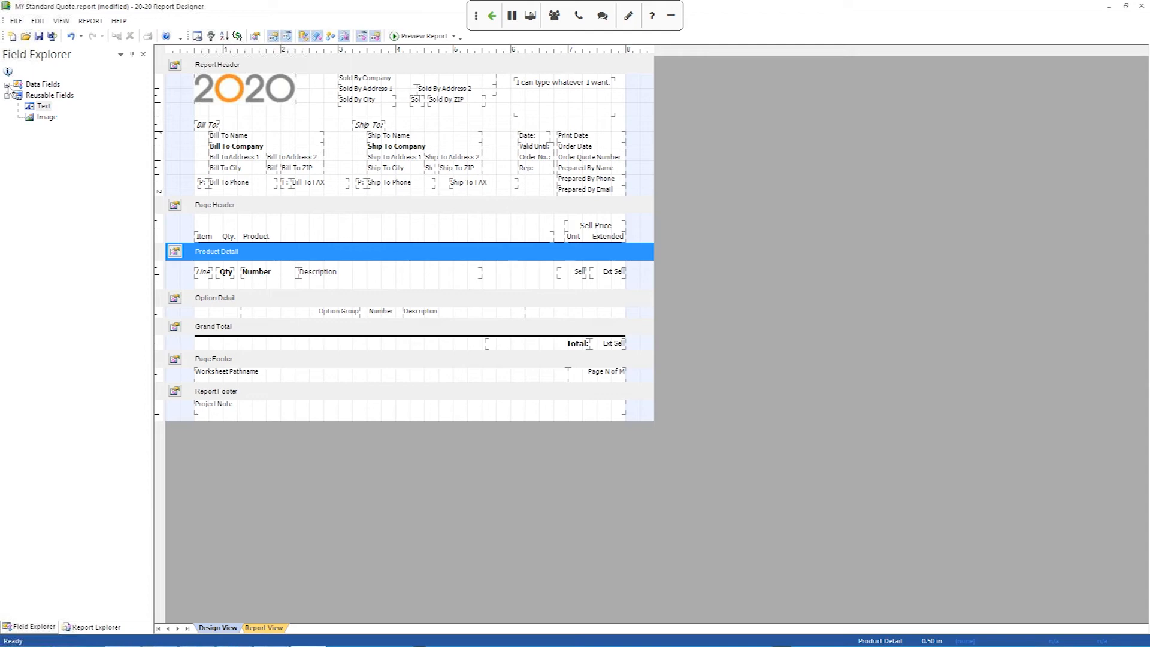
# - Expand the Product Detail data fields in Field Explorer and scroll to the List field
pyautogui.click(7, 83)
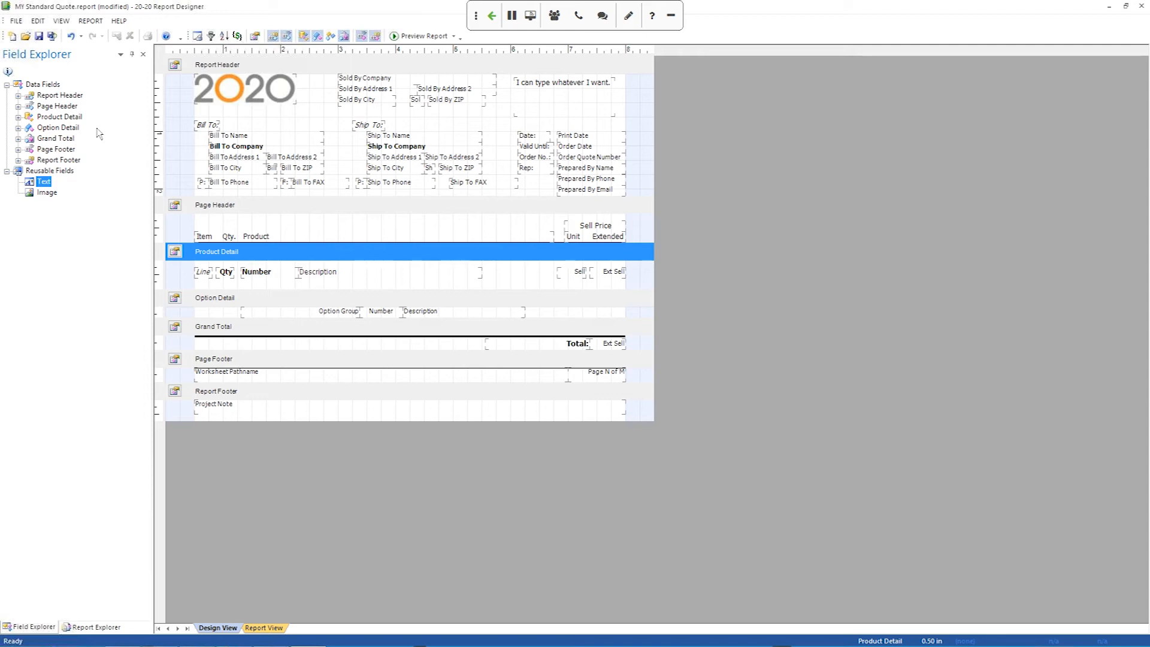
pyautogui.moveTo(359, 275)
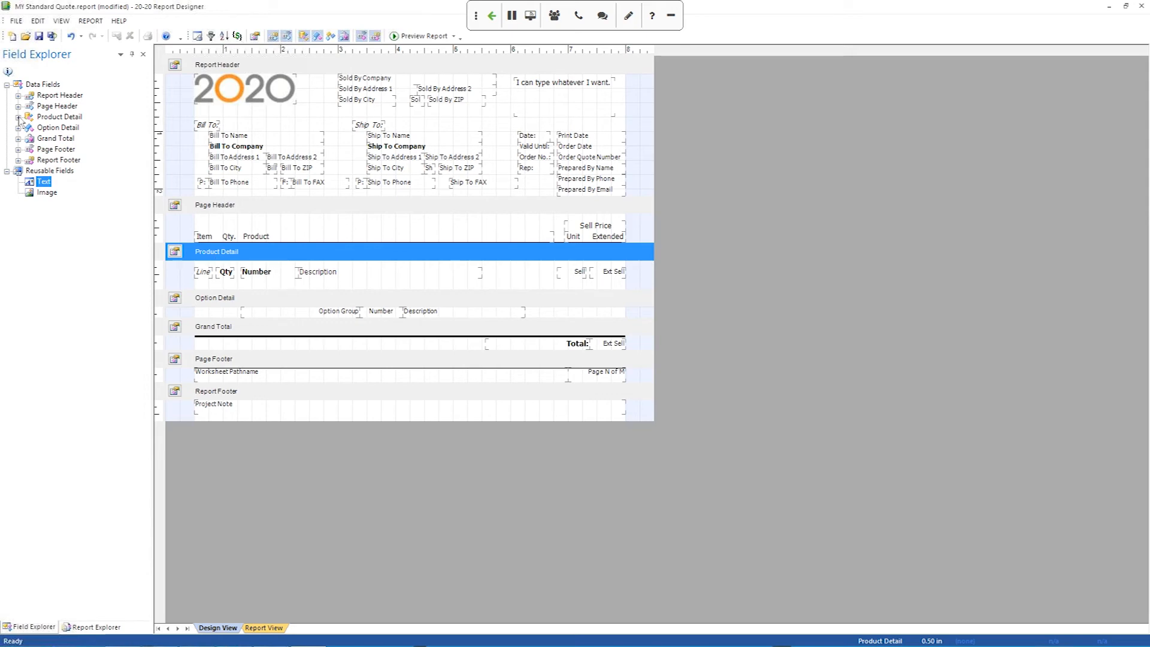
pyautogui.moveTo(22, 122)
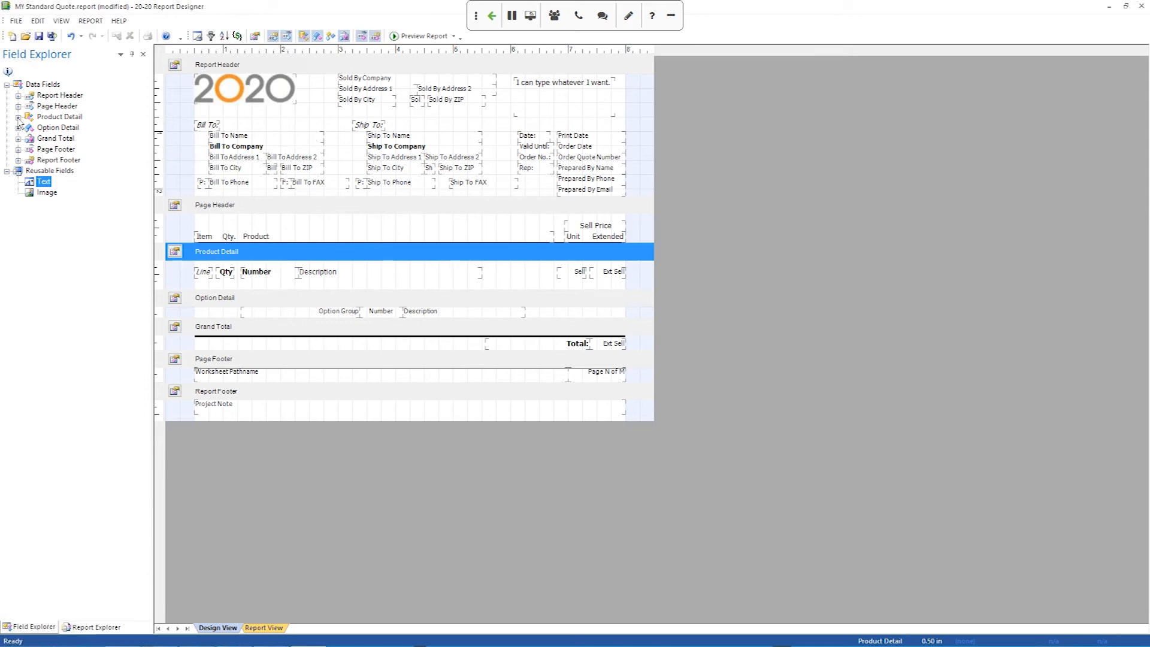
pyautogui.click(17, 84)
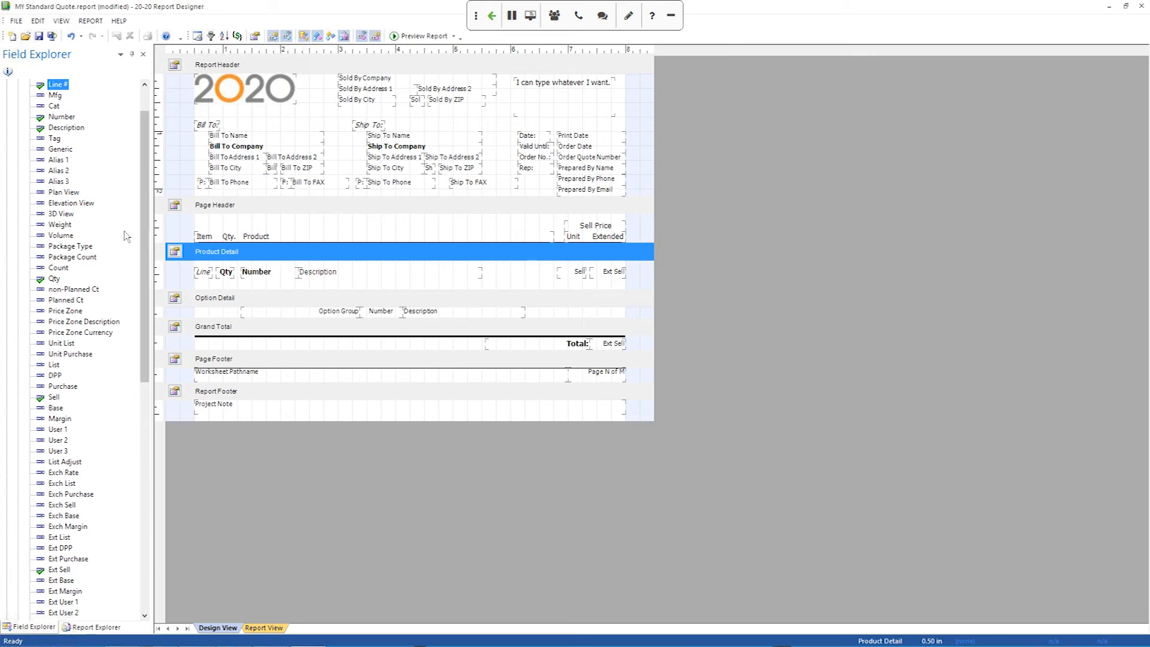
pyautogui.moveTo(59, 96)
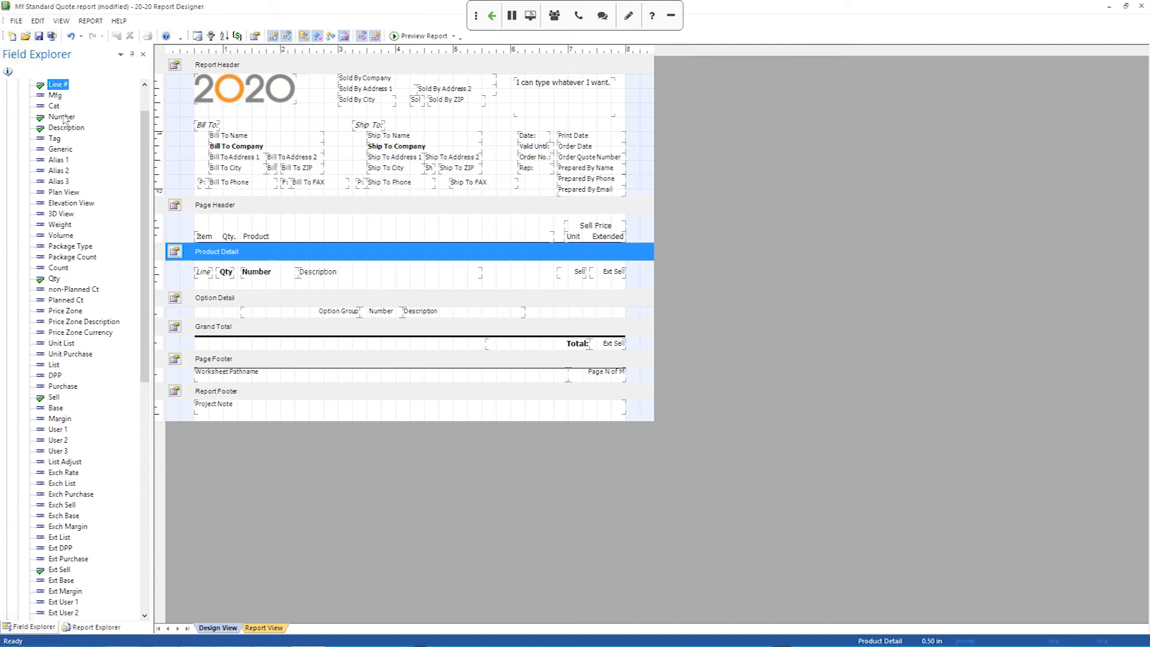
pyautogui.moveTo(74, 131)
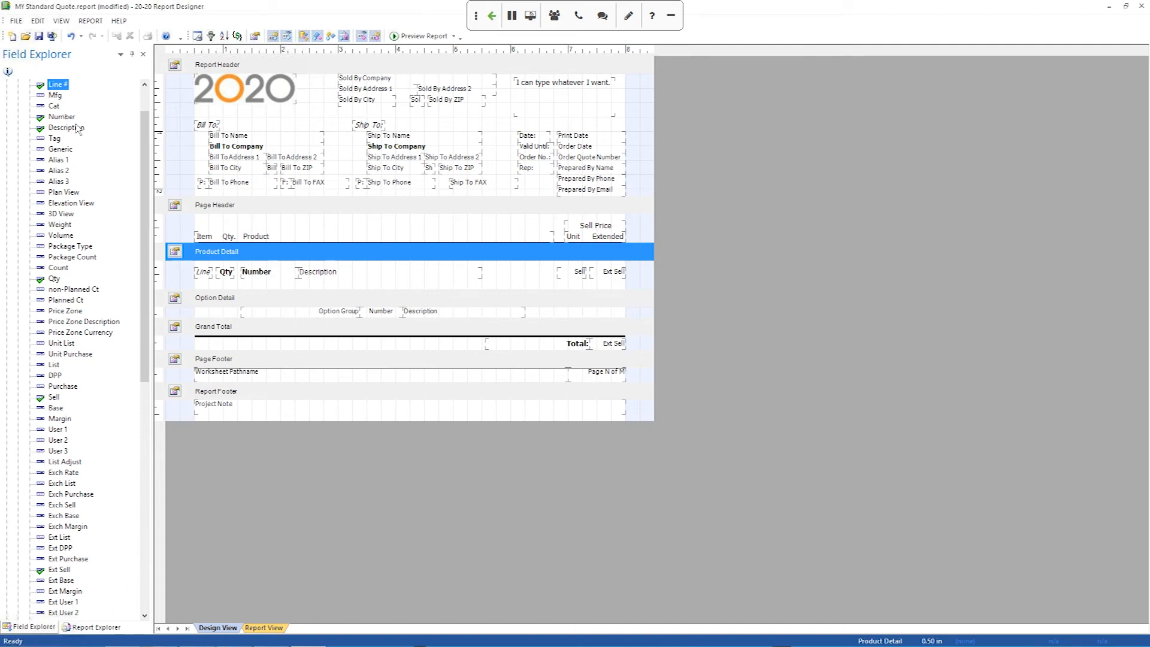
pyautogui.scroll(-3)
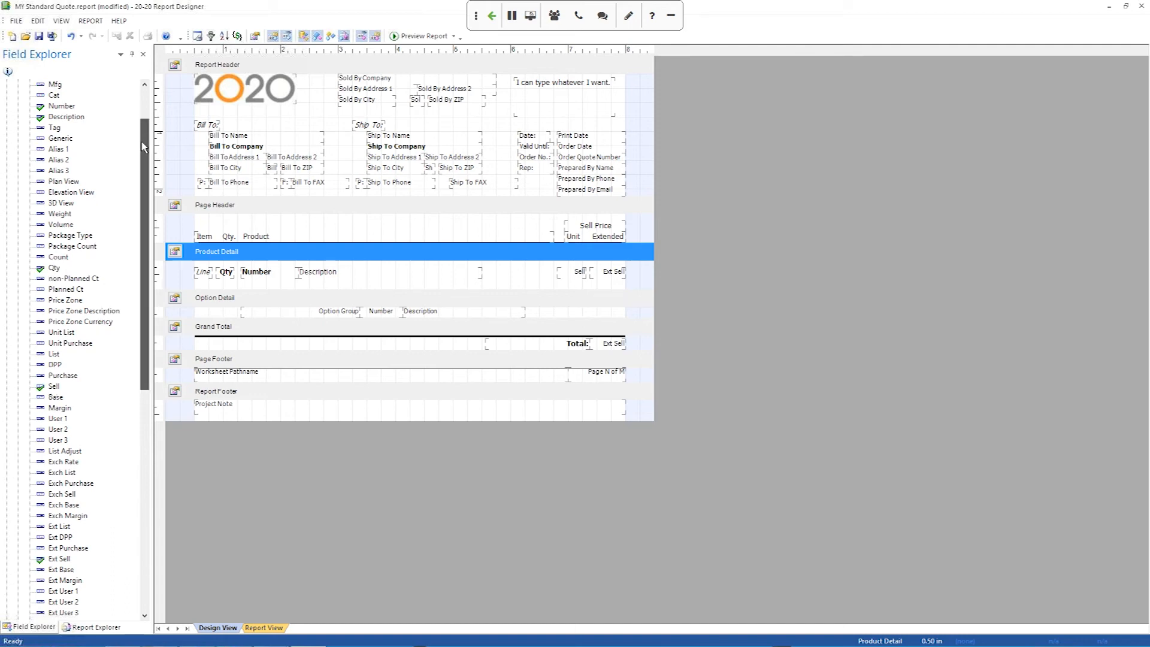
pyautogui.scroll(-3)
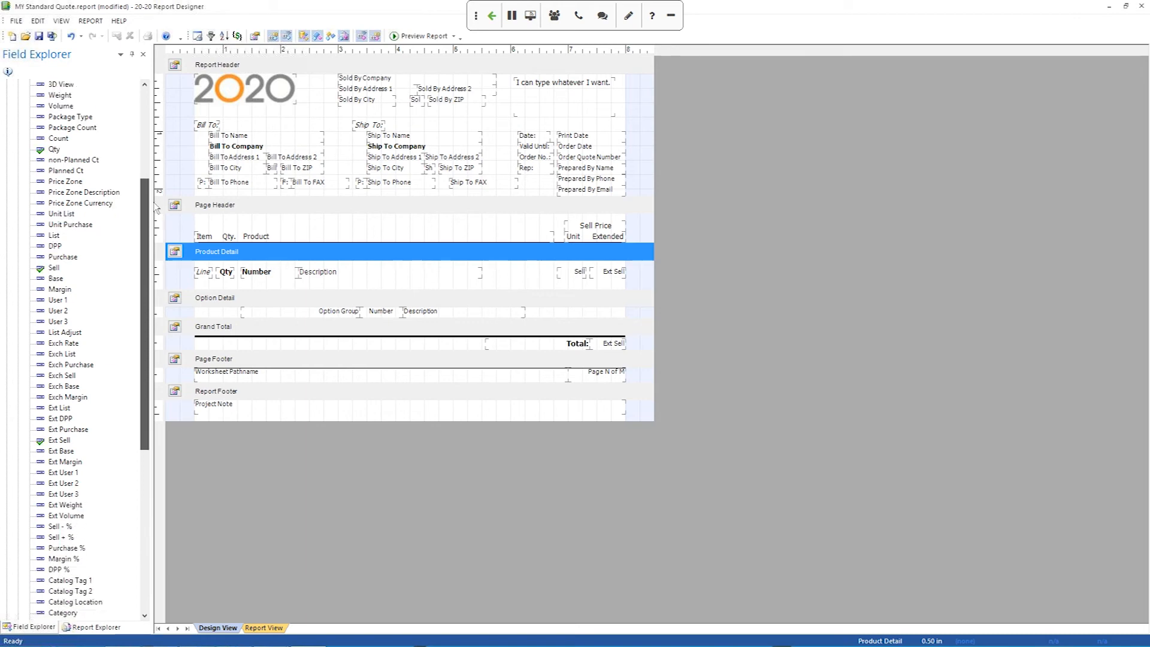
pyautogui.scroll(-3)
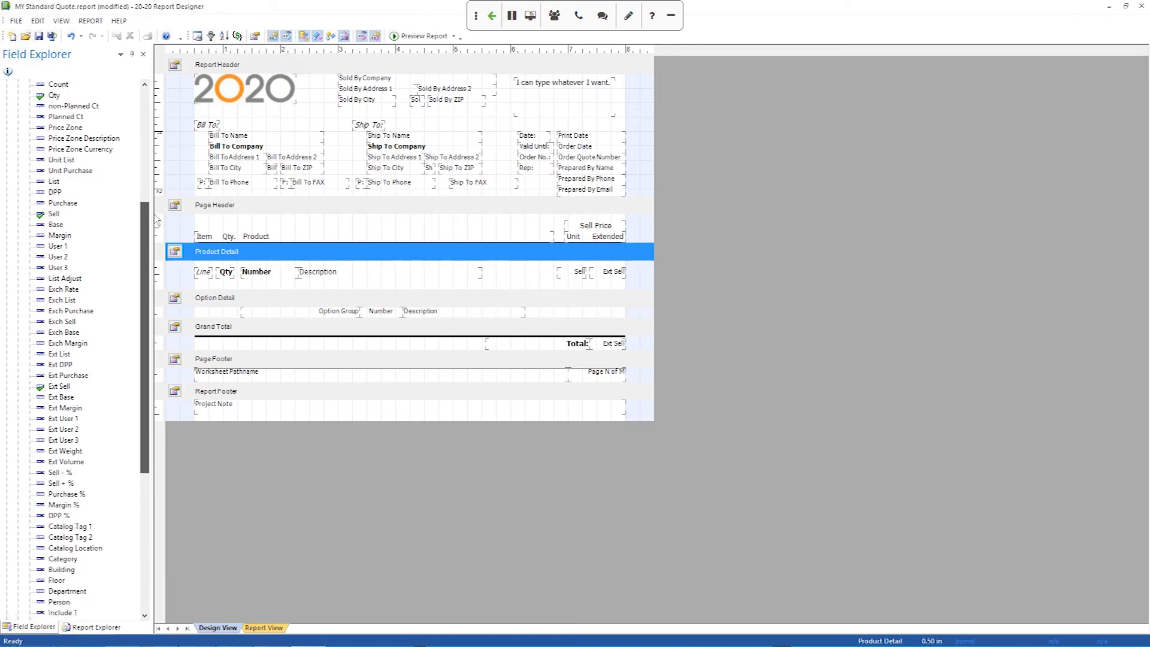
# - Drag the List price field into the Product Detail row left of Sell and resize it
pyautogui.click(54, 181)
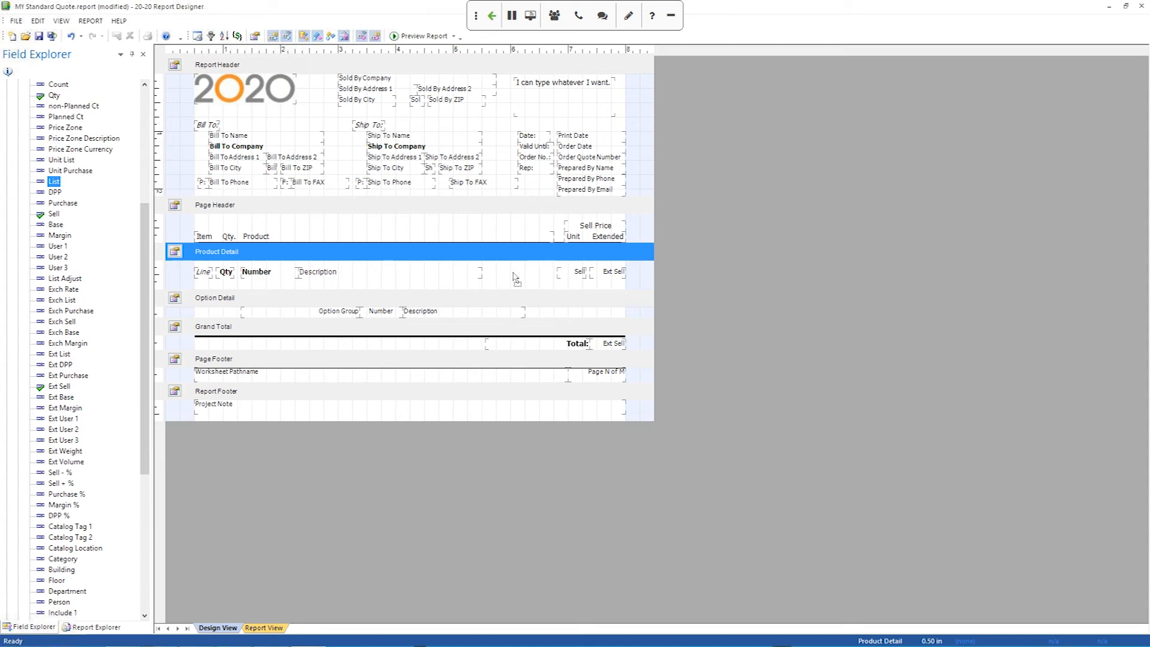
pyautogui.moveTo(52, 181); pyautogui.dragTo(506, 270)
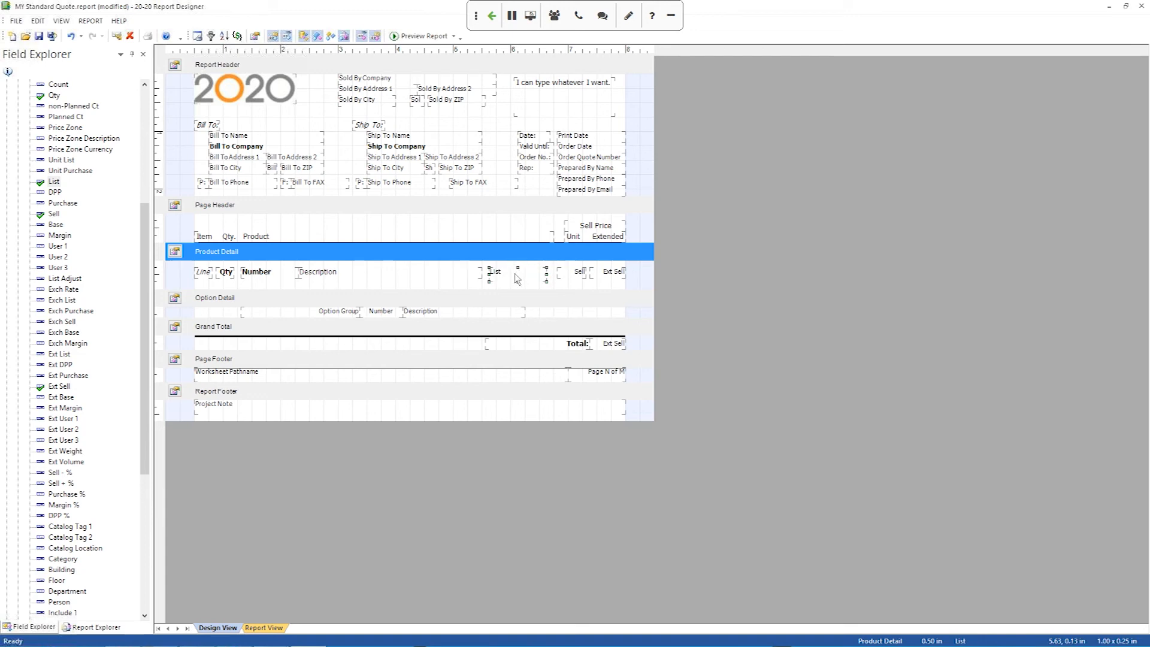
pyautogui.moveTo(549, 280)
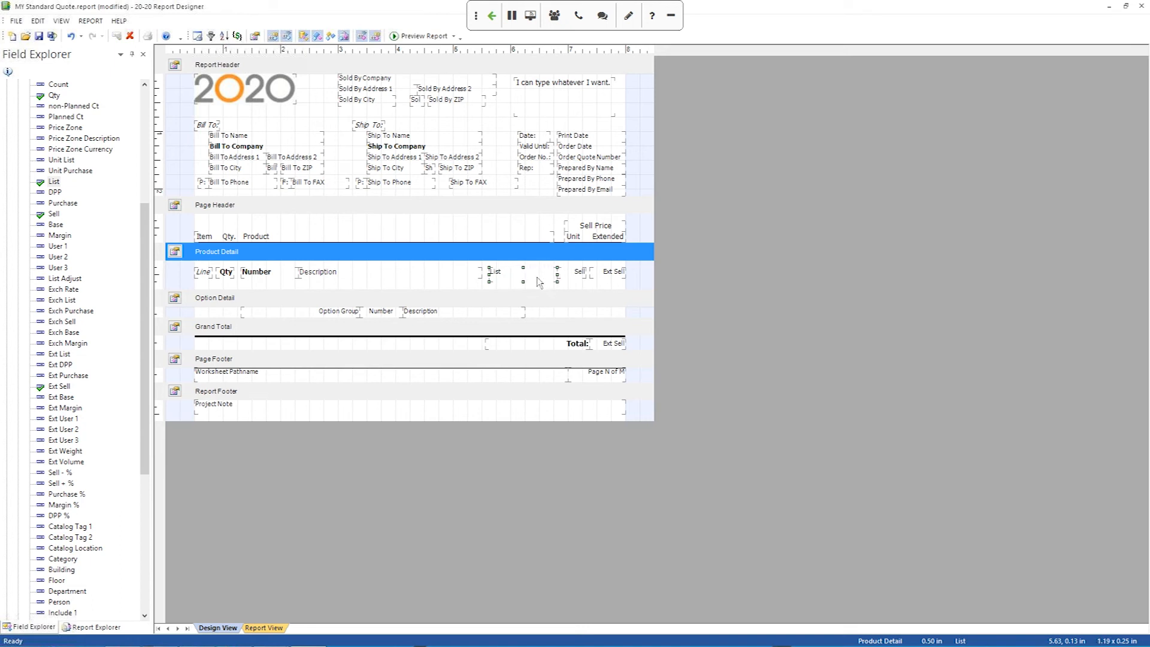
pyautogui.moveTo(556, 285)
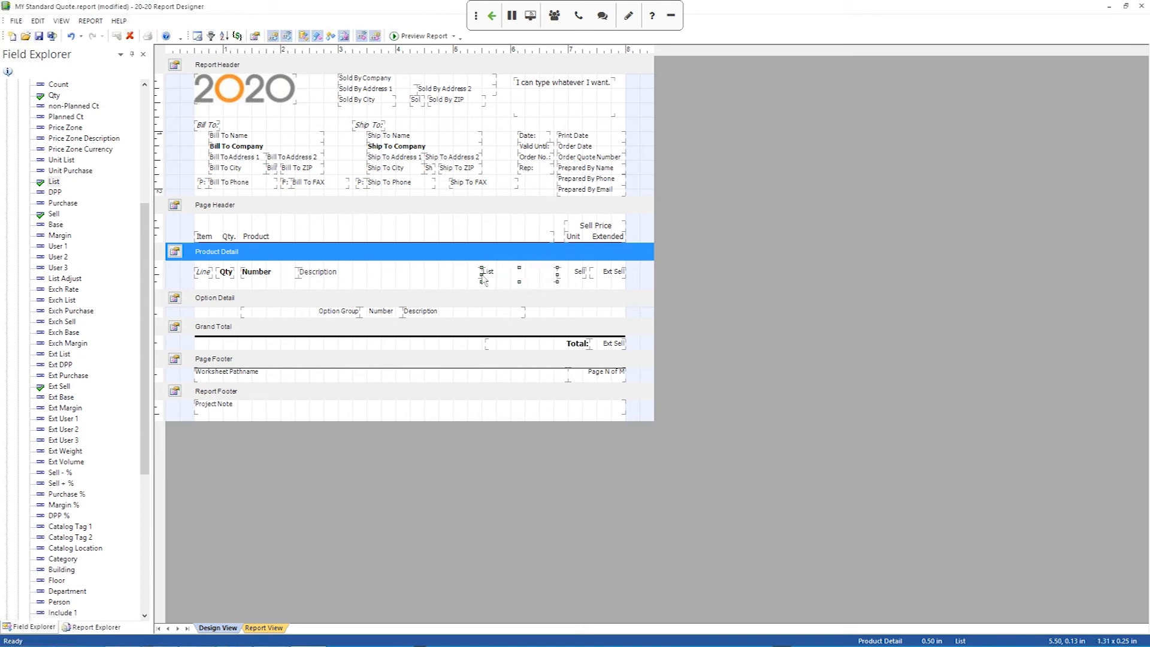
pyautogui.moveTo(541, 279)
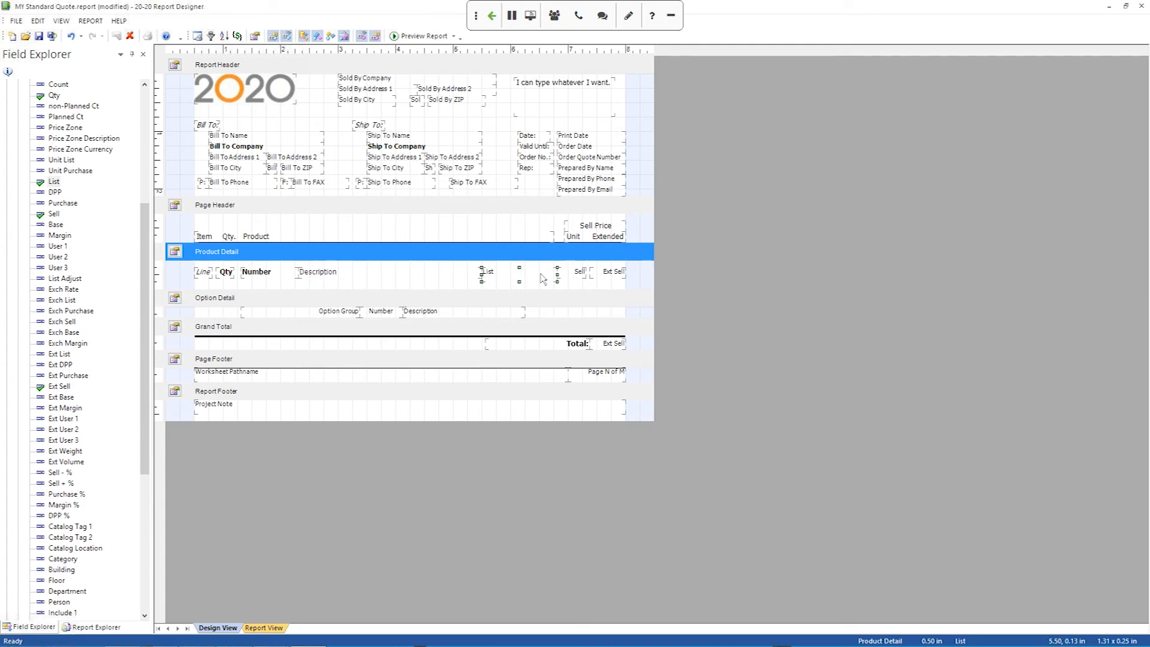
pyautogui.moveTo(526, 267)
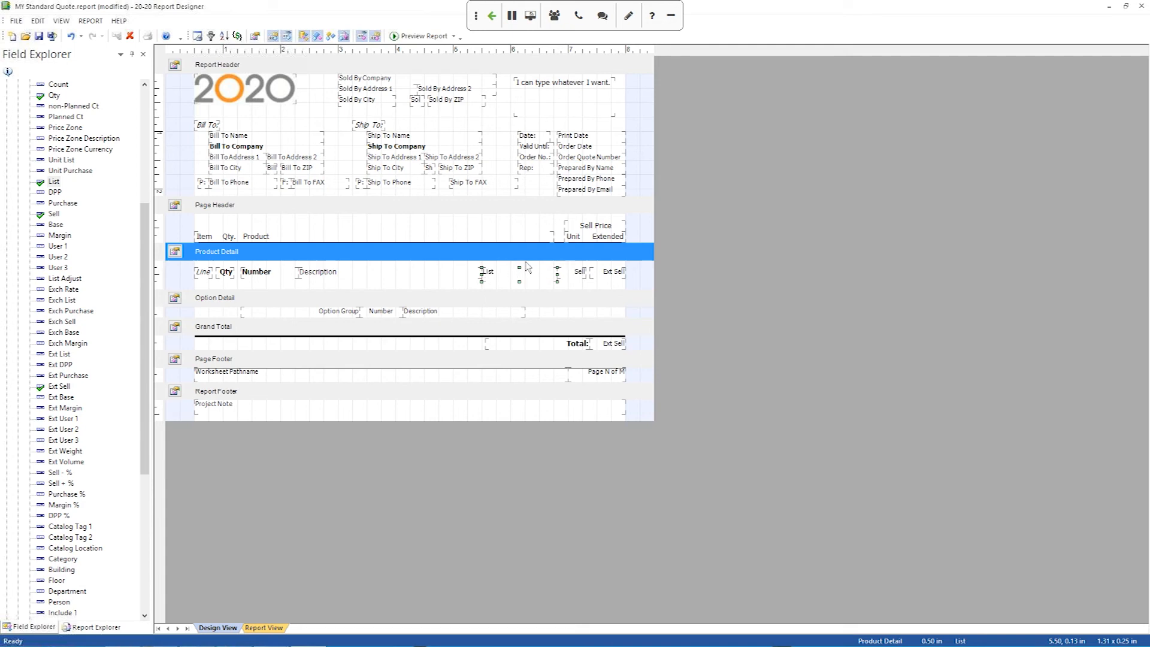
pyautogui.moveTo(549, 97)
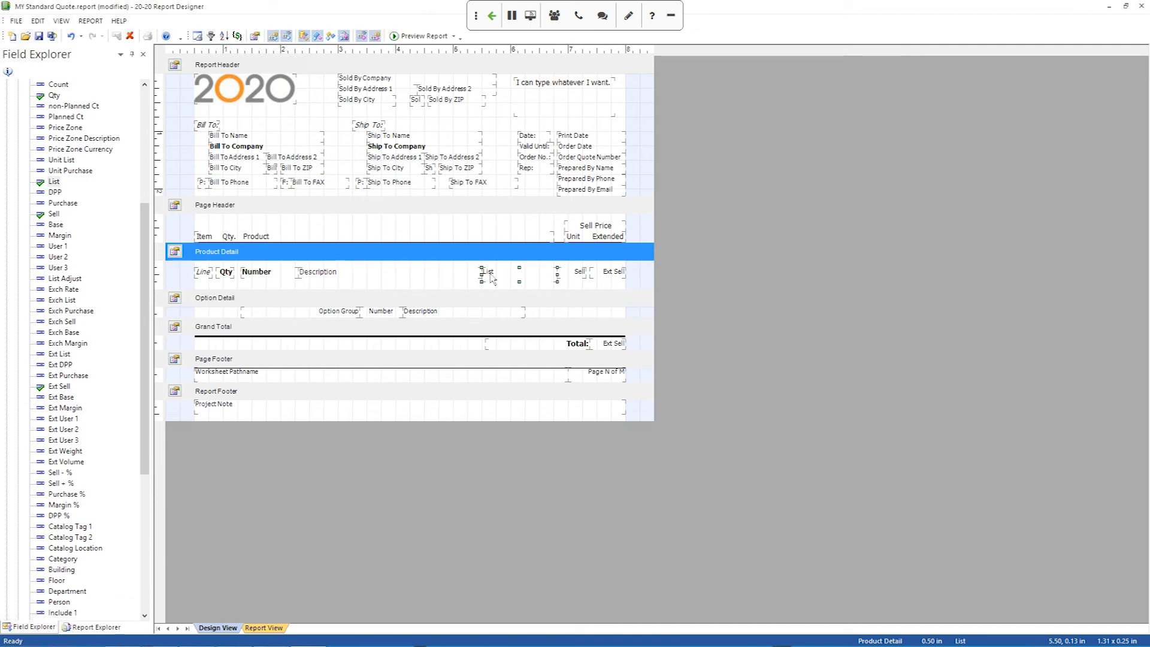
pyautogui.moveTo(487, 272)
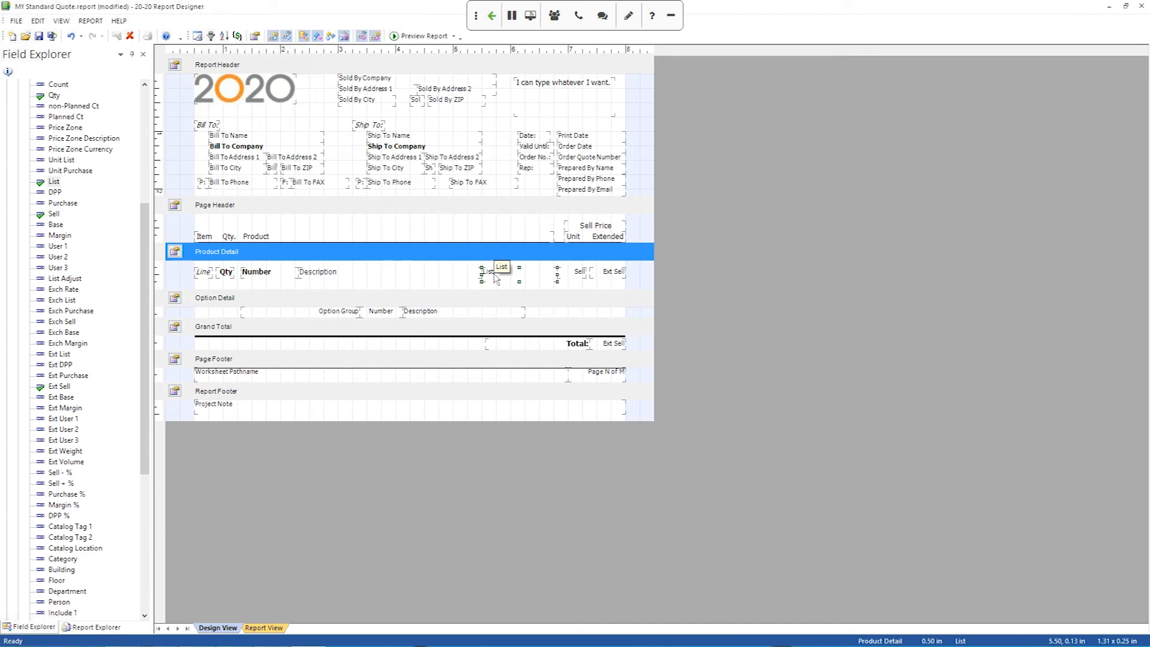
pyautogui.moveTo(501, 277)
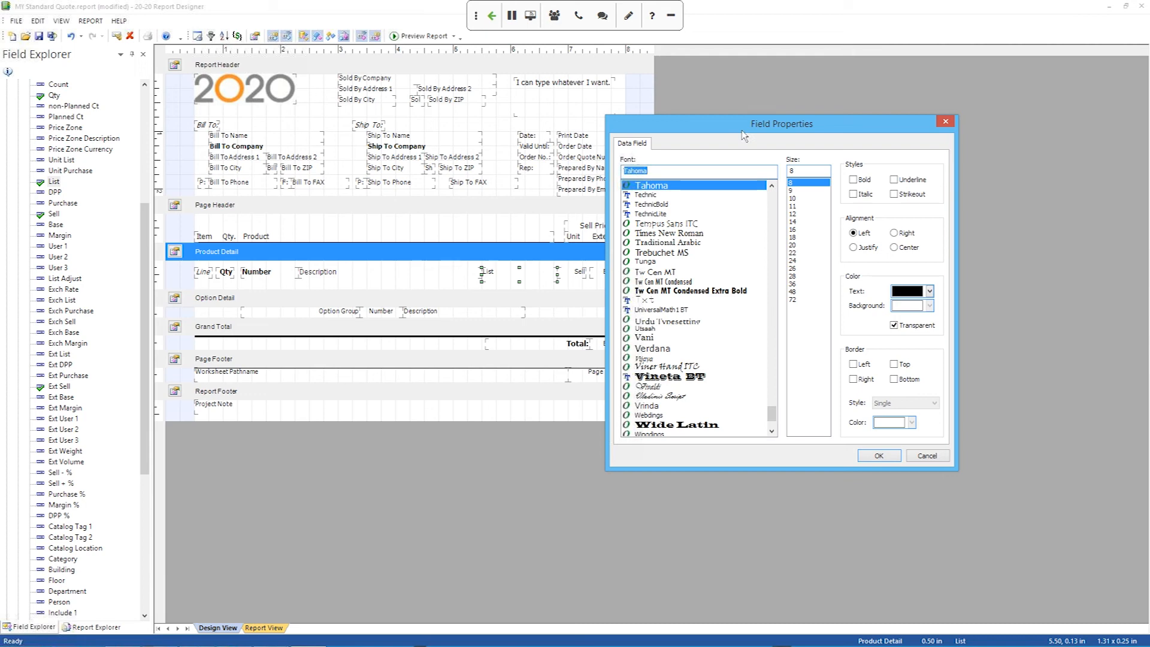
pyautogui.moveTo(734, 258)
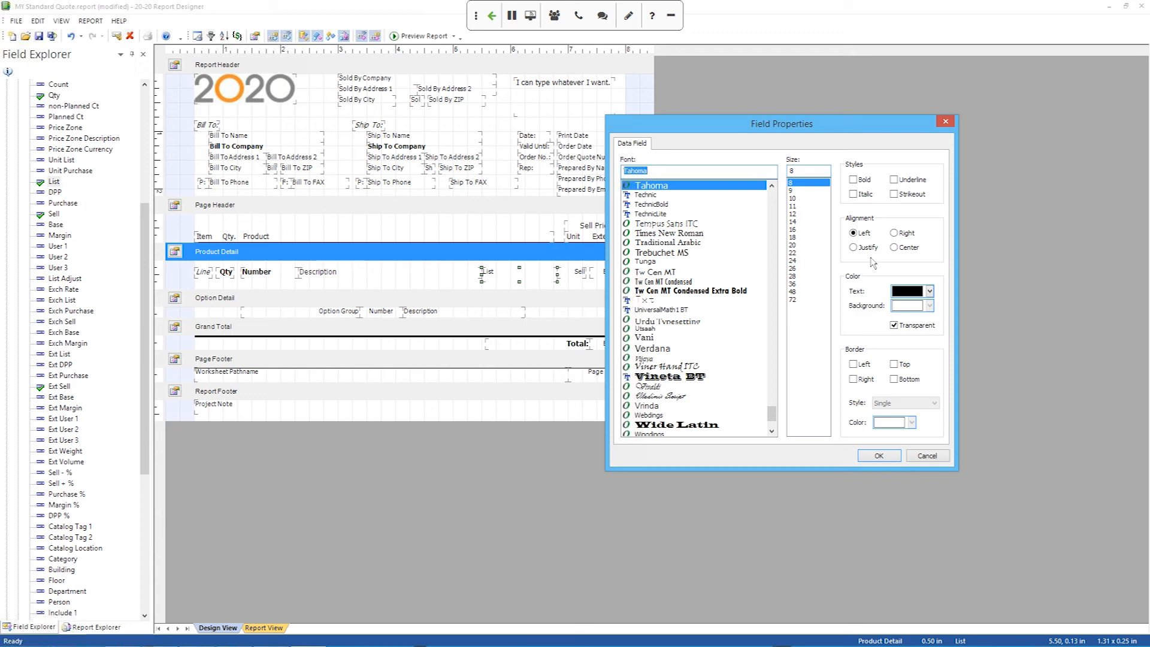
pyautogui.moveTo(859, 275)
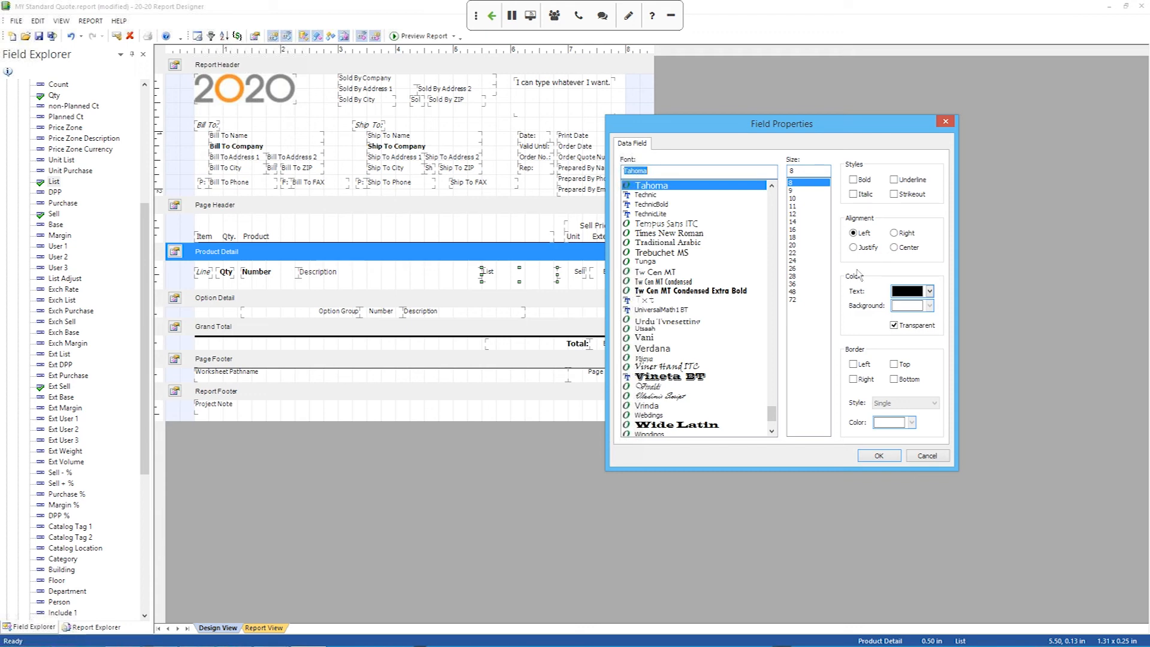
# - Set the List field to bold with a larger font size in Field Properties
pyautogui.click(853, 180)
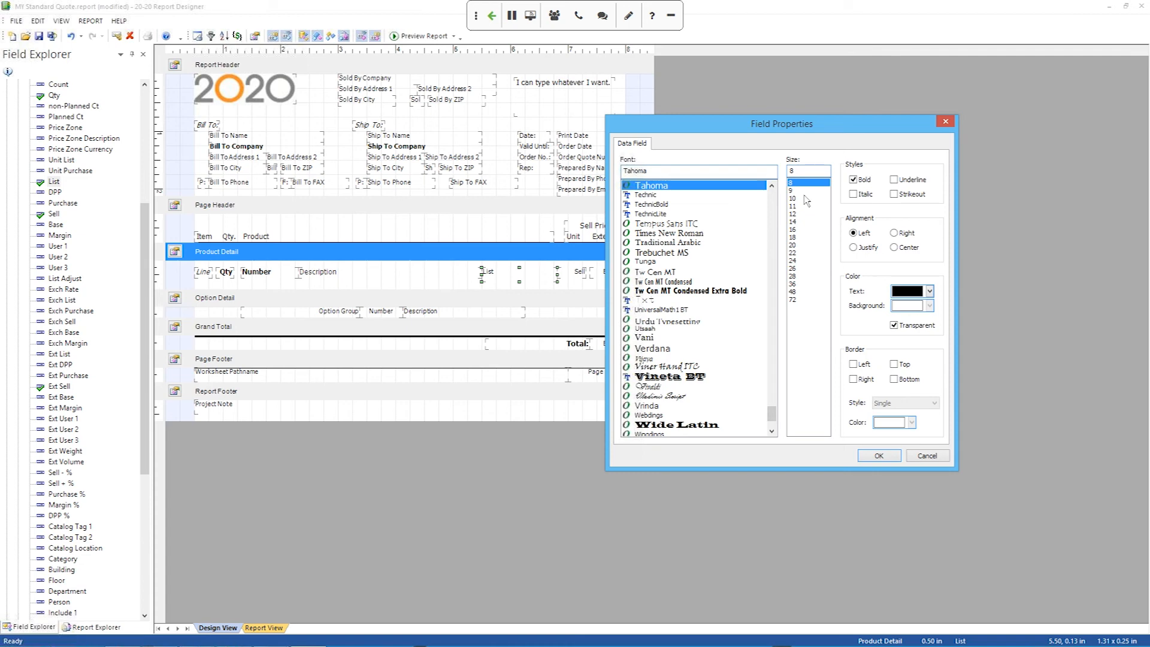
pyautogui.click(792, 205)
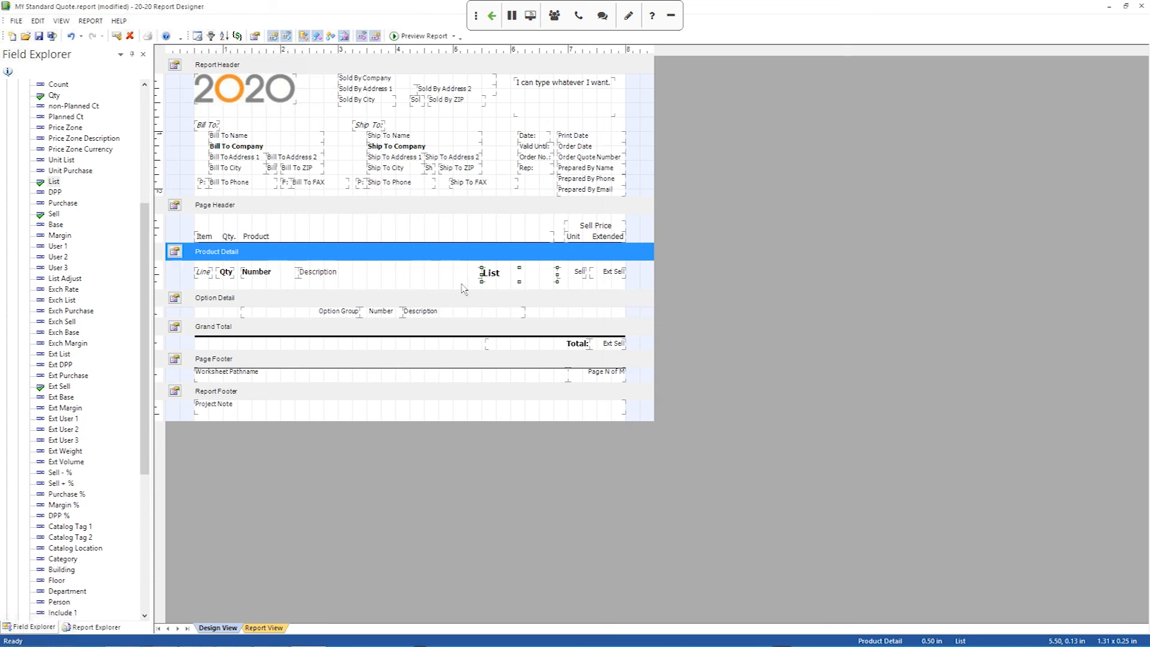
# - Deselect the List field and save the MY Standard Quote report design via File > Save
pyautogui.click(315, 272)
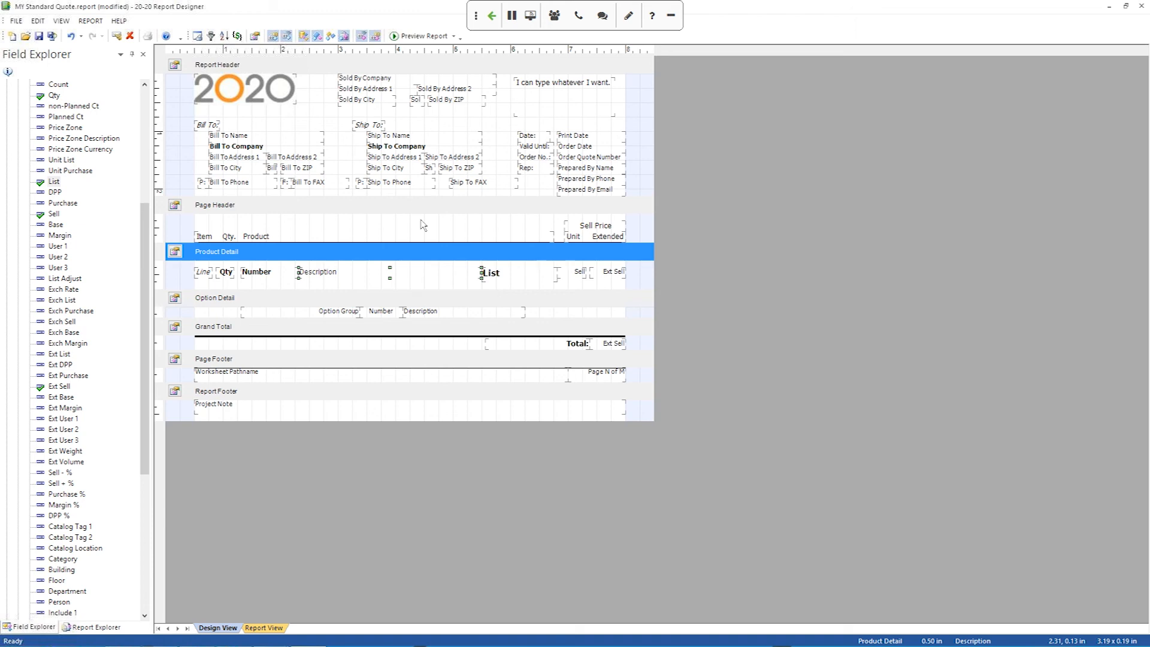
pyautogui.click(15, 20)
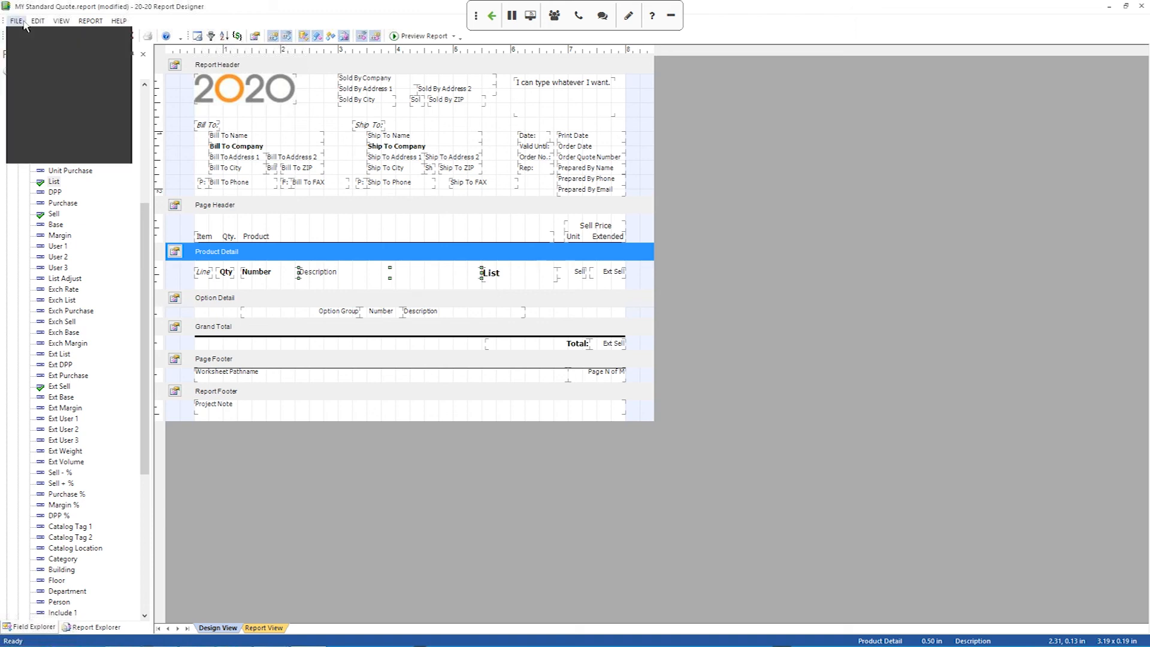
pyautogui.click(16, 20)
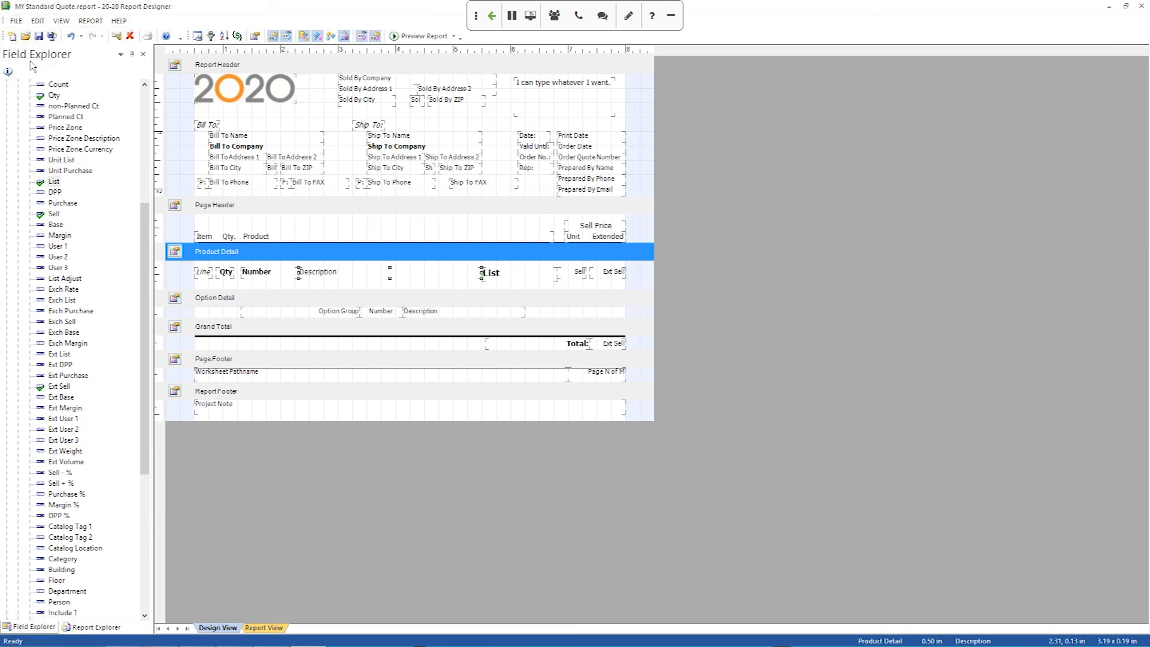
pyautogui.moveTo(262, 132)
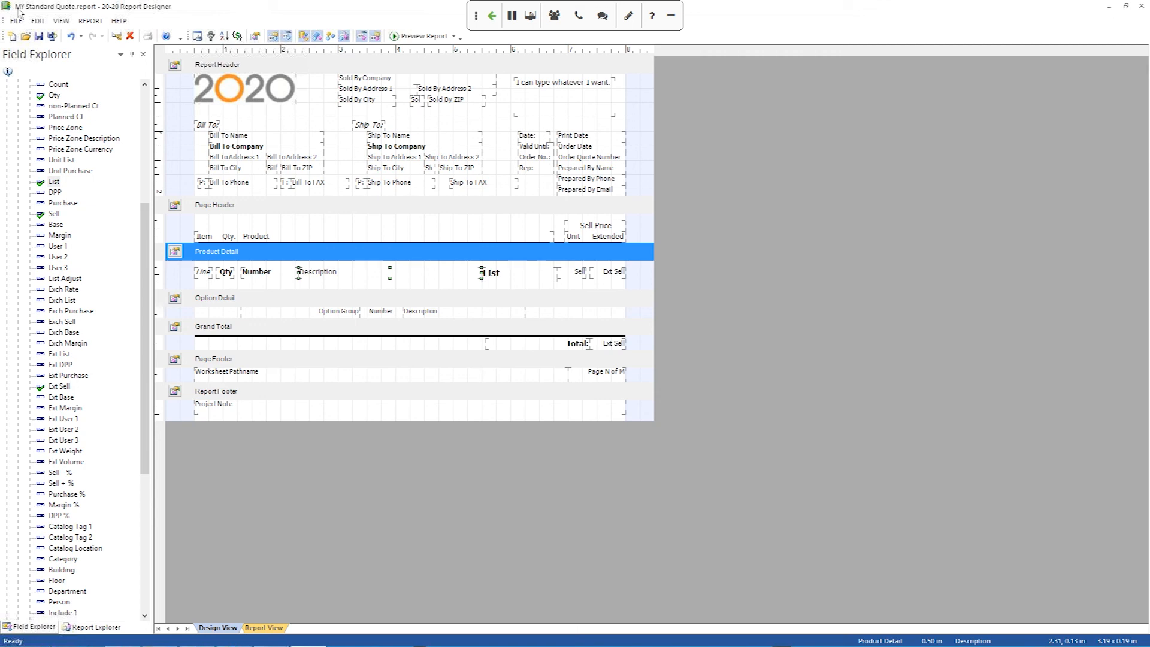
pyautogui.moveTo(752, 77)
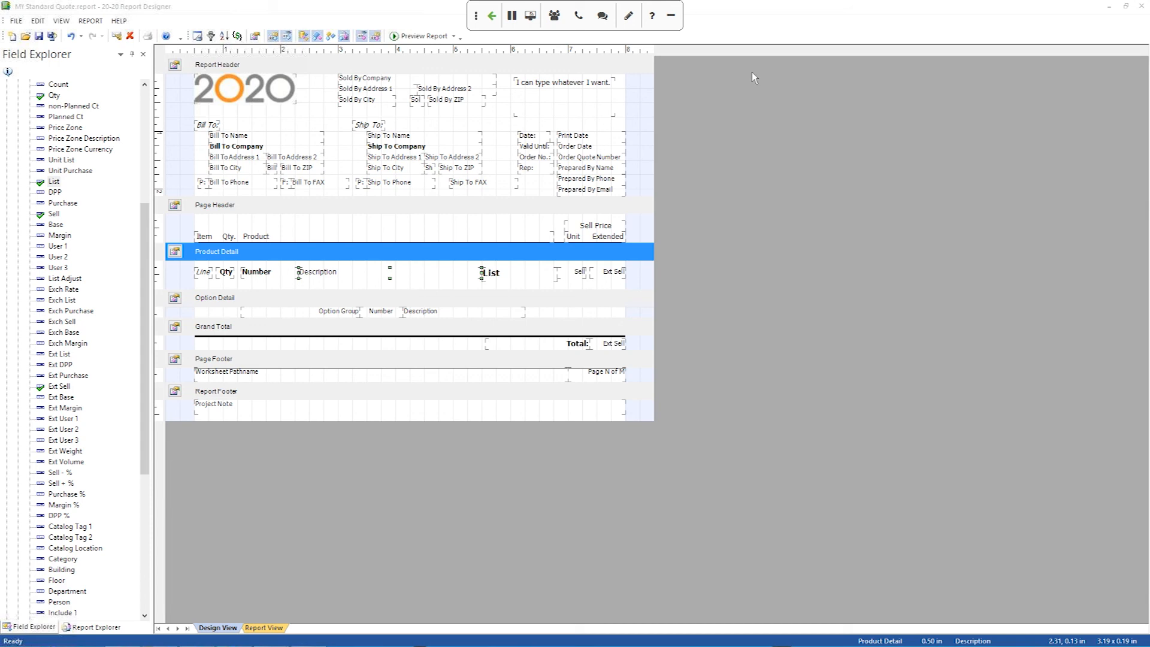
pyautogui.moveTo(927, 66)
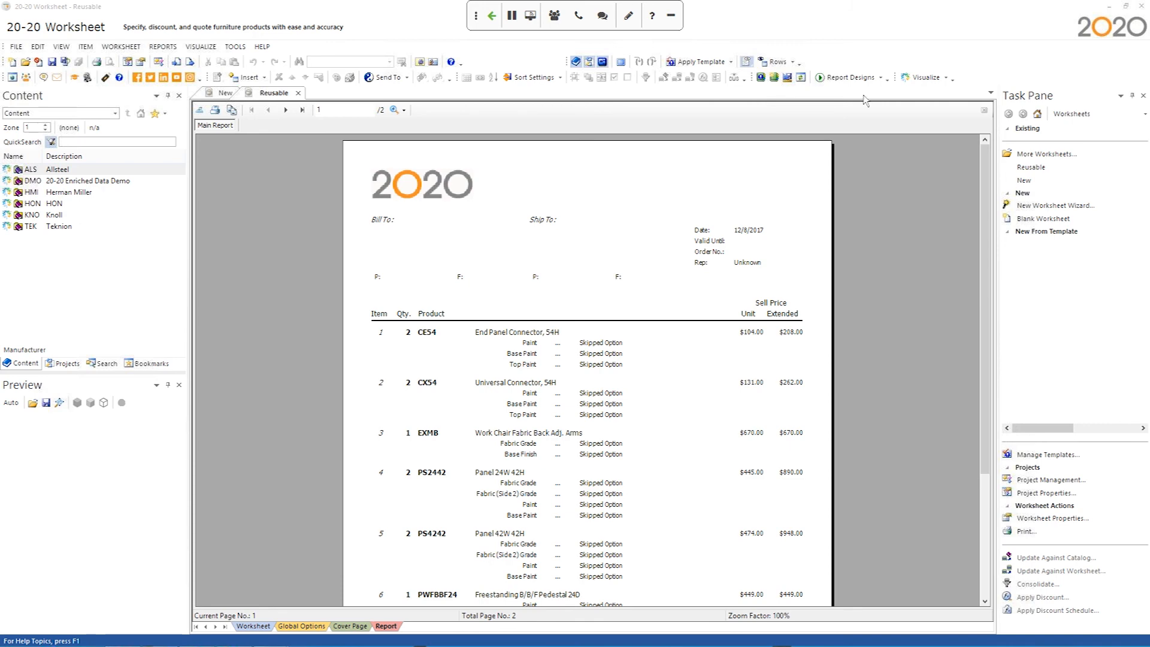
# - Choose MY Standard Quote from the Report Designs list on the Worksheet toolbar
pyautogui.click(849, 77)
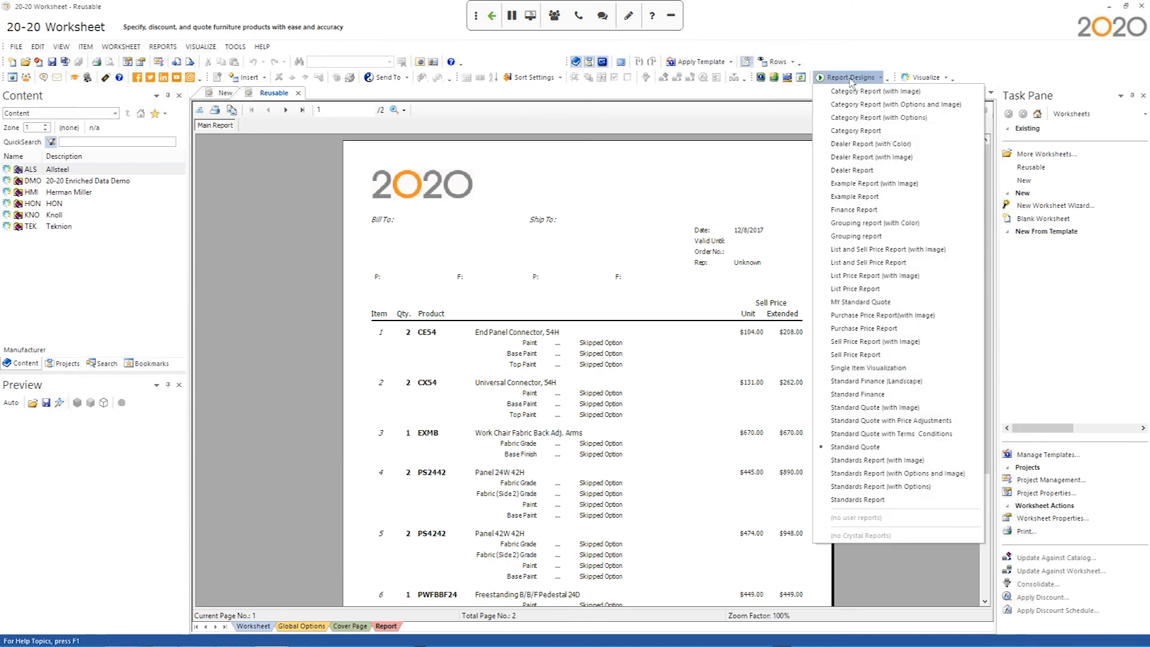
pyautogui.moveTo(860, 302)
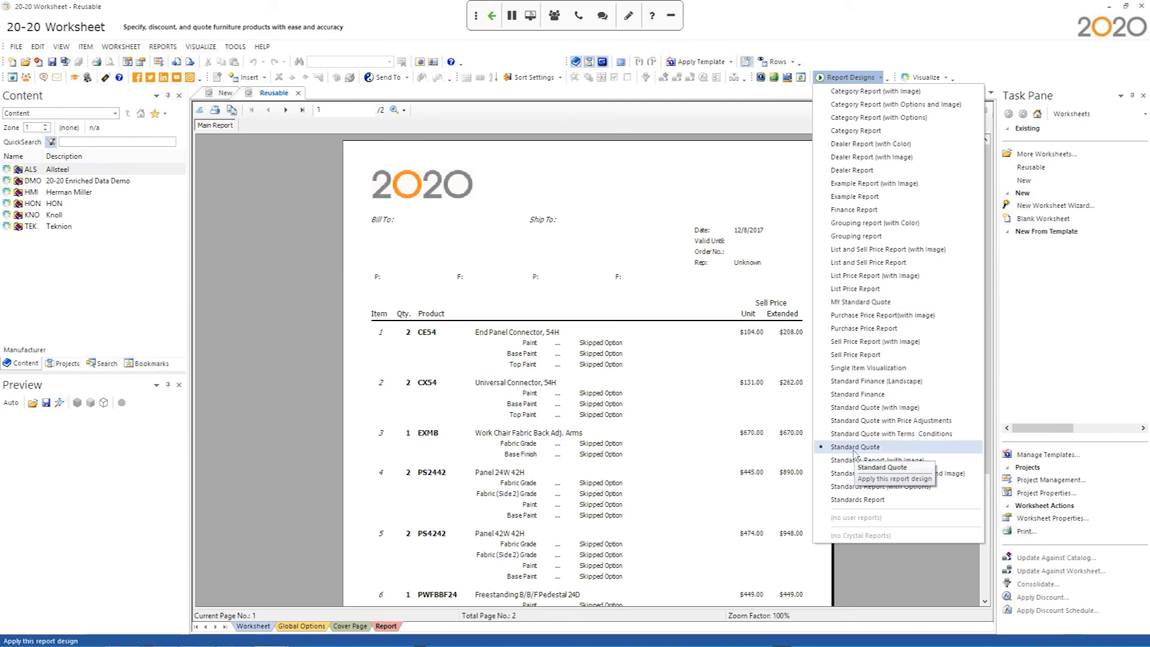
pyautogui.moveTo(860, 302)
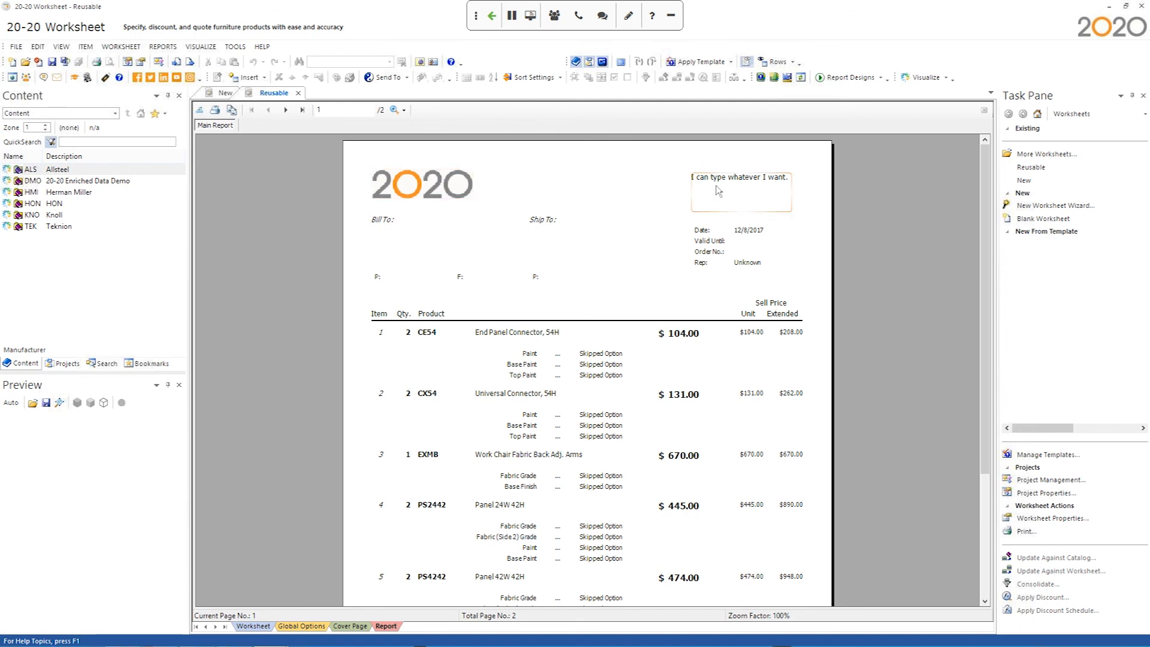
pyautogui.click(740, 191)
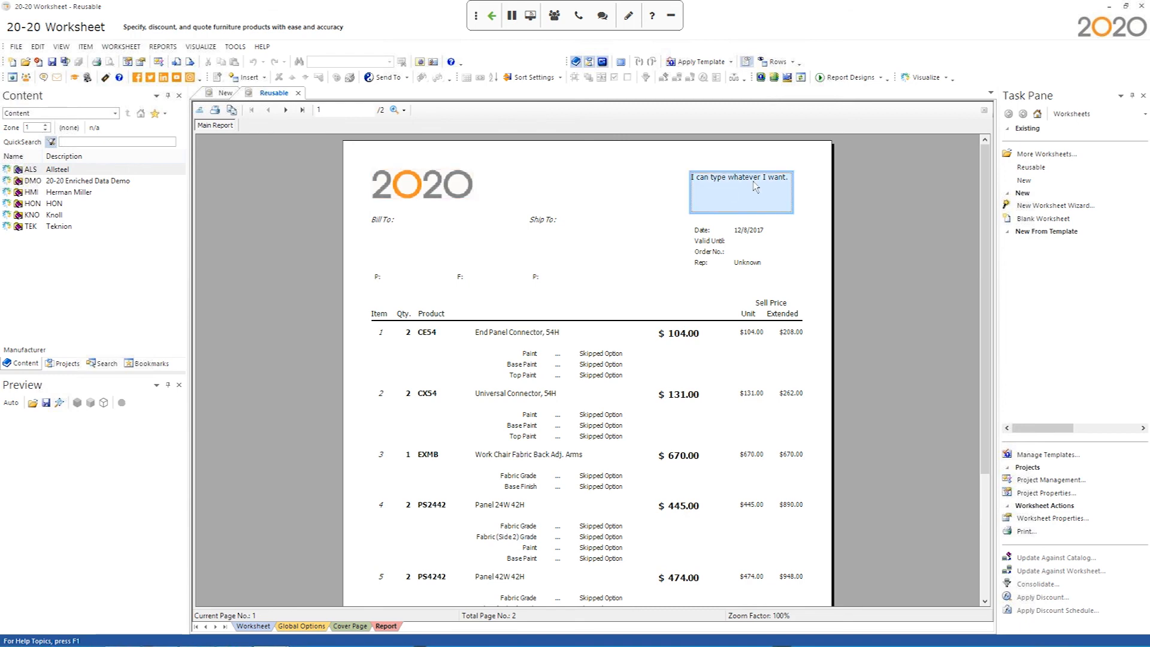
pyautogui.moveTo(977, 242)
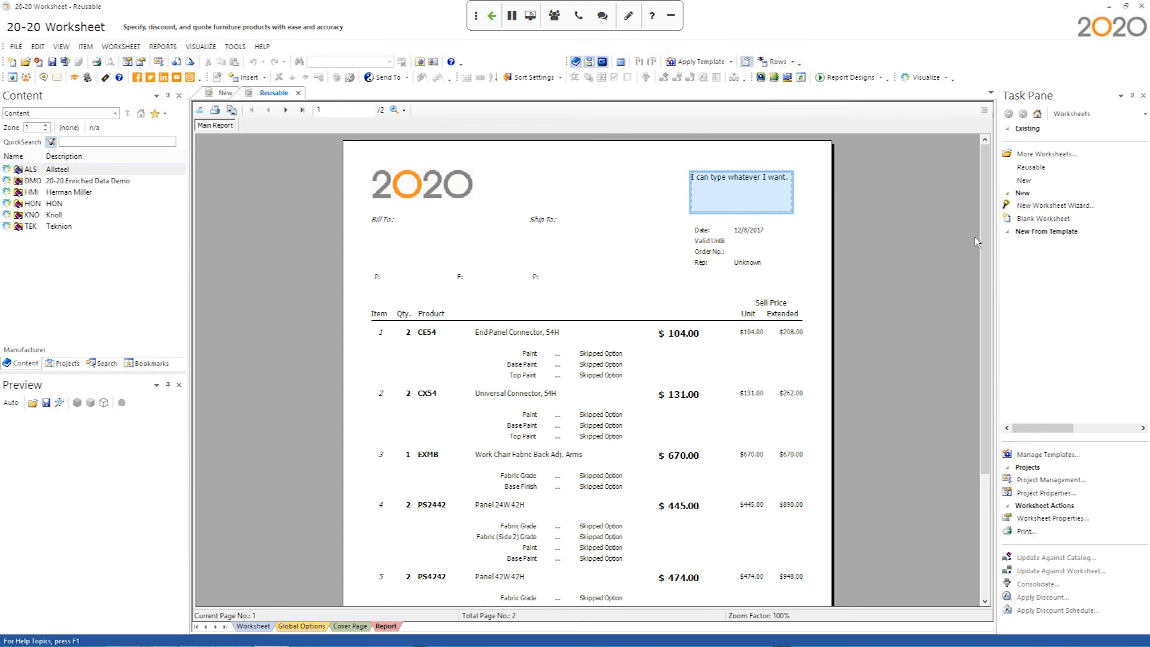
pyautogui.scroll(-3)
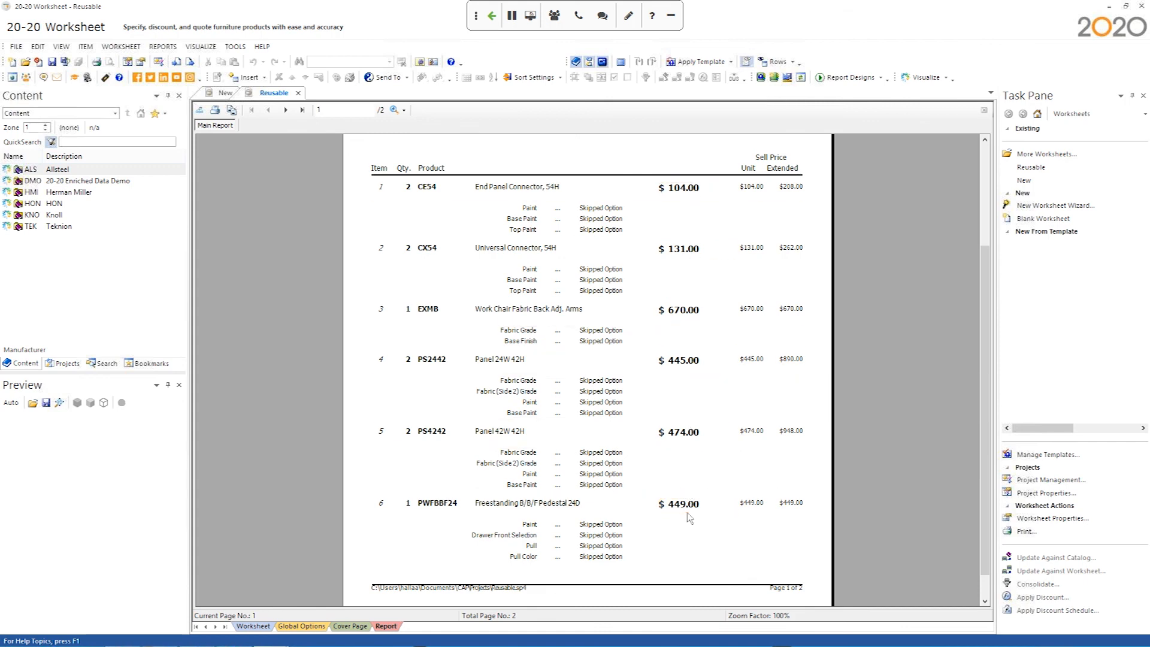
pyautogui.click(736, 218)
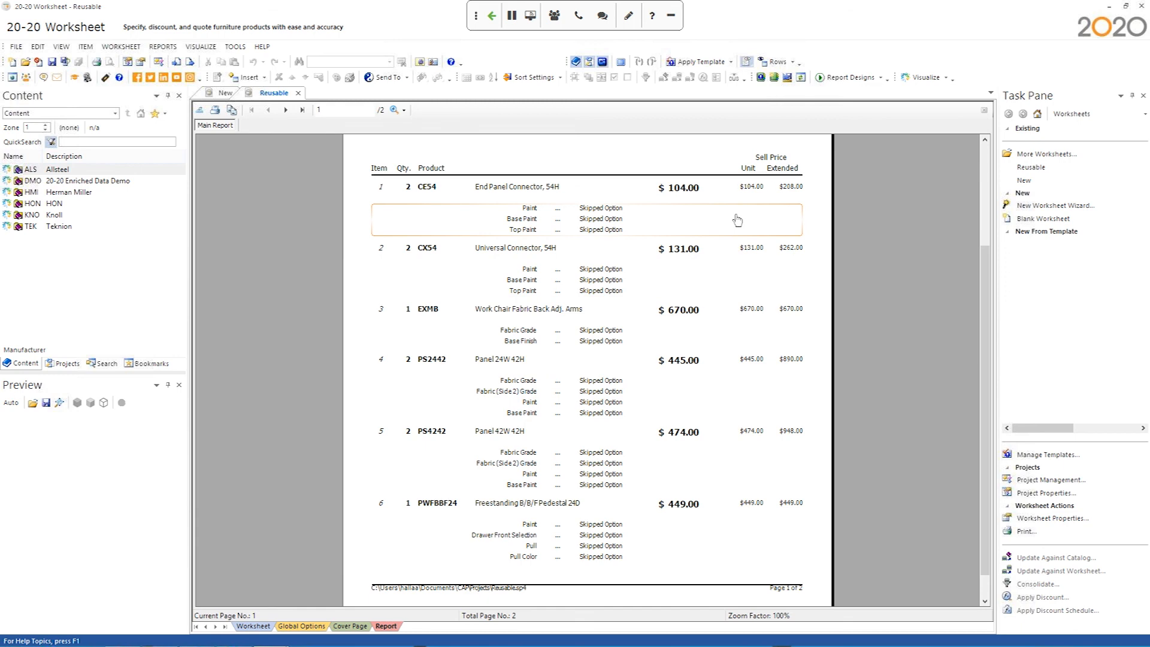
pyautogui.moveTo(837, 318)
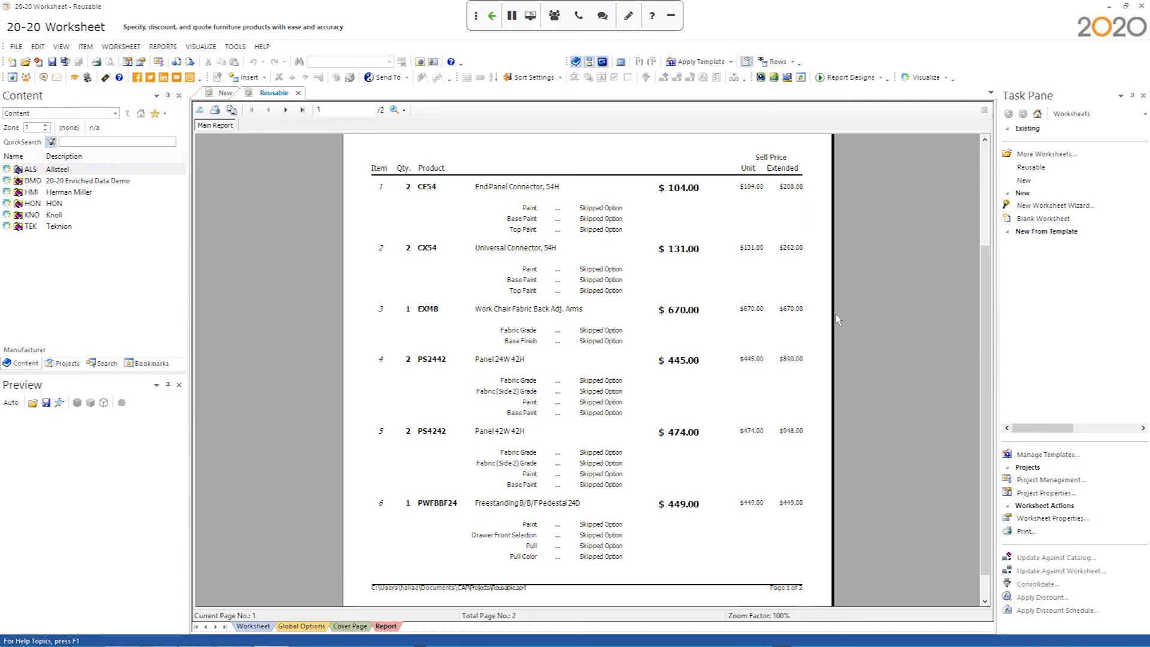